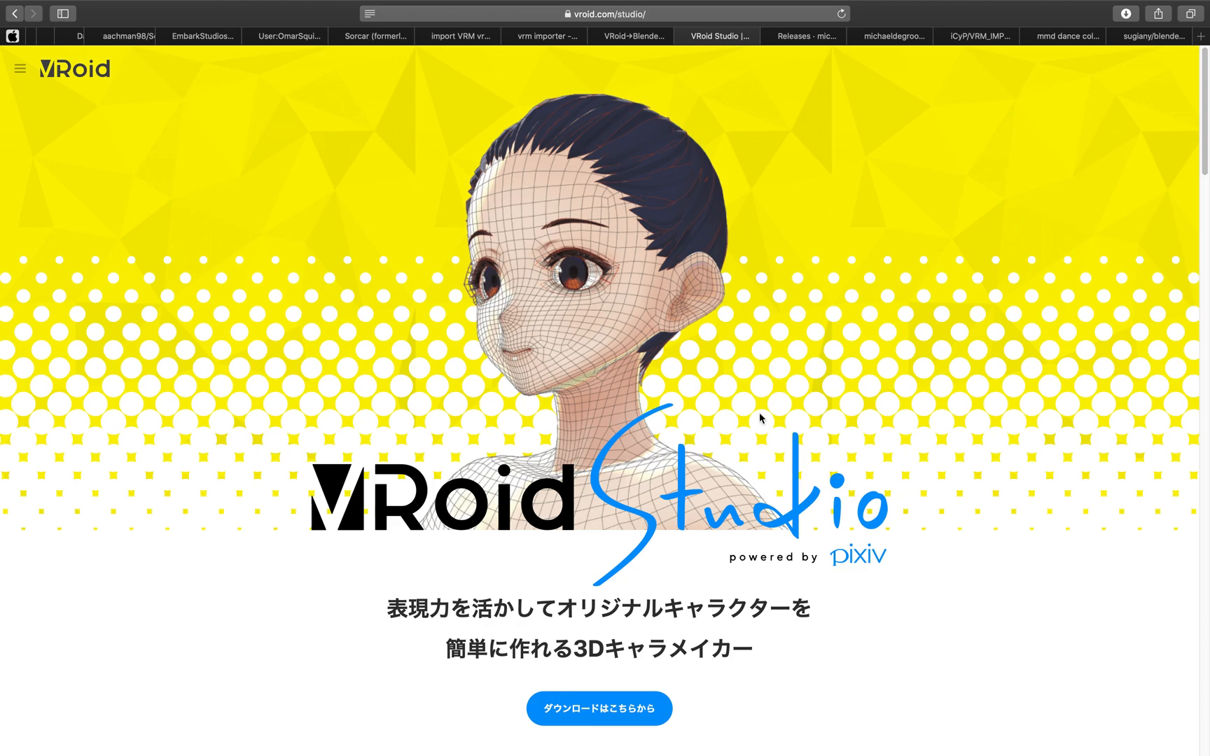
- Launch VRoid Studio and create a new avatar from the female model type
{"action": "scroll", "scroll_direction": "down", "scroll_amount": 3}
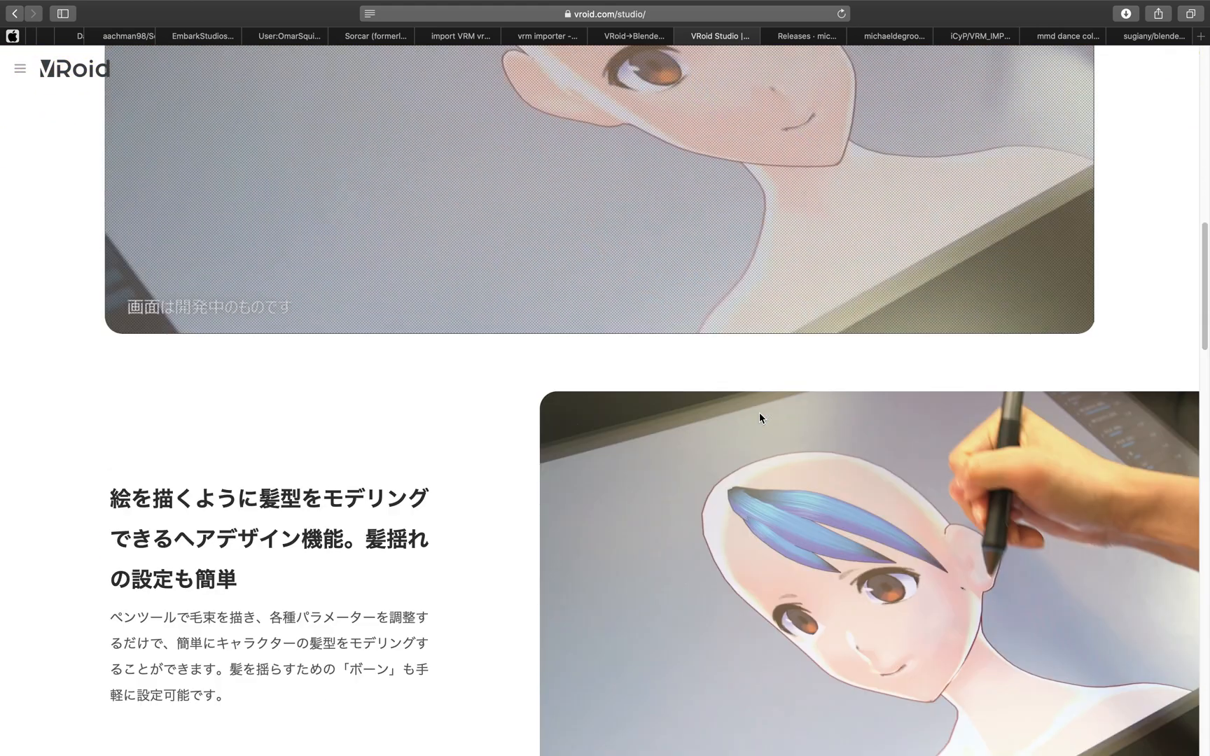
{"action": "scroll", "scroll_direction": "down", "scroll_amount": 3}
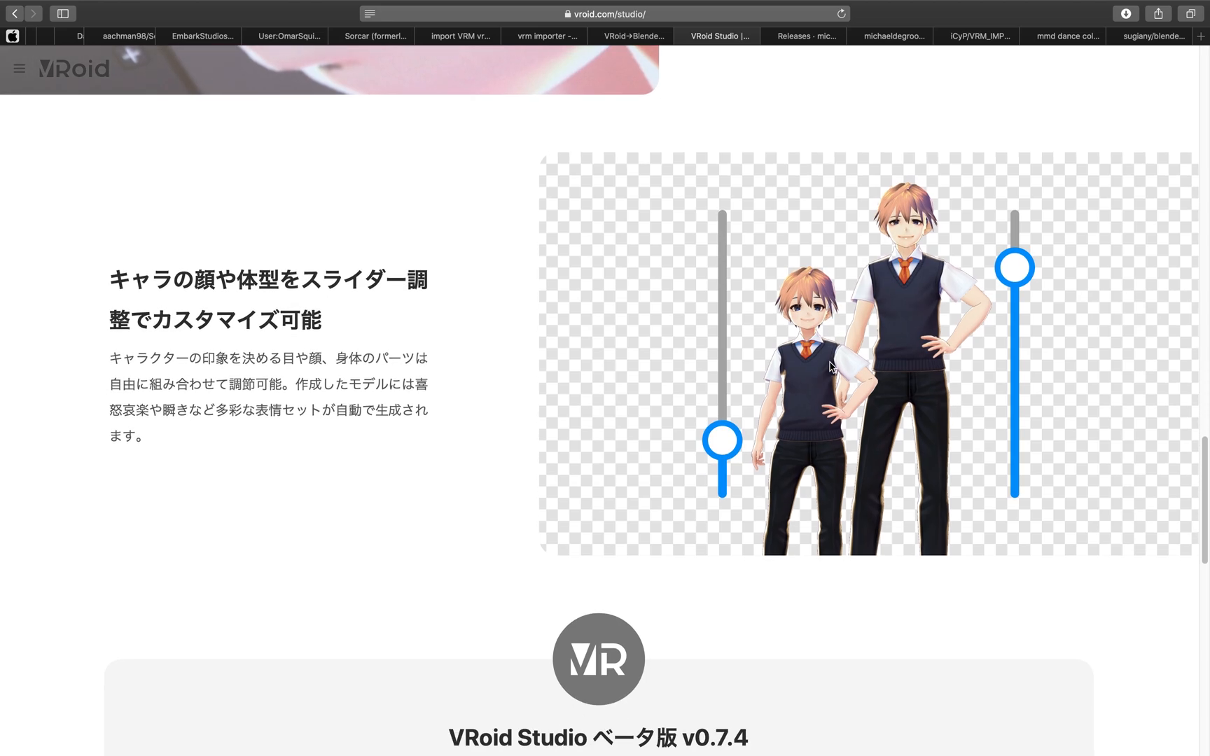
{"action": "scroll", "scroll_direction": "down", "scroll_amount": 3}
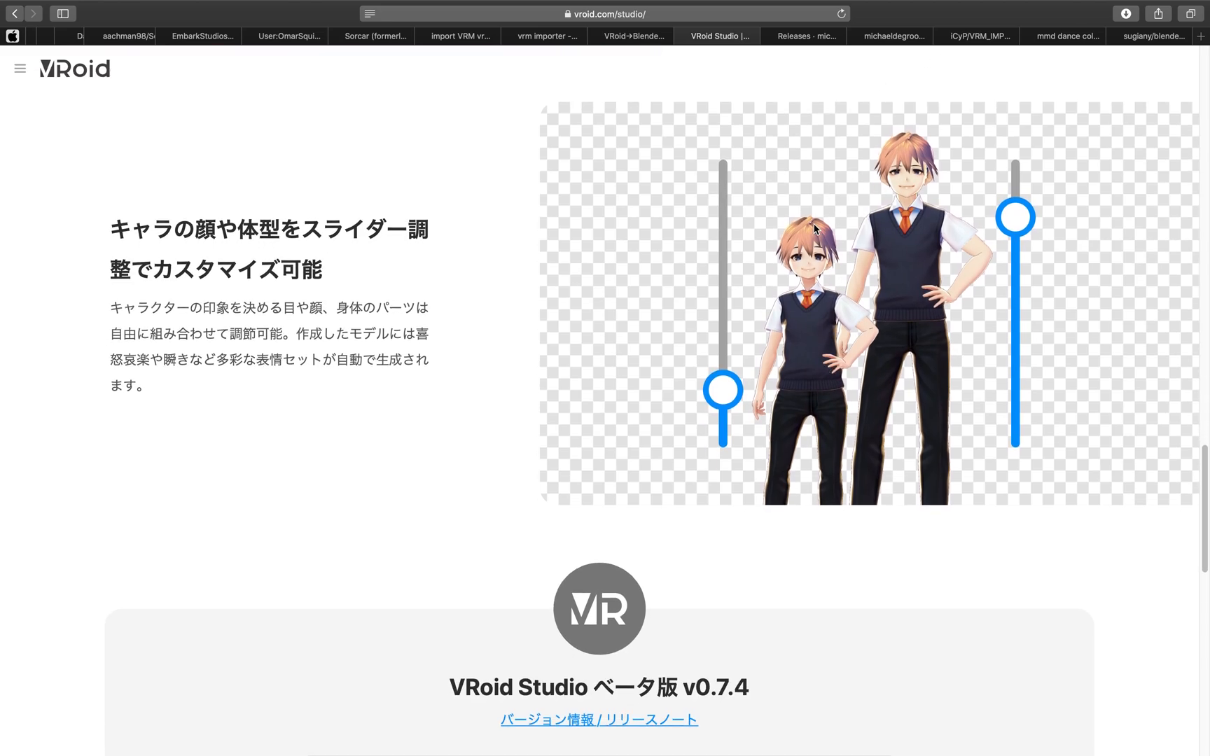
{"action": "scroll", "scroll_direction": "down", "scroll_amount": 3}
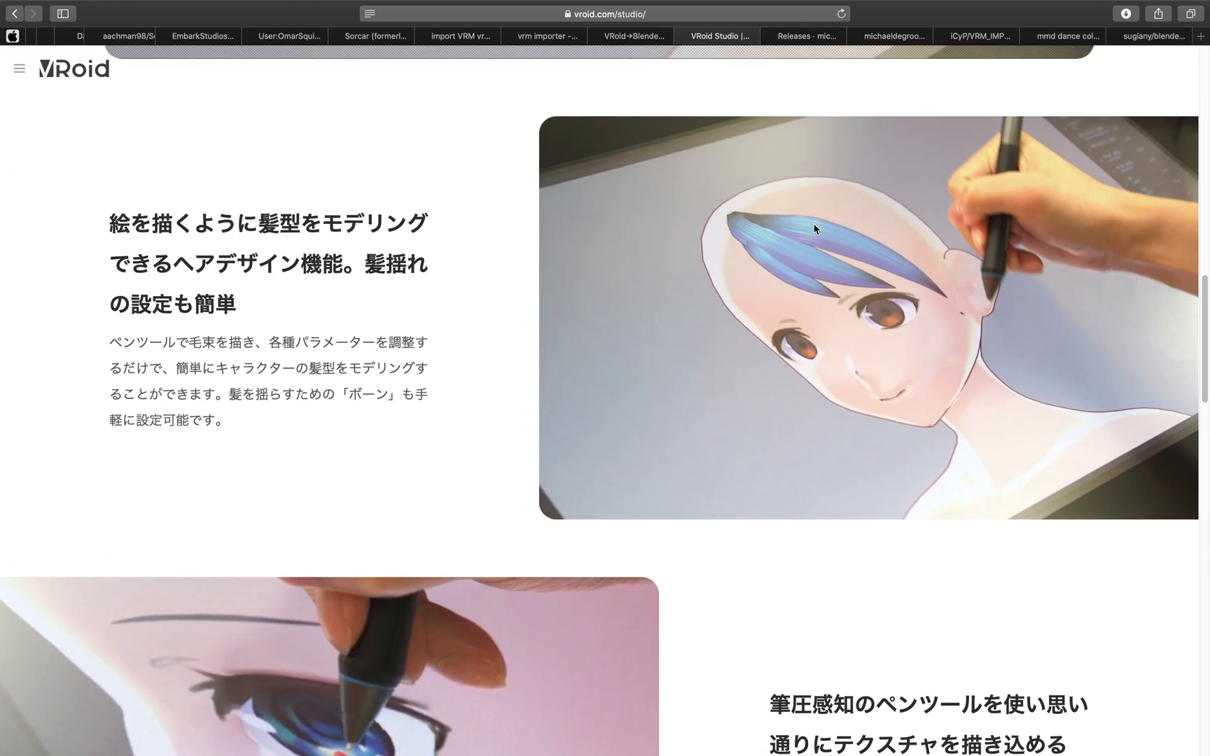
{"action": "scroll", "scroll_direction": "down", "scroll_amount": 3}
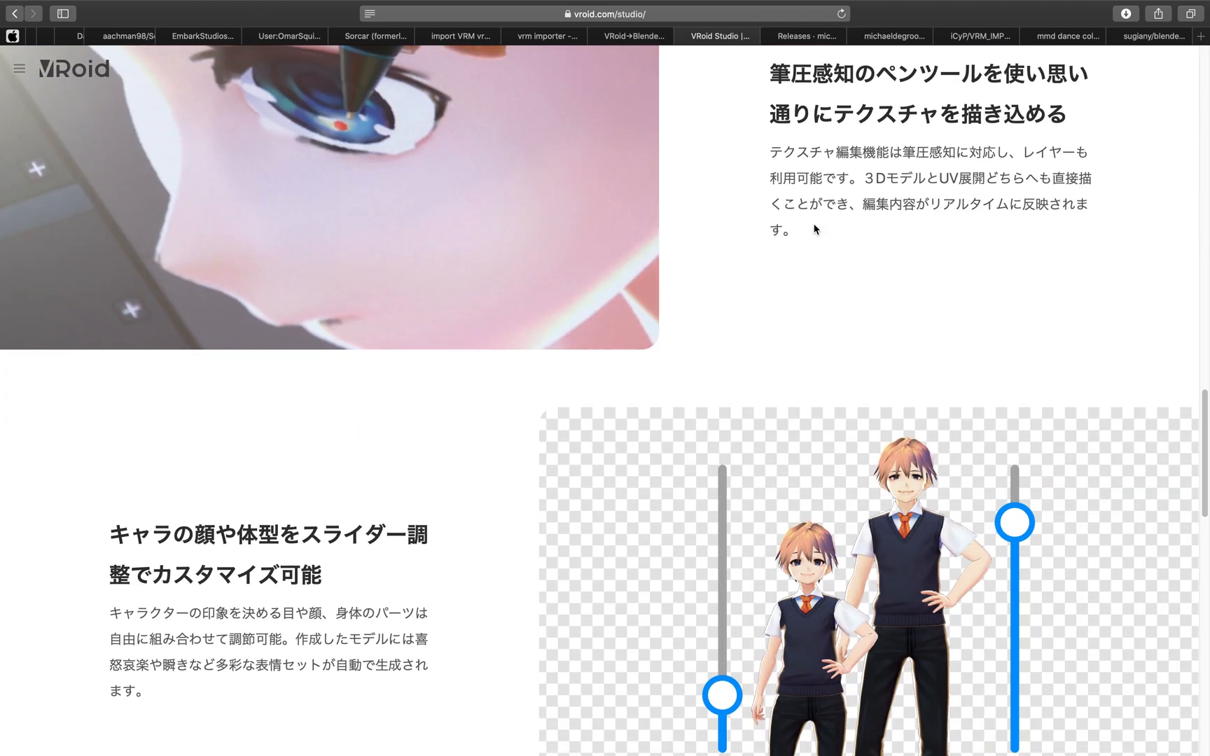
{"action": "scroll", "scroll_direction": "down", "scroll_amount": 3}
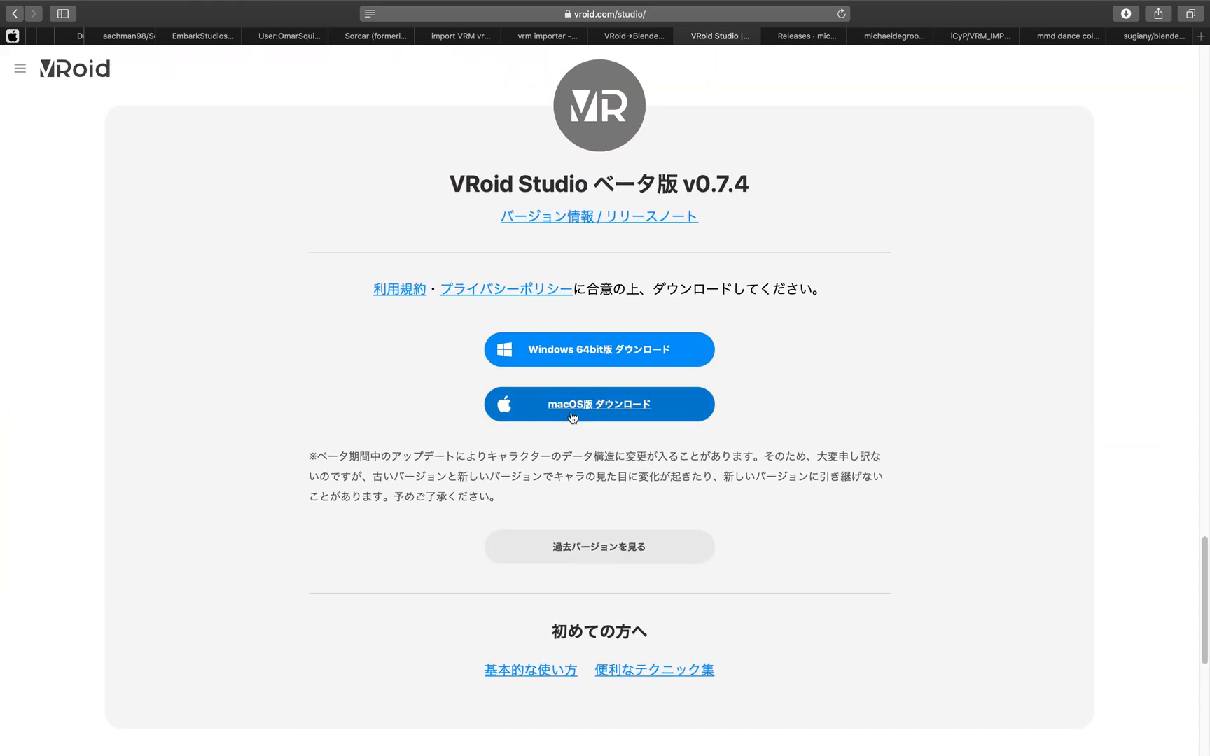
{"action": "scroll", "scroll_direction": "down", "scroll_amount": 3}
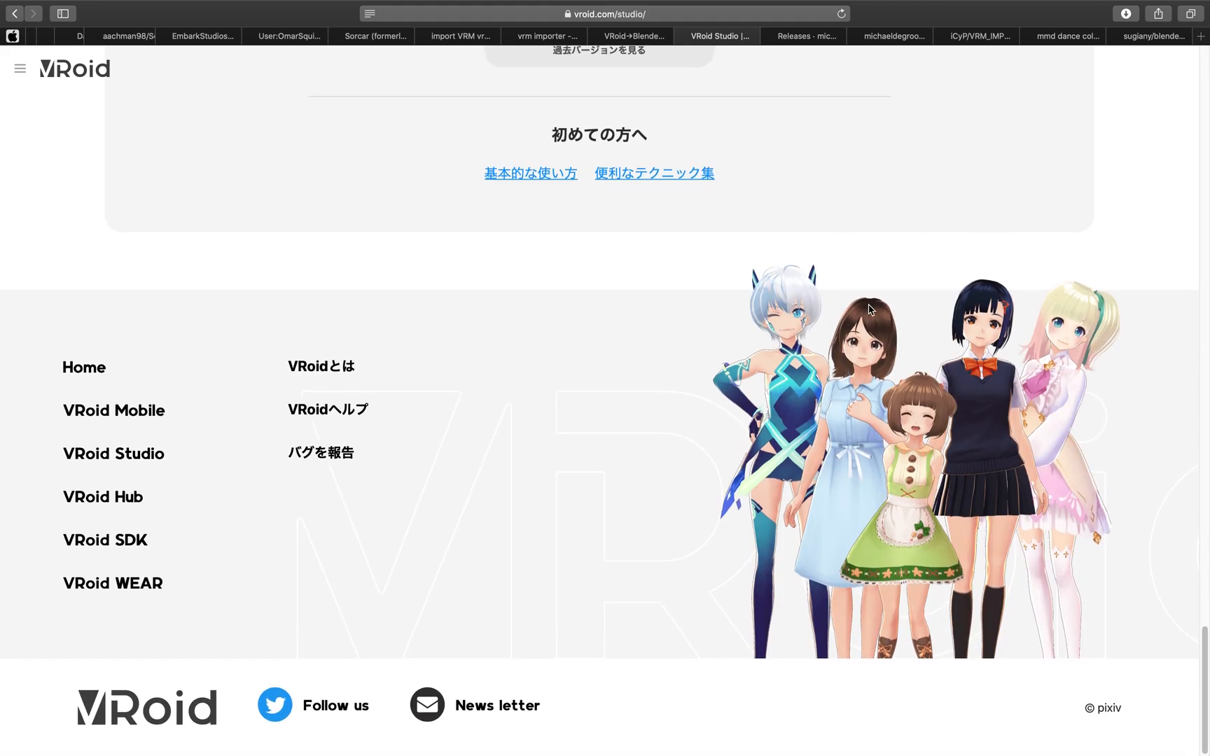
{"action": "mouse_move", "coordinate": [589, 384]}
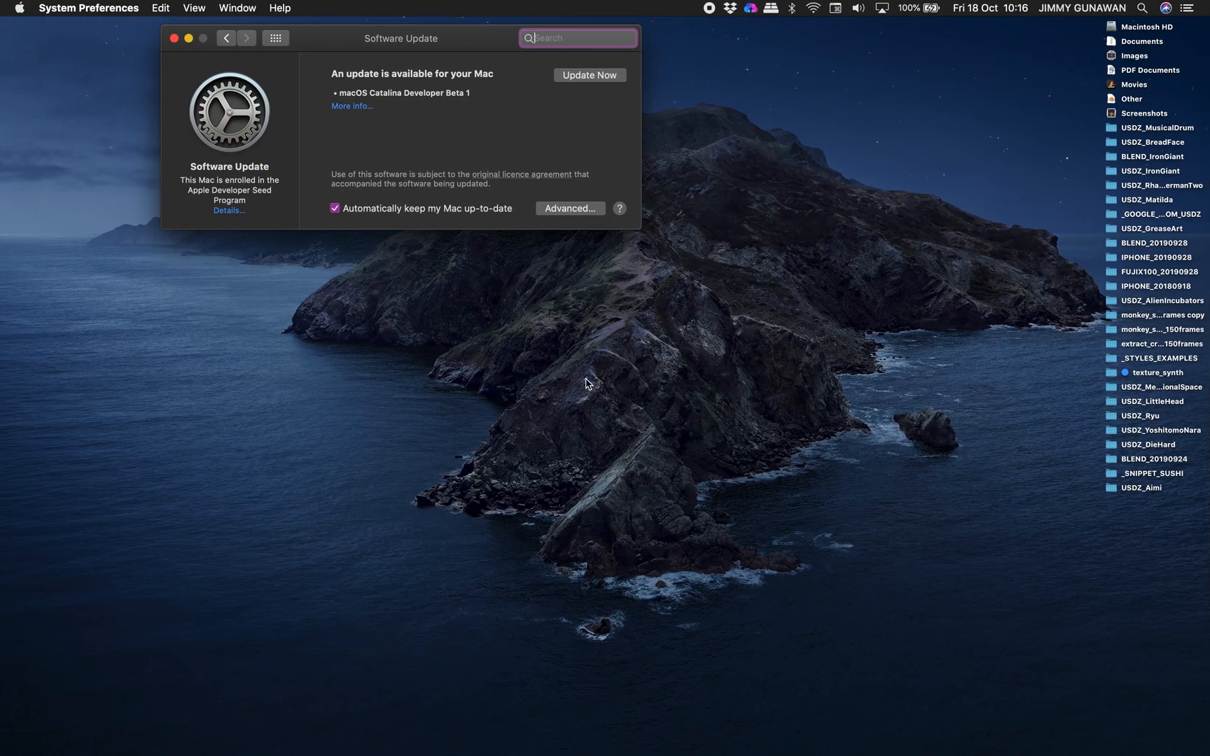
{"action": "mouse_move", "coordinate": [27, 645]}
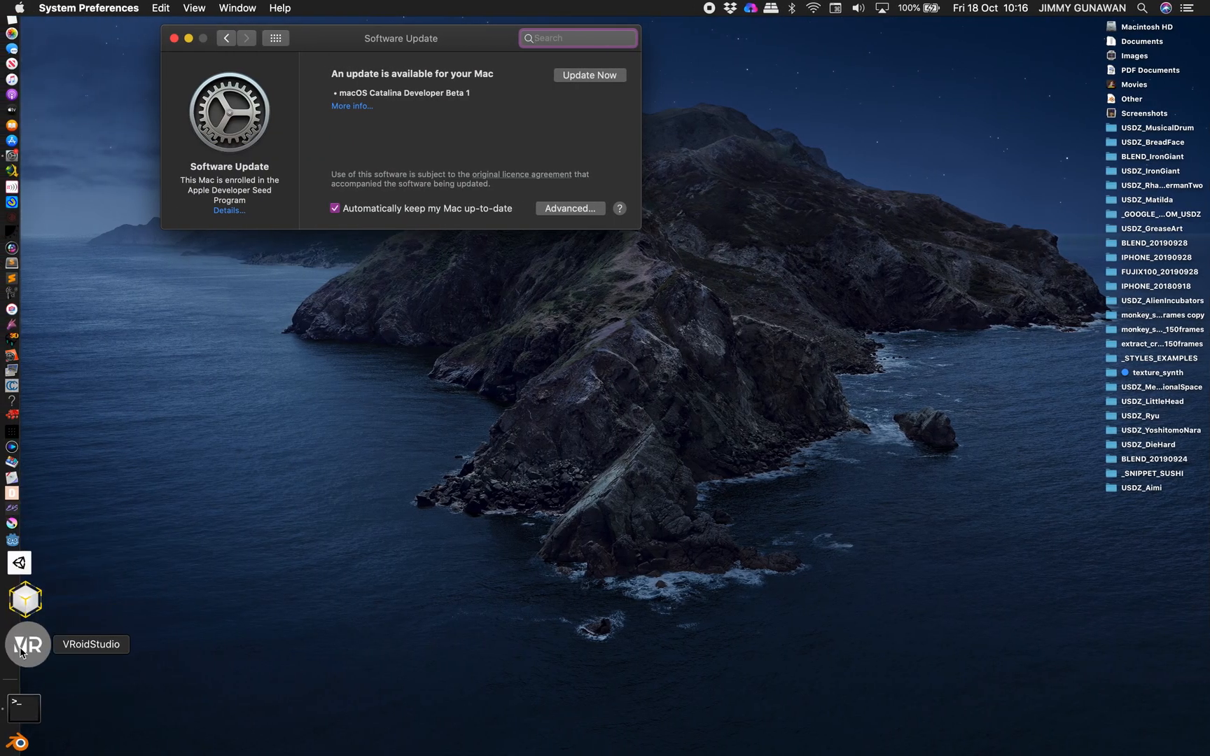
{"action": "left_click", "coordinate": [25, 644]}
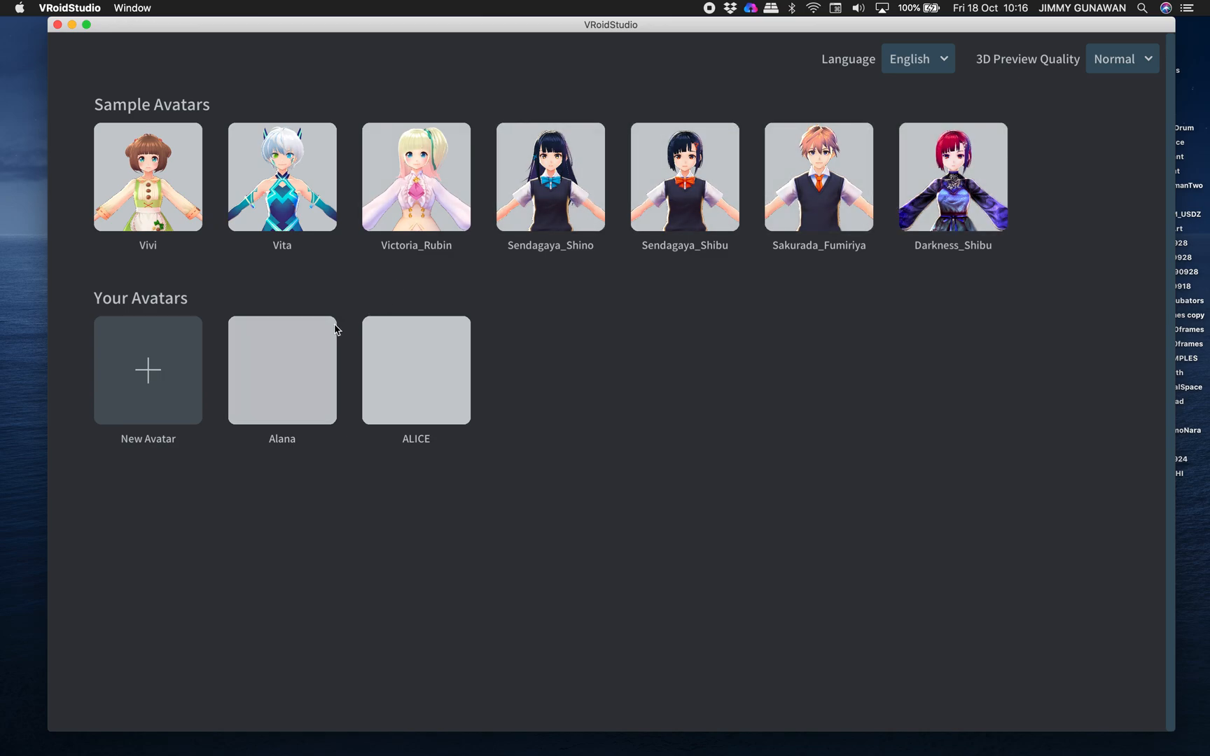
{"action": "left_click", "coordinate": [147, 370]}
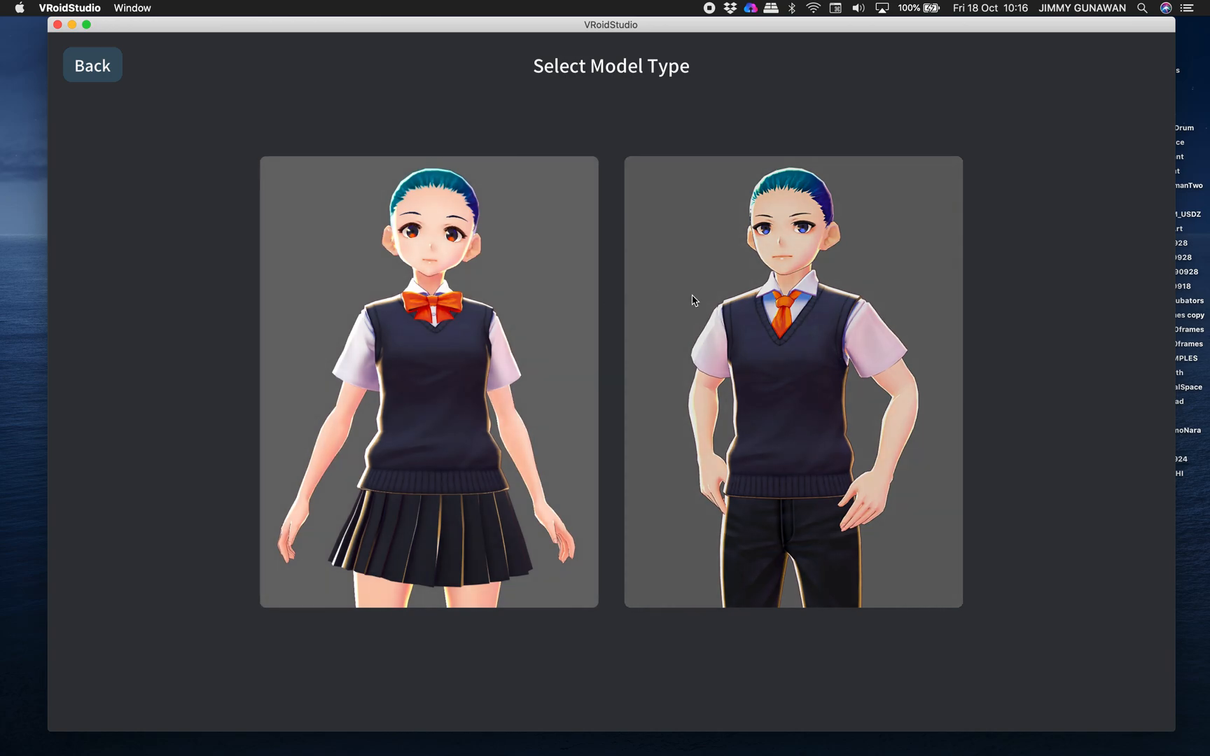
{"action": "left_click", "coordinate": [429, 378]}
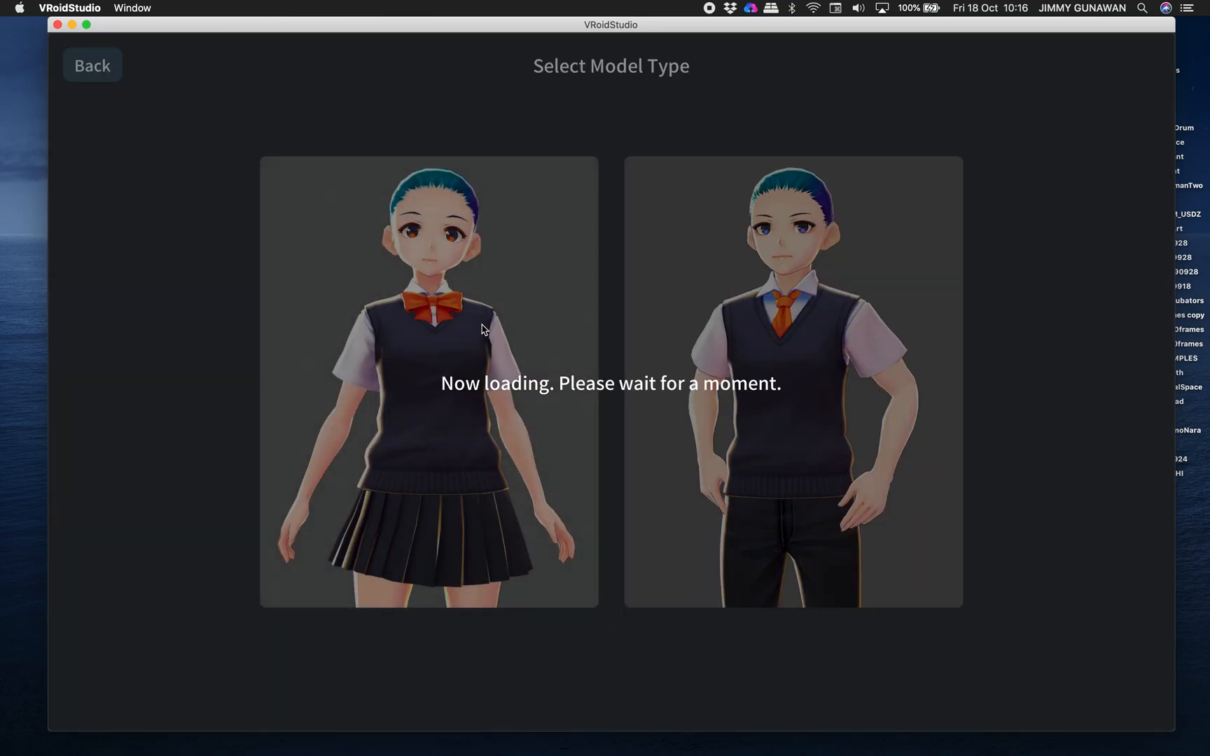
{"action": "left_click", "coordinate": [429, 379]}
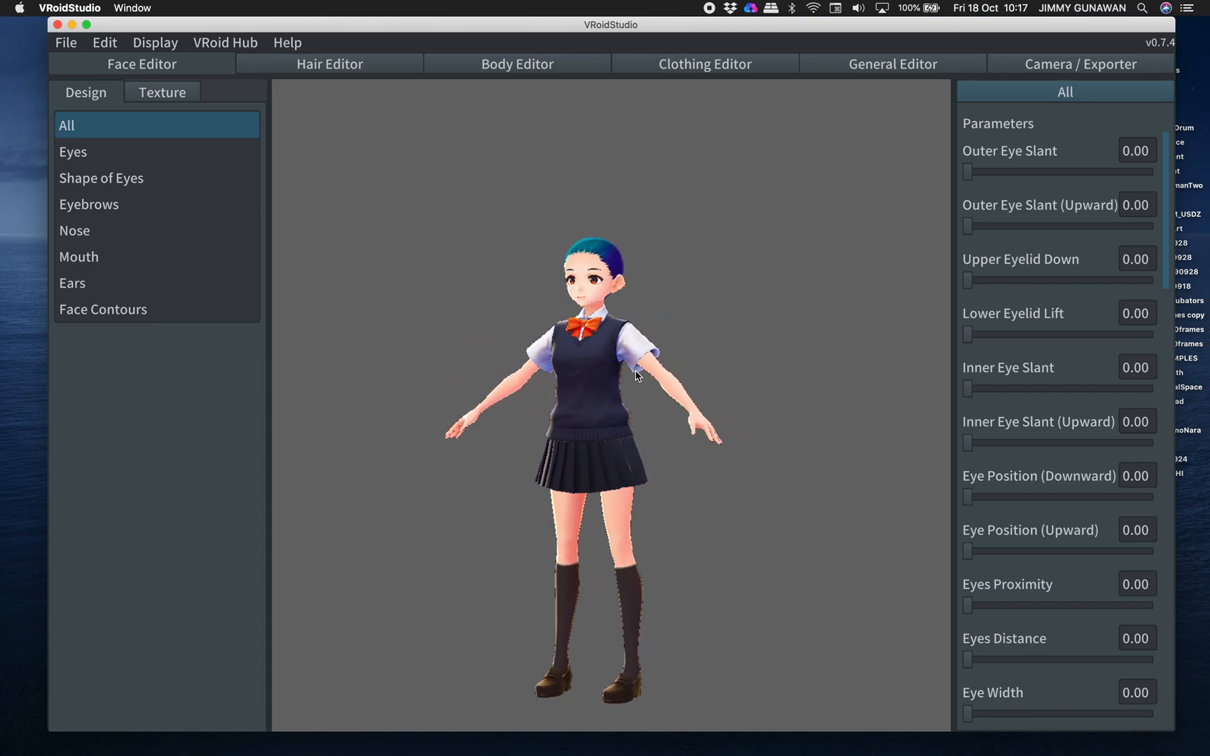
{"action": "mouse_move", "coordinate": [331, 88]}
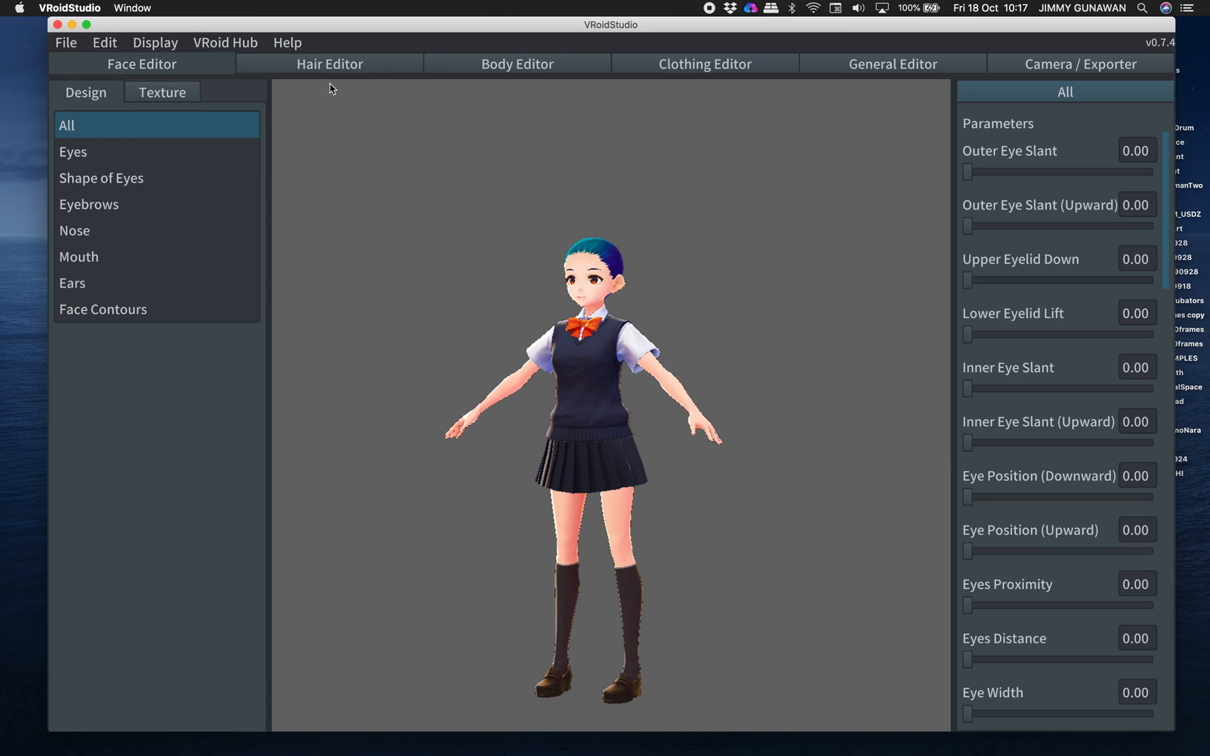
- Switch the loaded schoolgirl avatar to the Hair Editor
{"action": "left_click", "coordinate": [330, 63]}
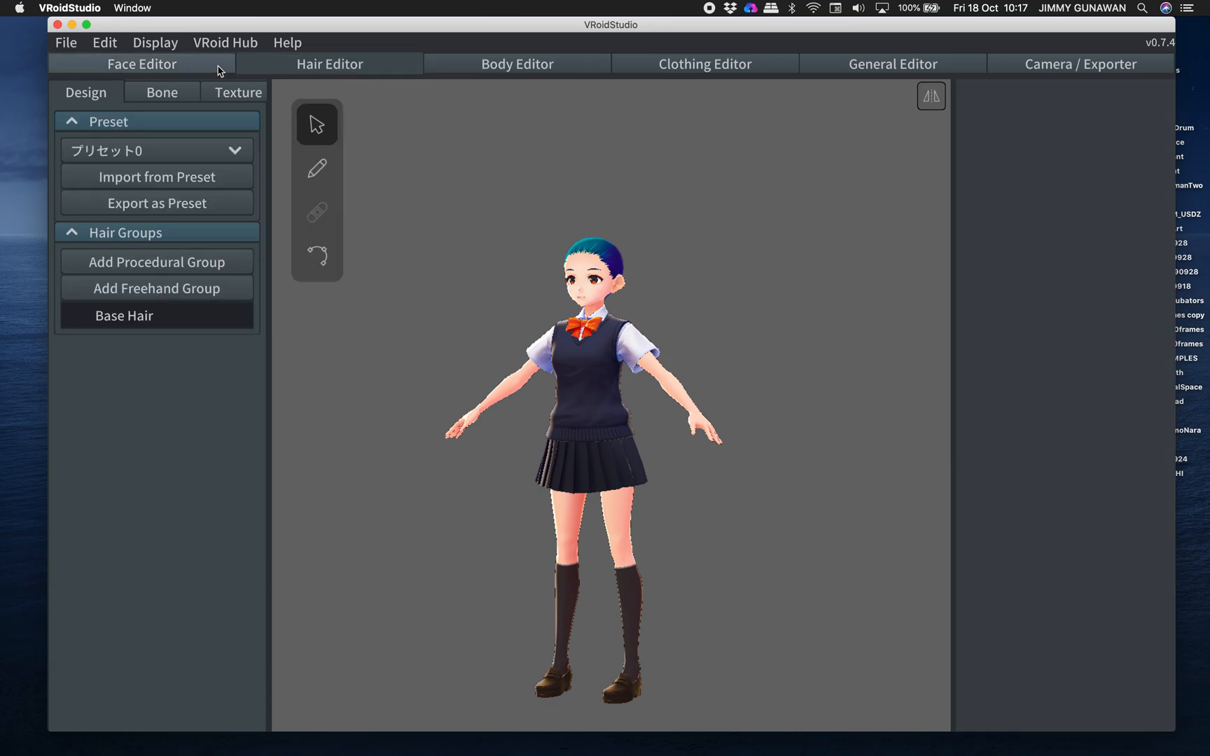
- Lower the avatar's eyes slightly and fine-tune how close together they sit
{"action": "left_click", "coordinate": [142, 64]}
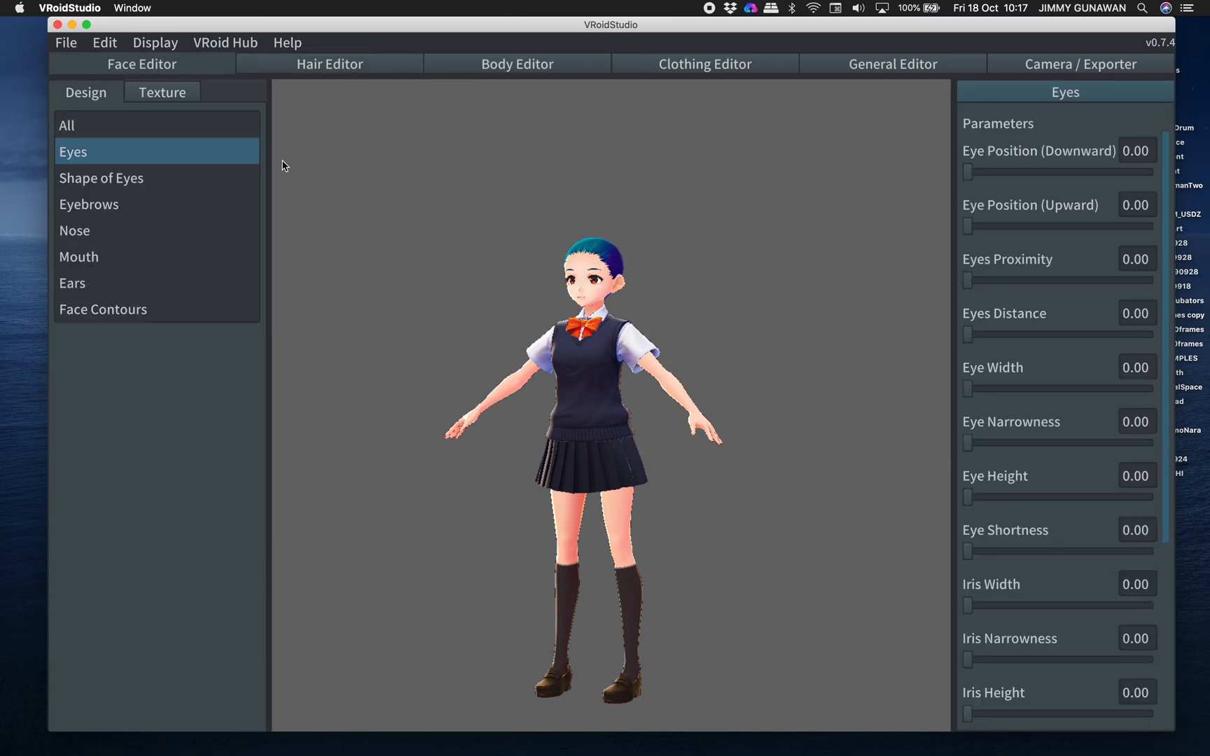
{"action": "left_click_drag", "start_coordinate": [967, 173], "coordinate": [982, 173]}
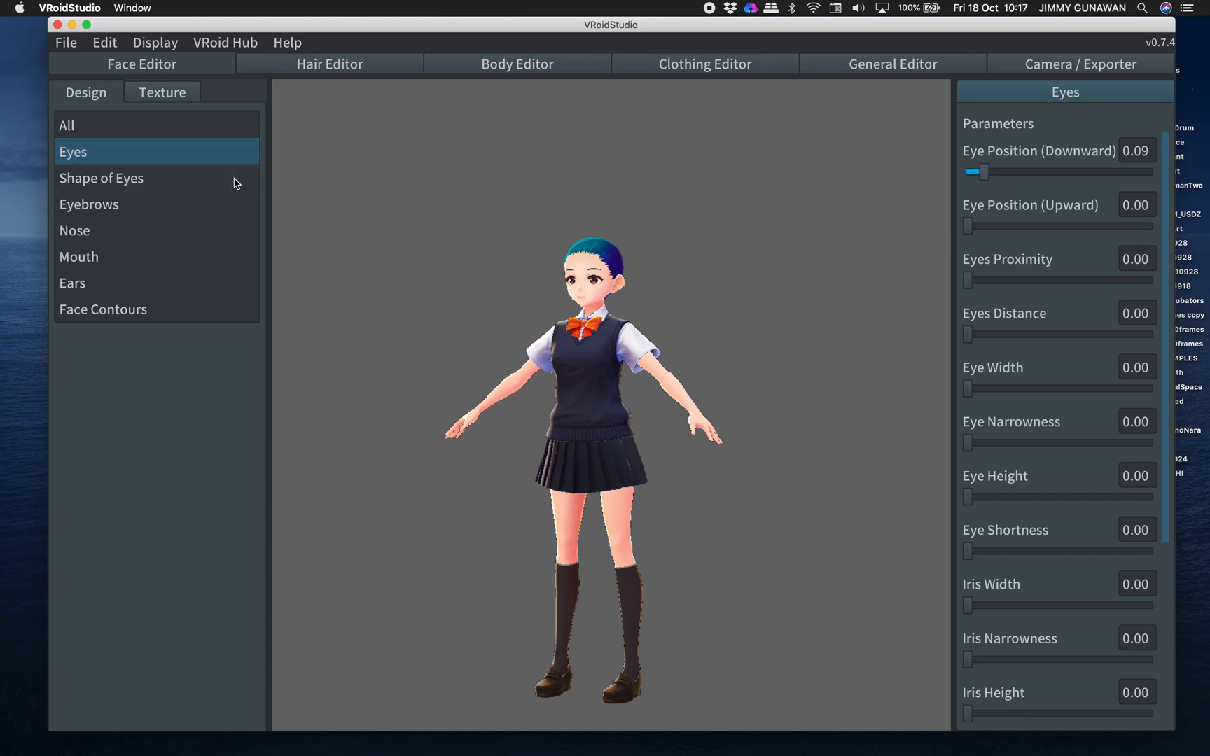
{"action": "mouse_move", "coordinate": [973, 334]}
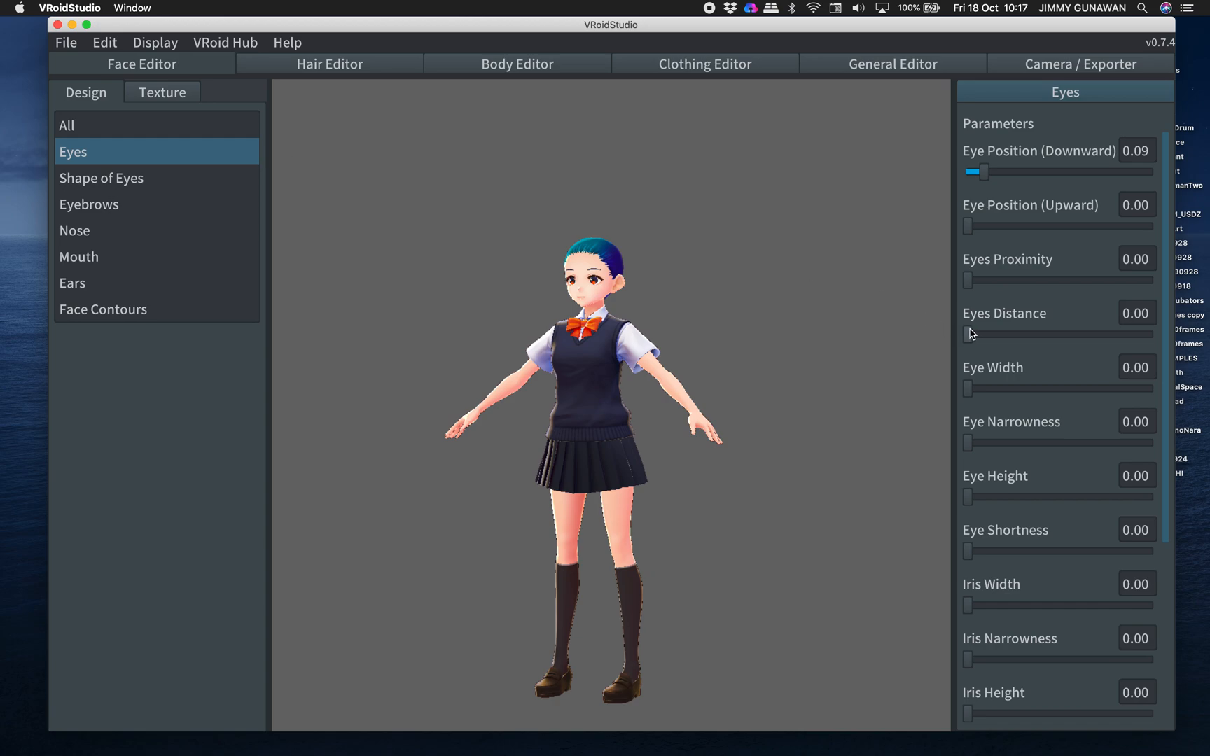
{"action": "left_click_drag", "start_coordinate": [966, 334], "coordinate": [981, 335]}
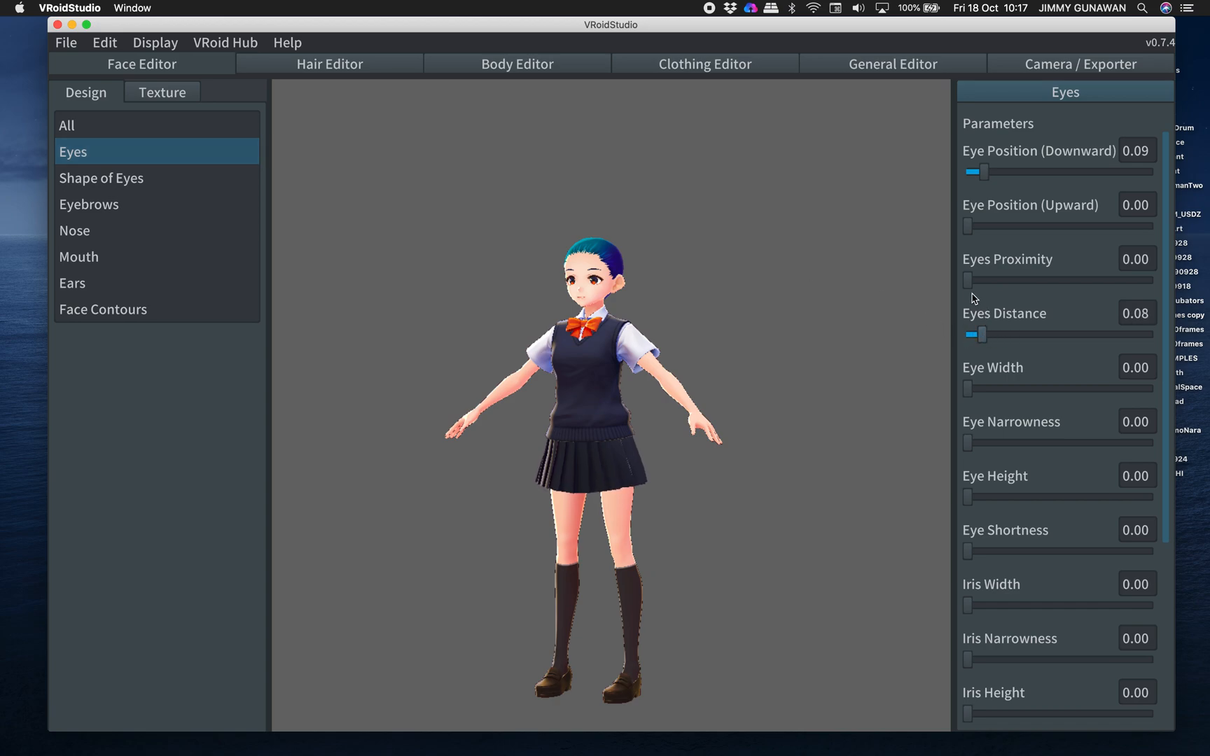
{"action": "left_click_drag", "start_coordinate": [967, 280], "coordinate": [1044, 280]}
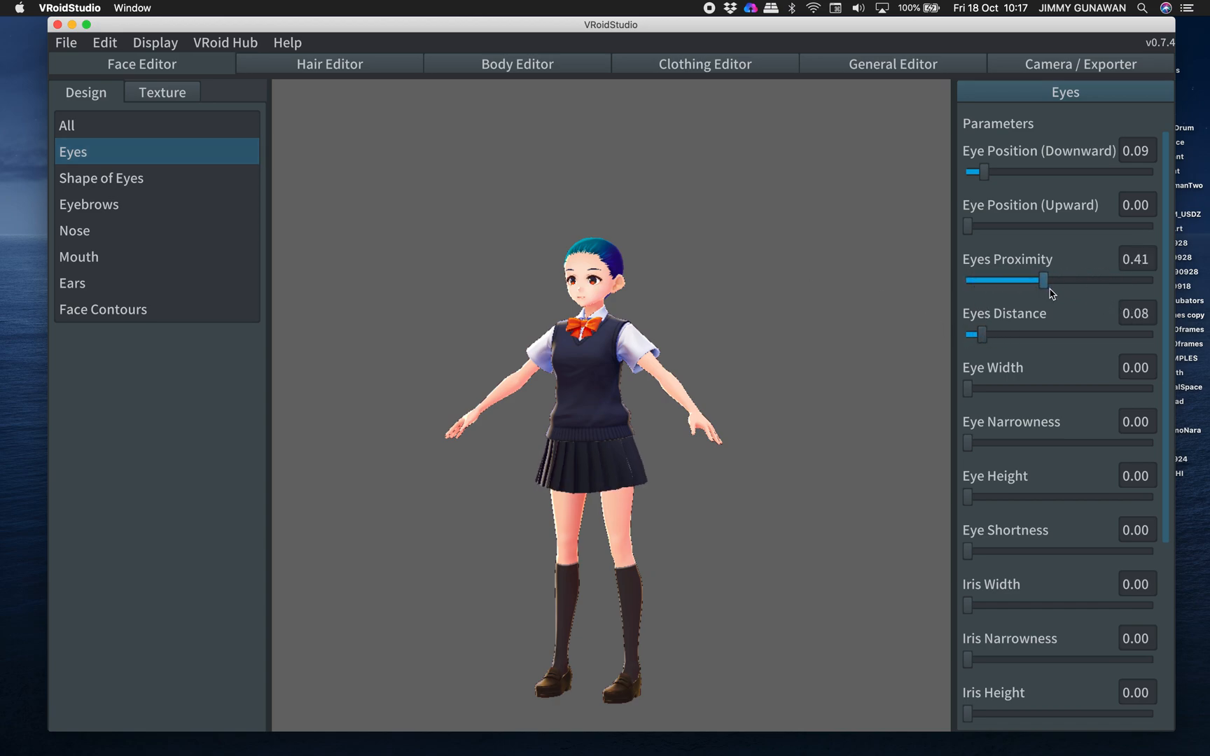
{"action": "left_click_drag", "start_coordinate": [1040, 281], "coordinate": [1024, 280]}
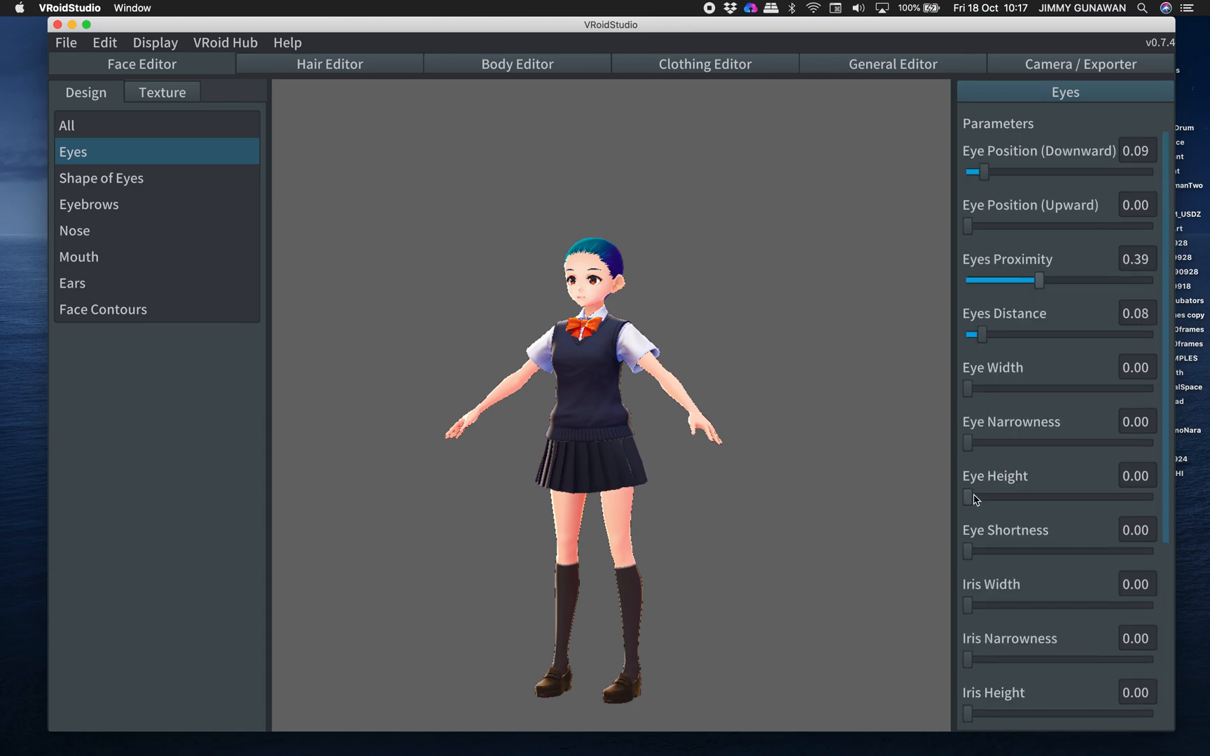
- Give the eyebrows a moderate frown and raise the mouth position to 0.06
{"action": "left_click", "coordinate": [89, 204]}
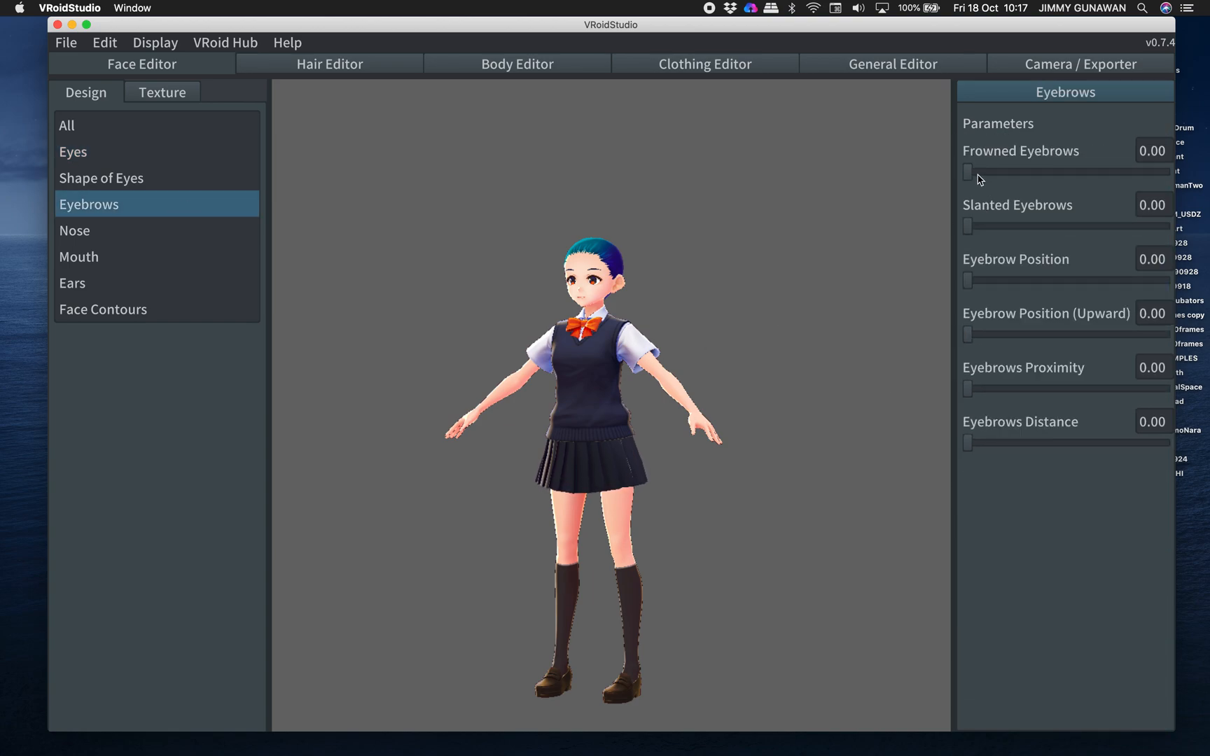
{"action": "left_click_drag", "start_coordinate": [966, 172], "coordinate": [1001, 173]}
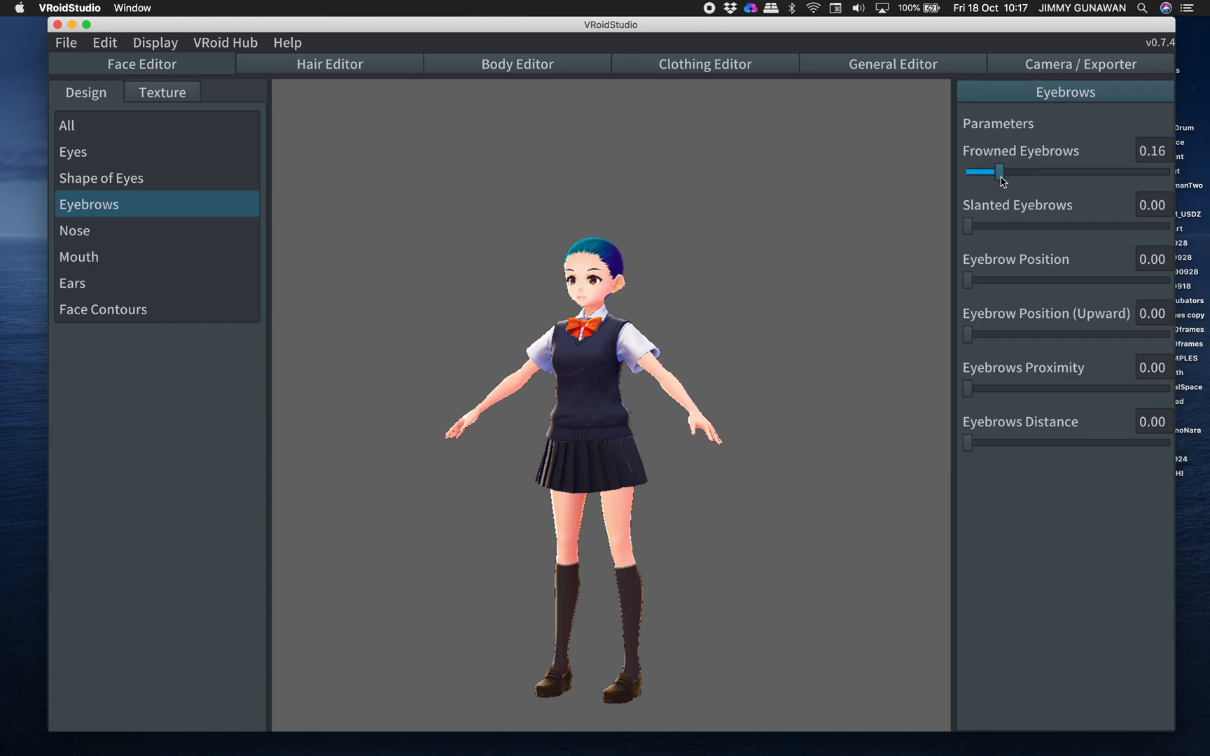
{"action": "left_click_drag", "start_coordinate": [1000, 172], "coordinate": [1014, 172]}
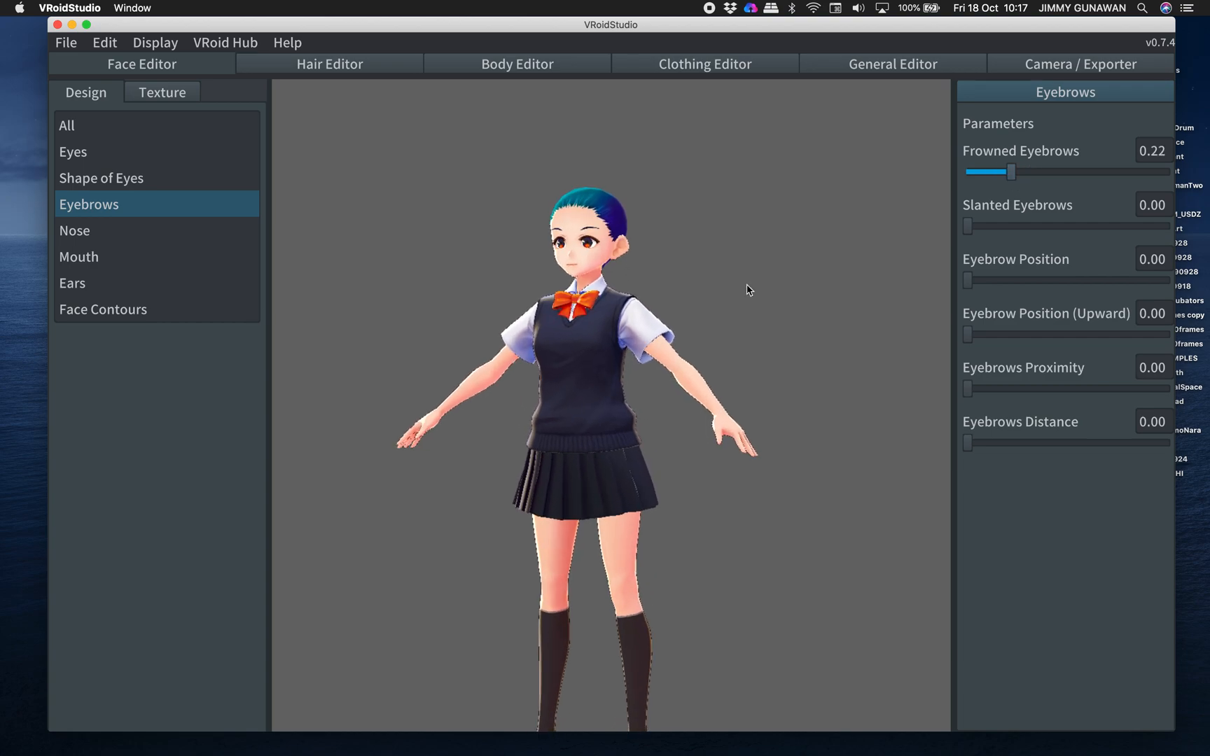
{"action": "left_click_drag", "start_coordinate": [1013, 172], "coordinate": [1047, 172]}
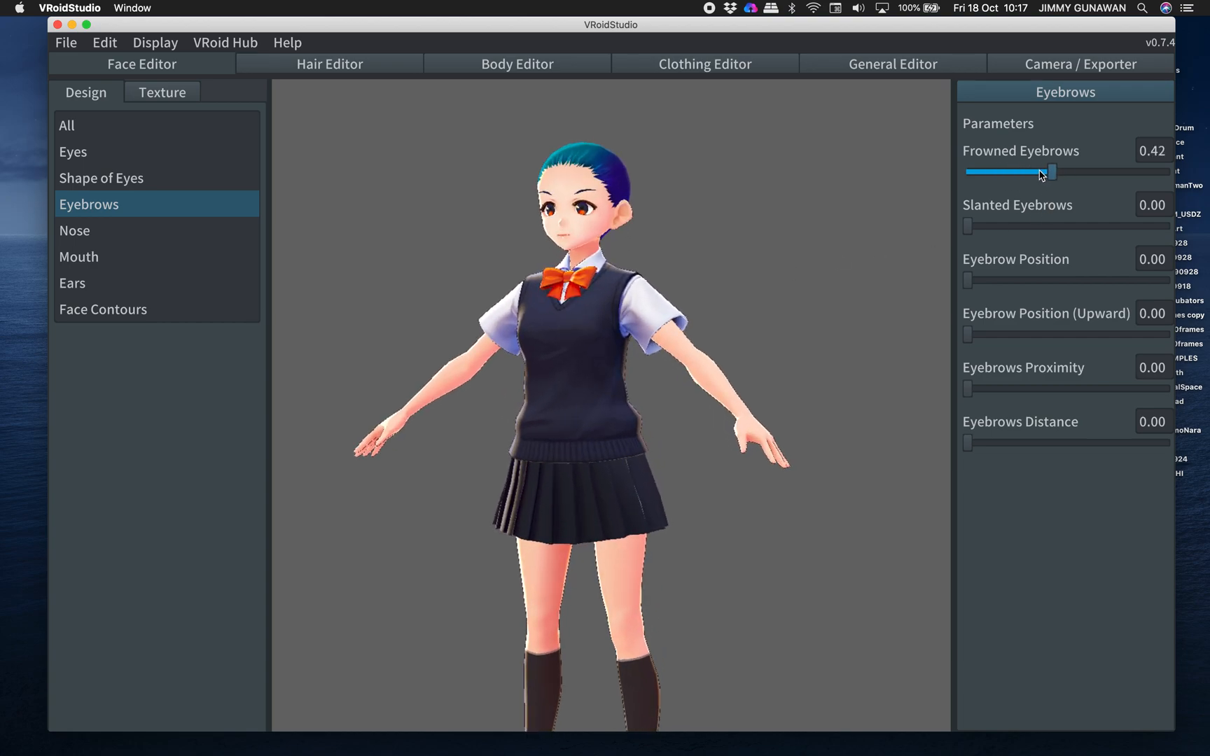
{"action": "left_click_drag", "start_coordinate": [1050, 171], "coordinate": [1015, 172]}
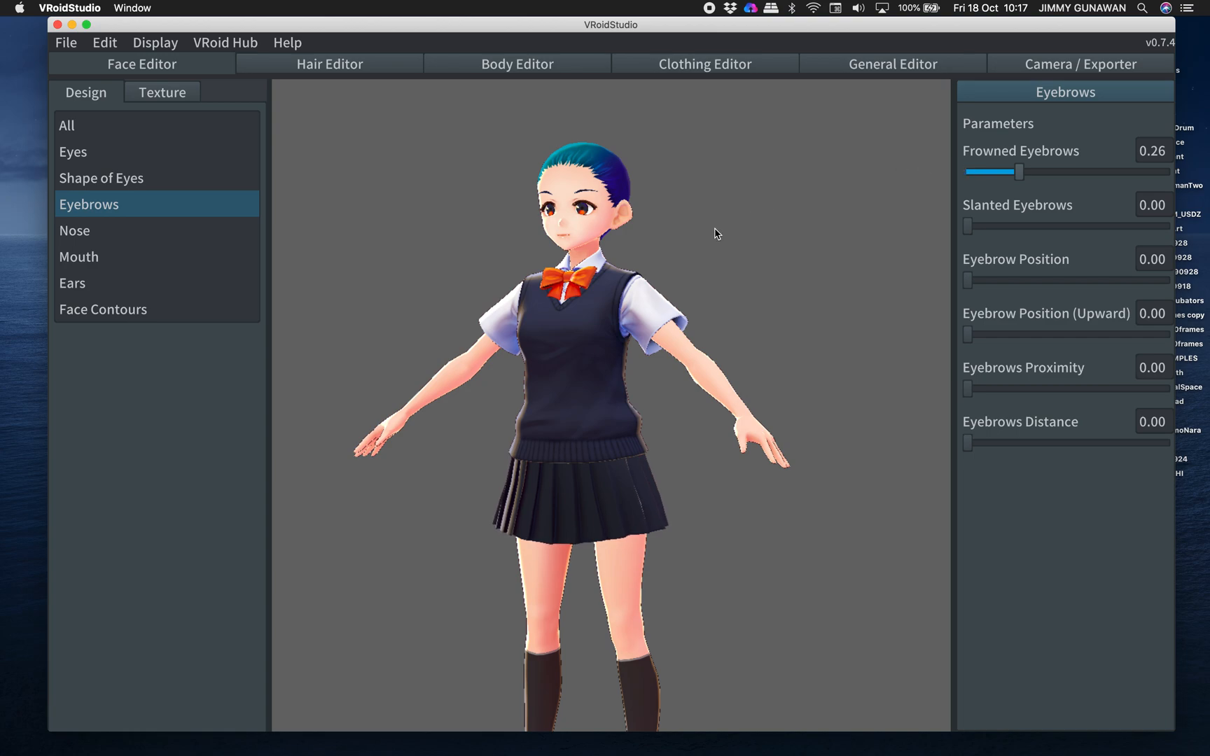
{"action": "left_click", "coordinate": [78, 256]}
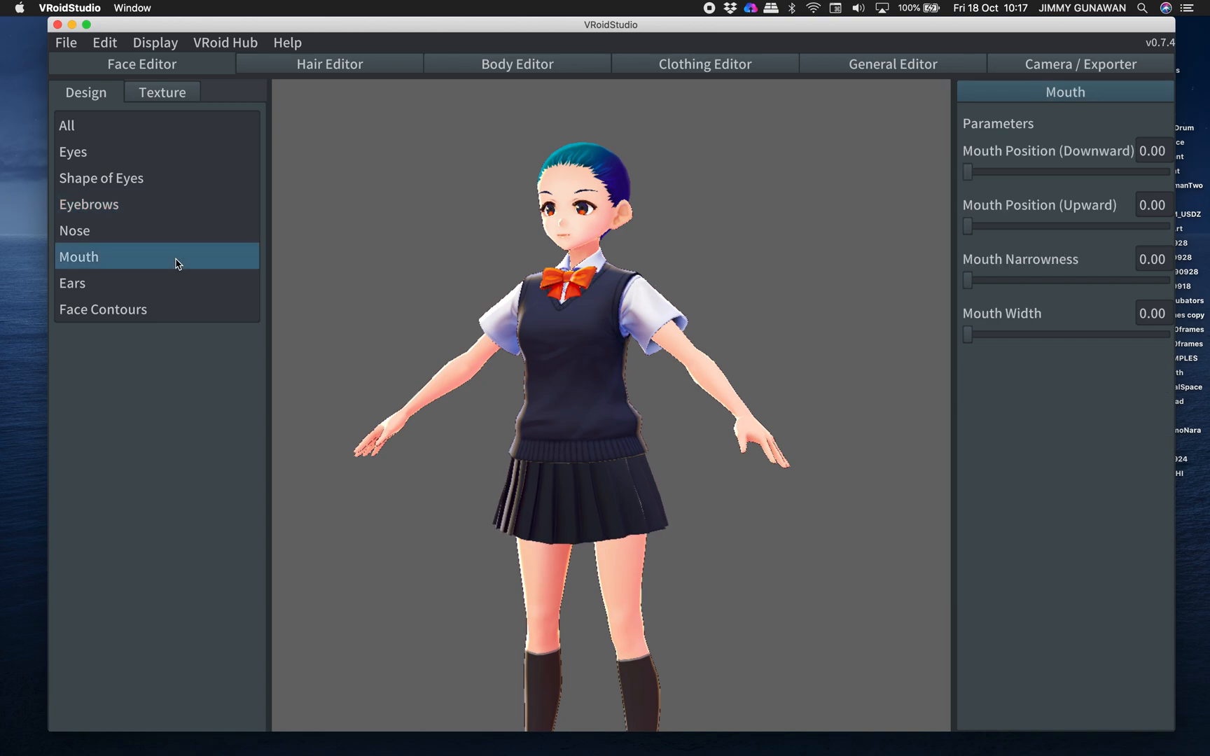
{"action": "left_click_drag", "start_coordinate": [966, 172], "coordinate": [1016, 172]}
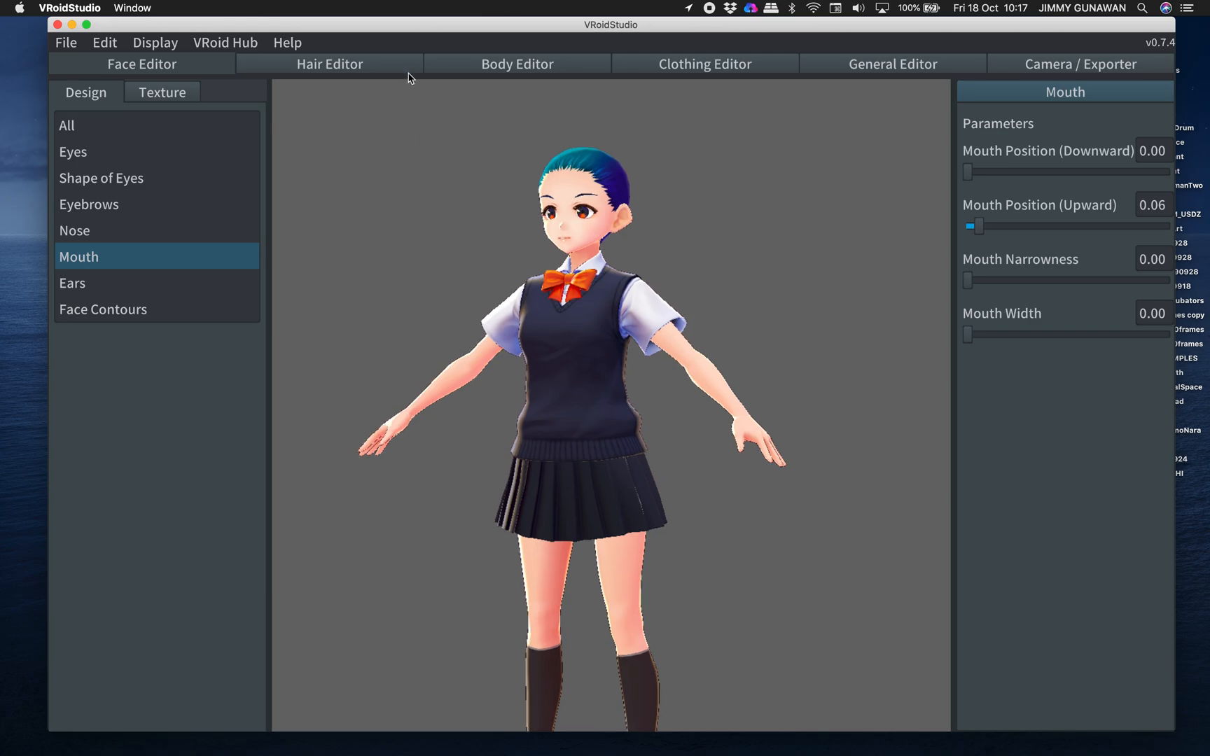
- In Body Editor, set Hand Size upward 0.13, downward 0.03, and Head Size upward 0.03
{"action": "left_click", "coordinate": [517, 64]}
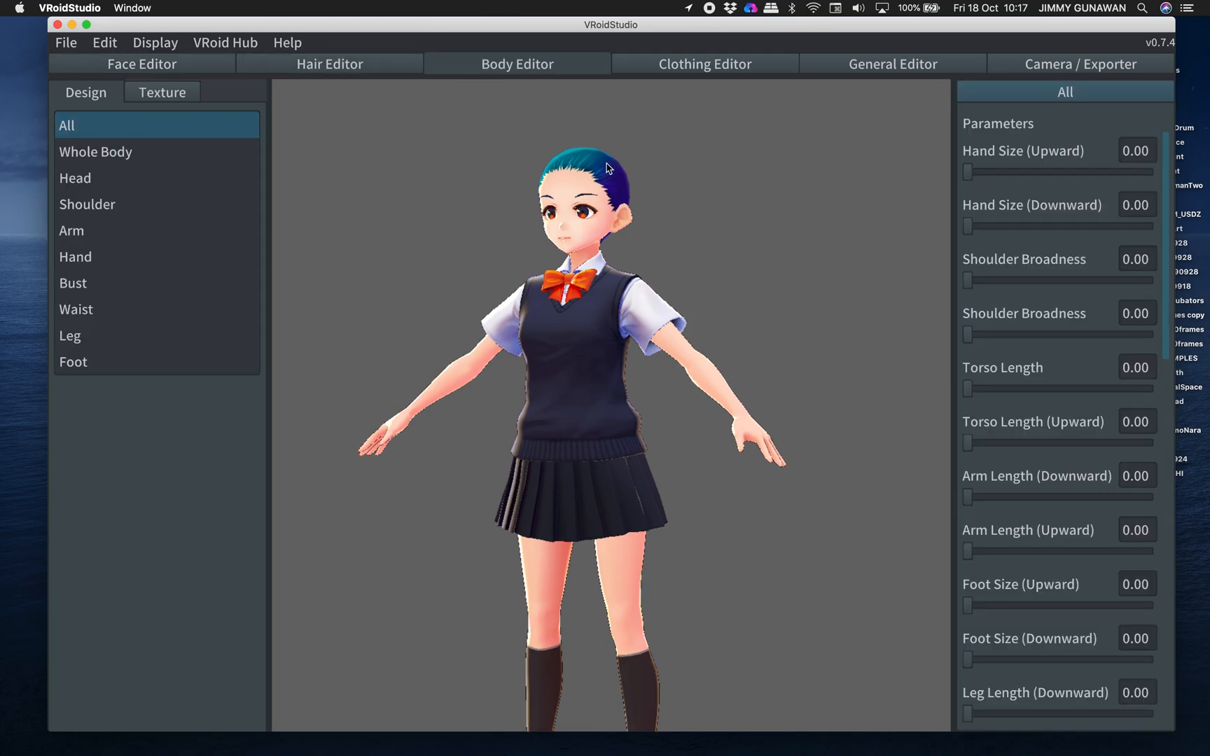
{"action": "left_click_drag", "start_coordinate": [967, 173], "coordinate": [984, 173]}
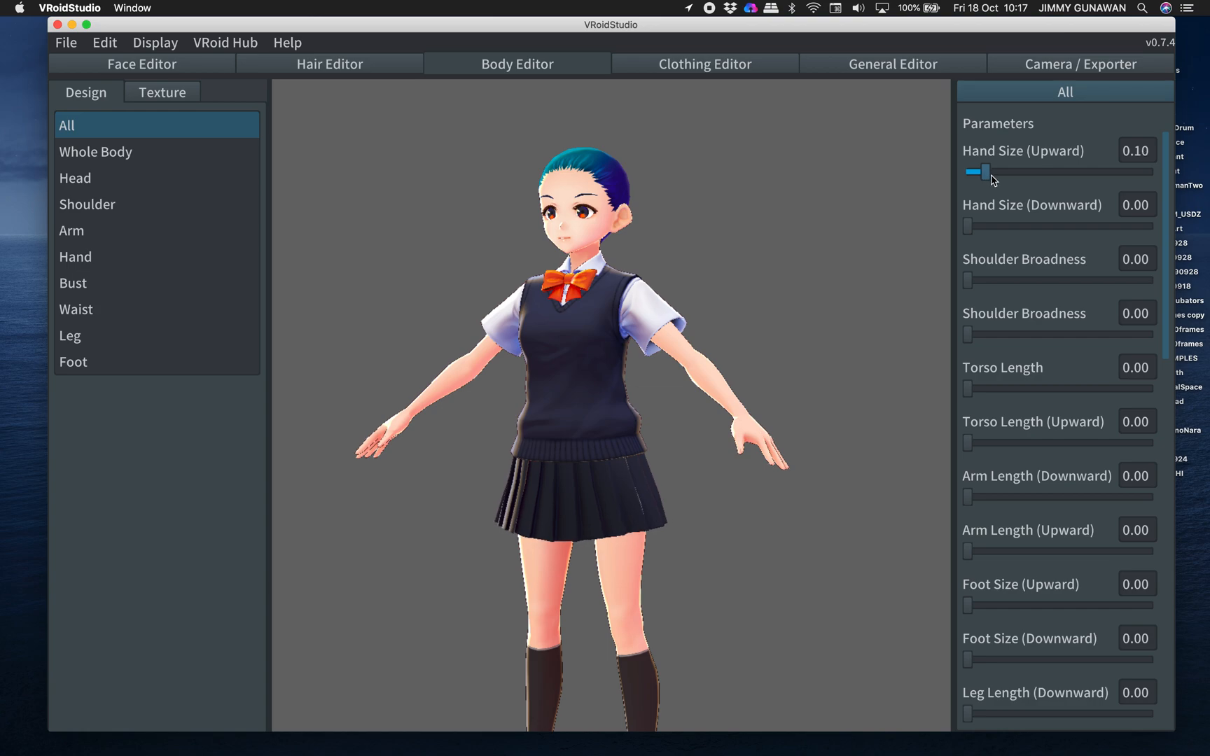
{"action": "left_click_drag", "start_coordinate": [966, 226], "coordinate": [981, 226]}
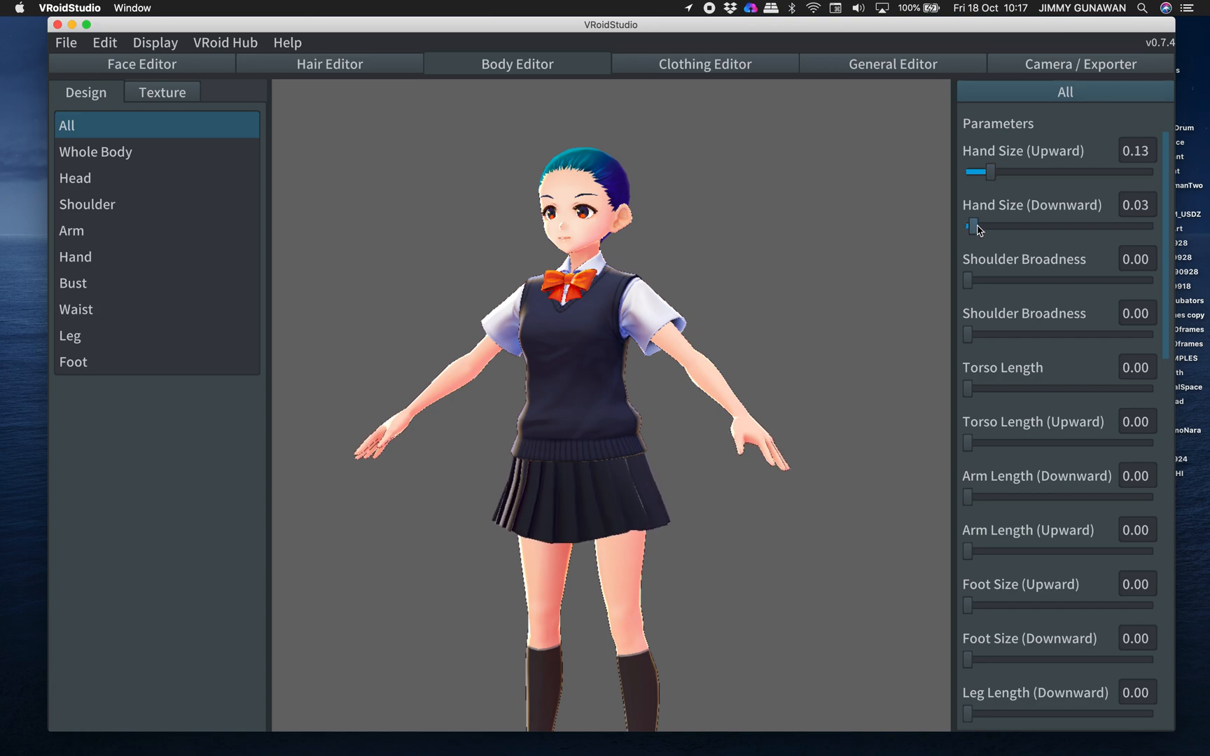
{"action": "left_click", "coordinate": [75, 178]}
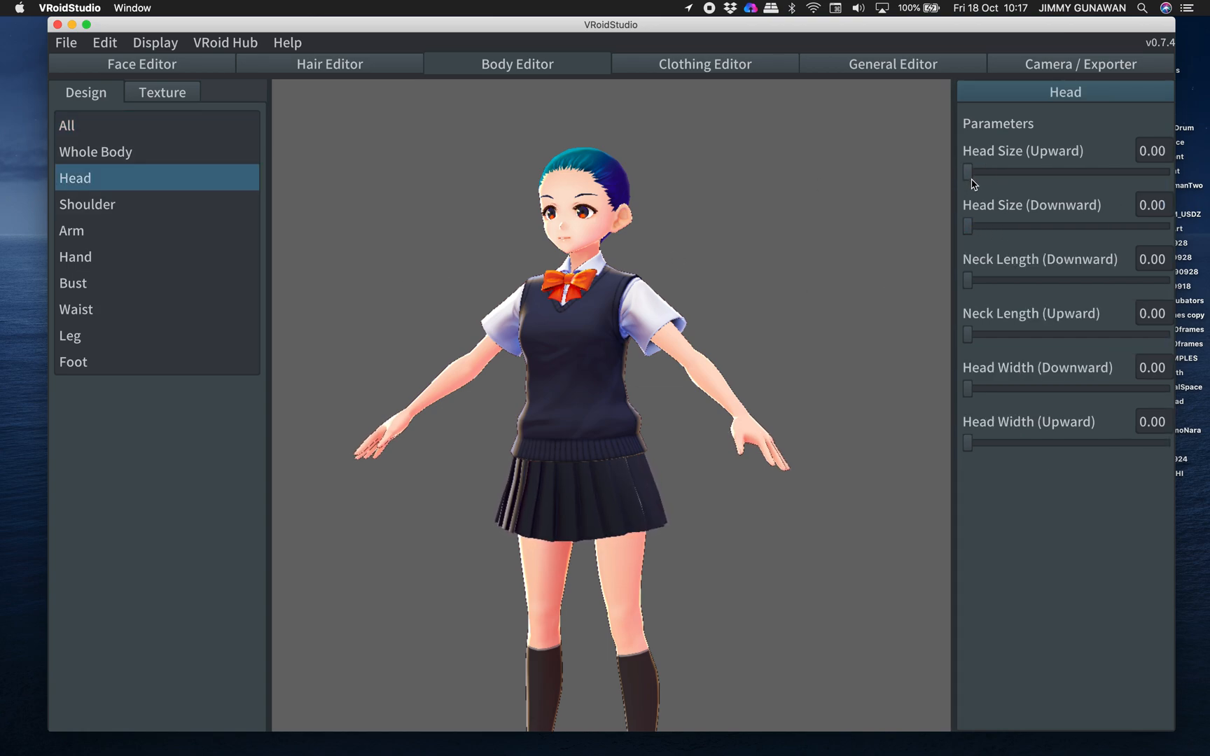
{"action": "left_click_drag", "start_coordinate": [966, 173], "coordinate": [981, 173]}
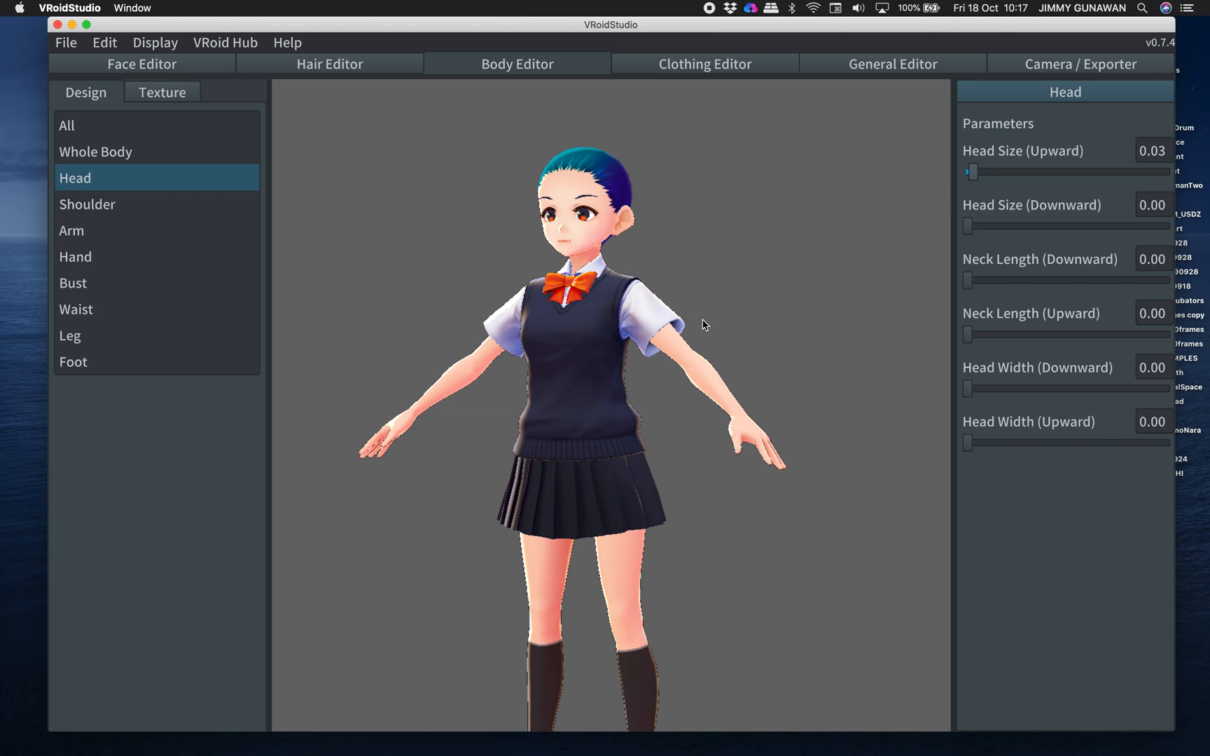
{"action": "mouse_move", "coordinate": [661, 319]}
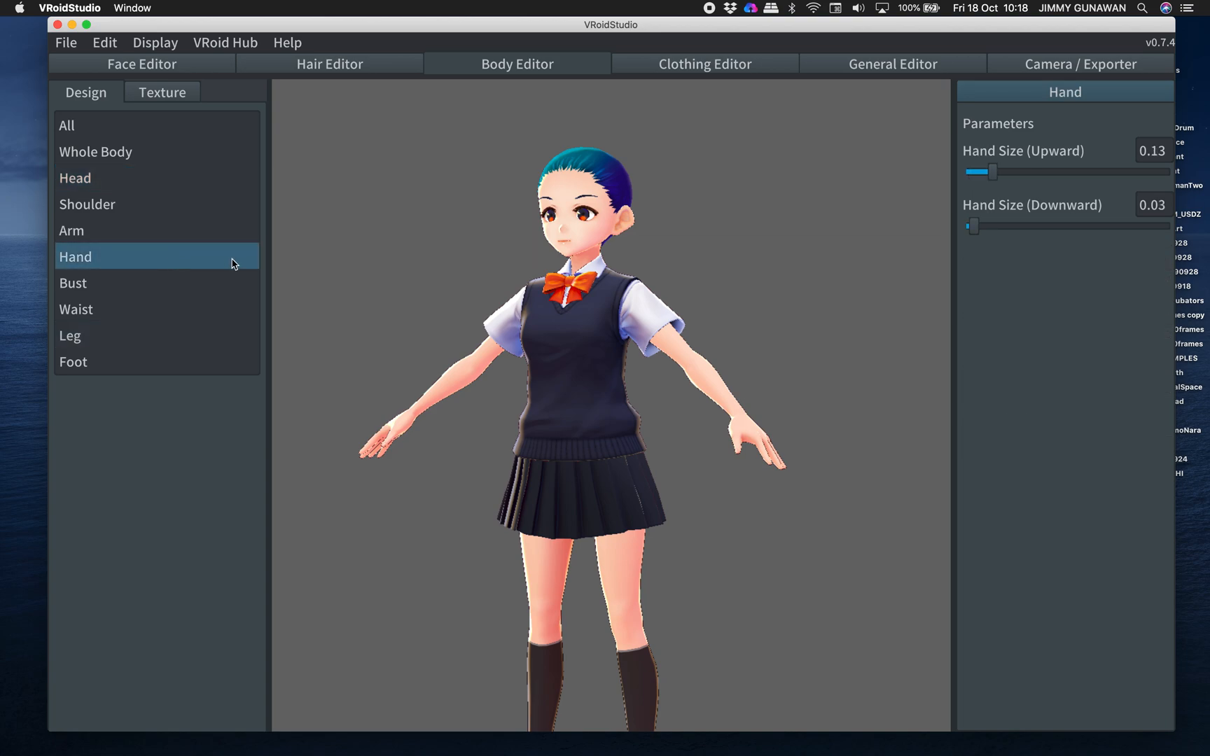
{"action": "mouse_move", "coordinate": [477, 298]}
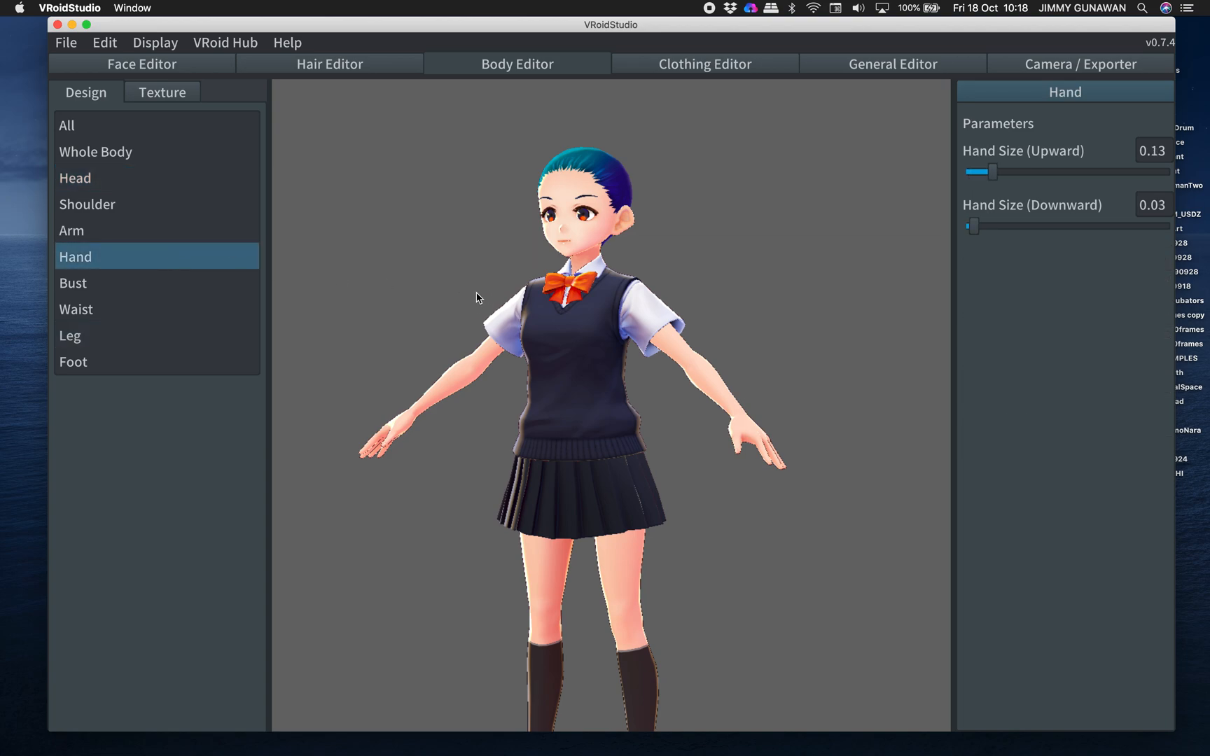
{"action": "mouse_move", "coordinate": [508, 270]}
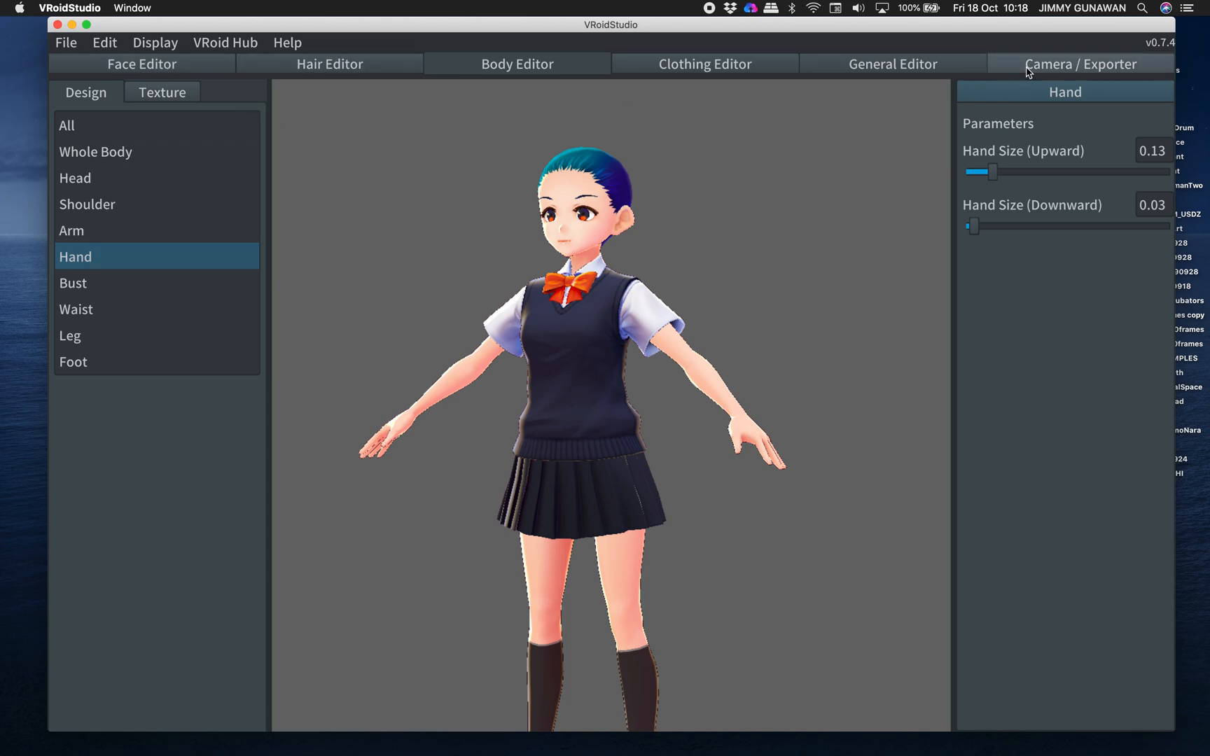
- In Camera/Exporter, preview a smile, reset it to 0, and show the Export panel
{"action": "left_click", "coordinate": [1080, 64]}
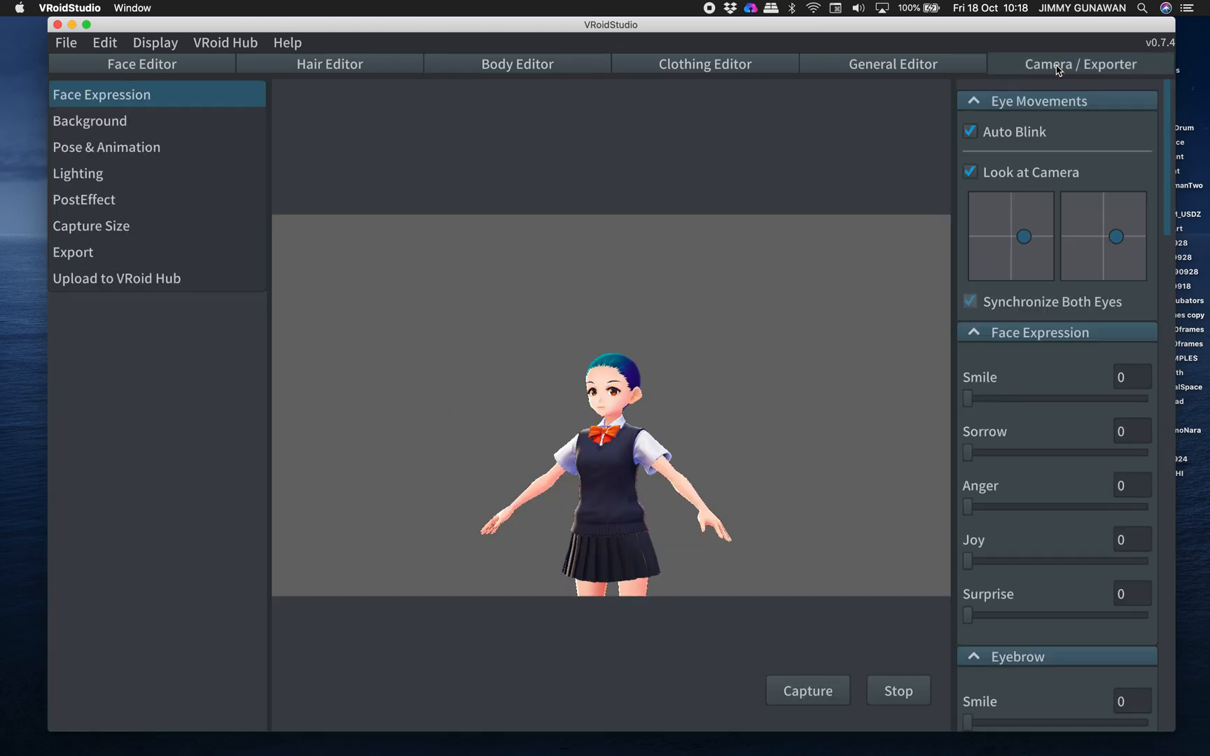
{"action": "mouse_move", "coordinate": [1026, 486]}
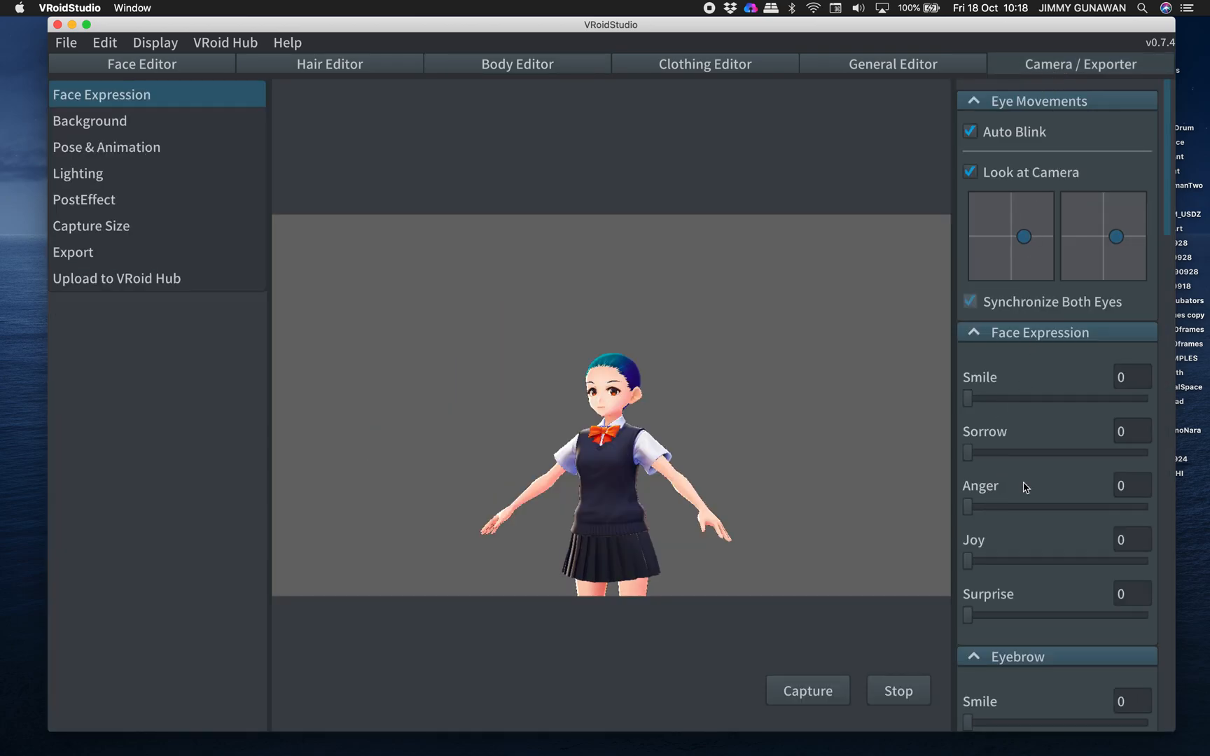
{"action": "scroll", "scroll_direction": "down", "scroll_amount": 3}
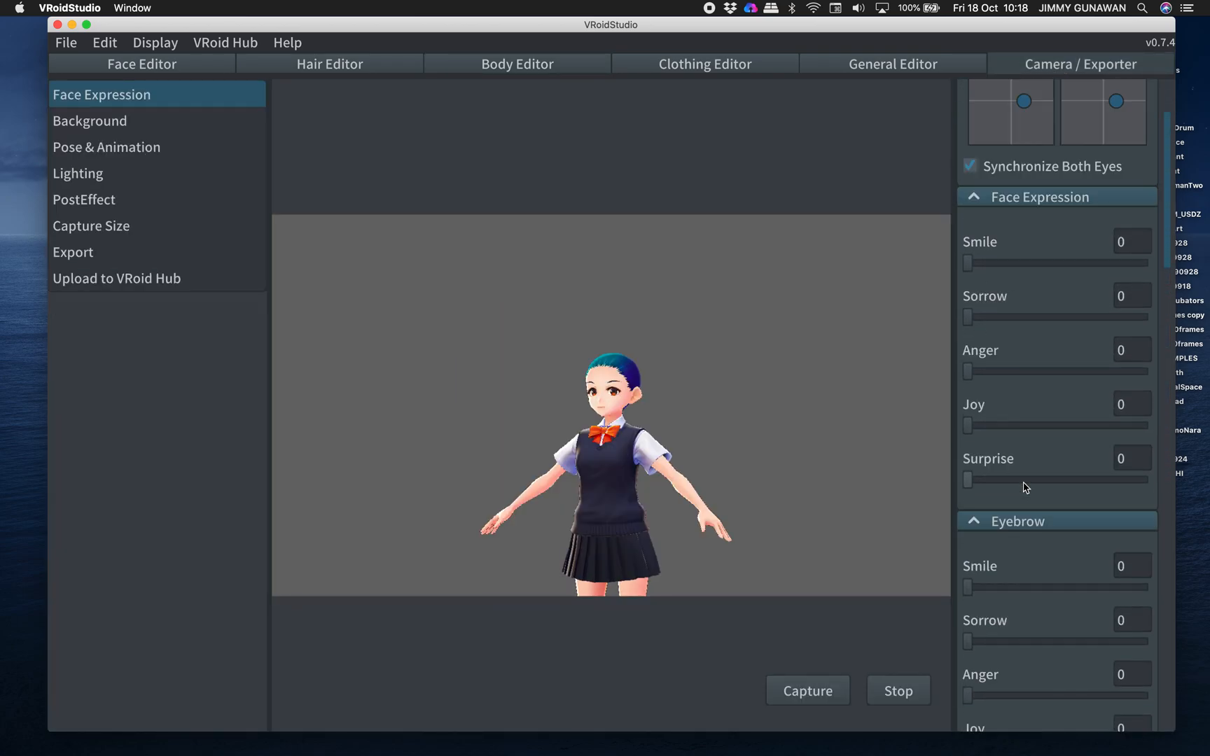
{"action": "left_click_drag", "start_coordinate": [964, 264], "coordinate": [1004, 302]}
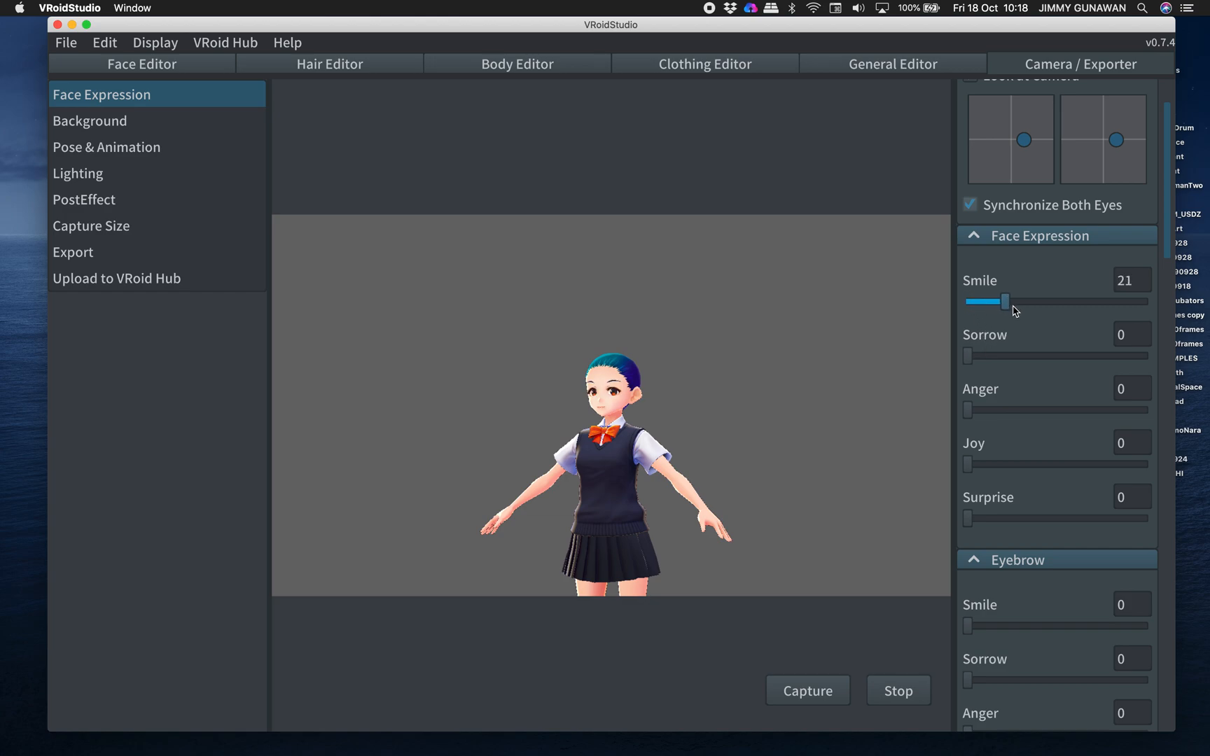
{"action": "left_click_drag", "start_coordinate": [1005, 302], "coordinate": [1105, 302]}
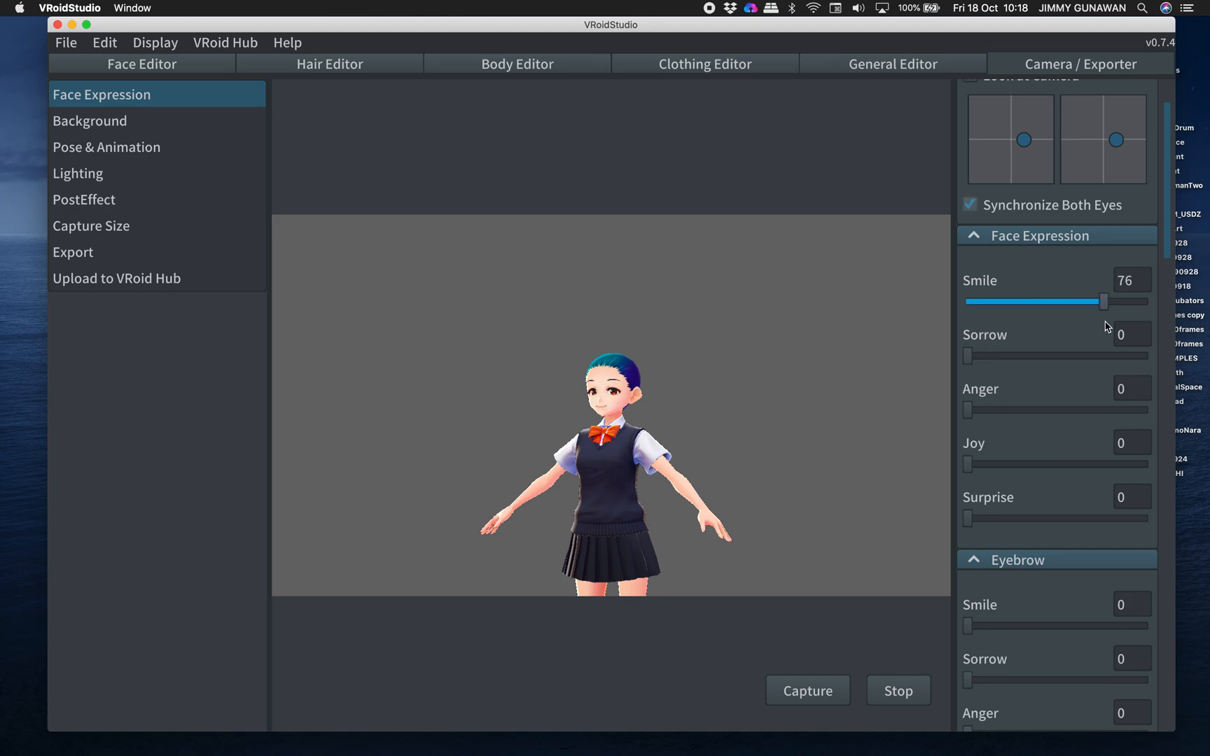
{"action": "left_click_drag", "start_coordinate": [1103, 302], "coordinate": [964, 302]}
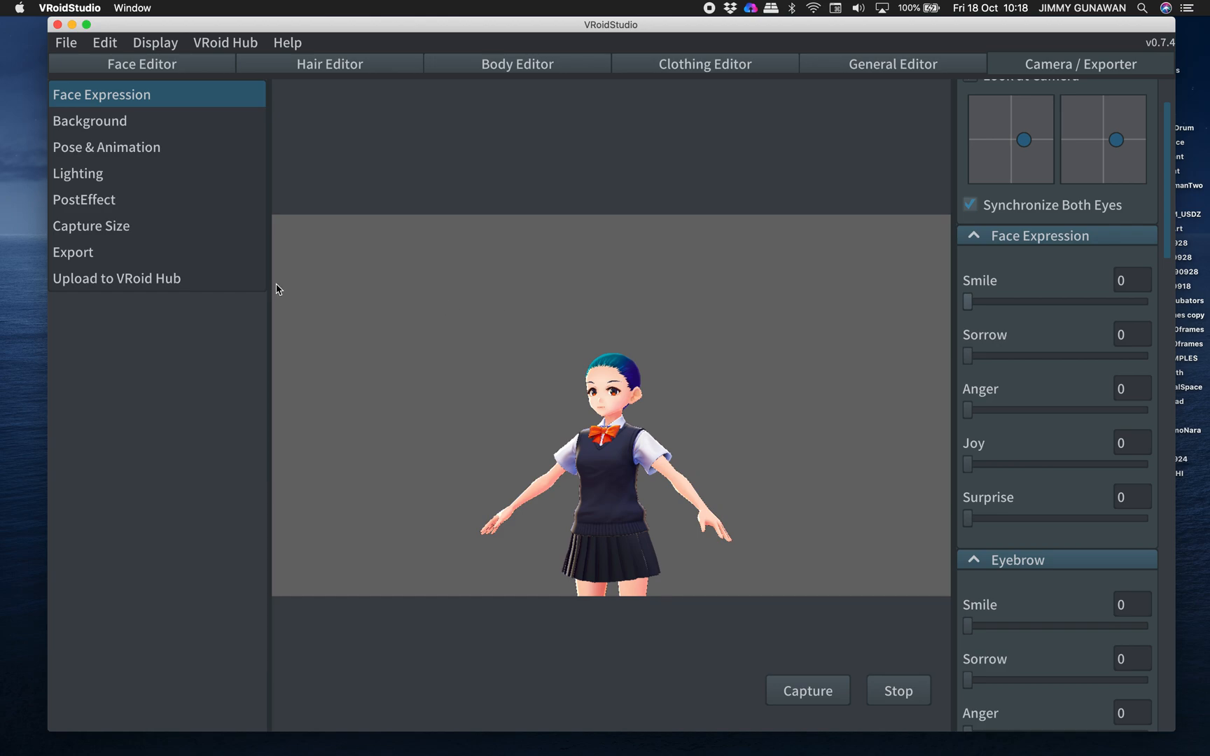
{"action": "left_click", "coordinate": [74, 251]}
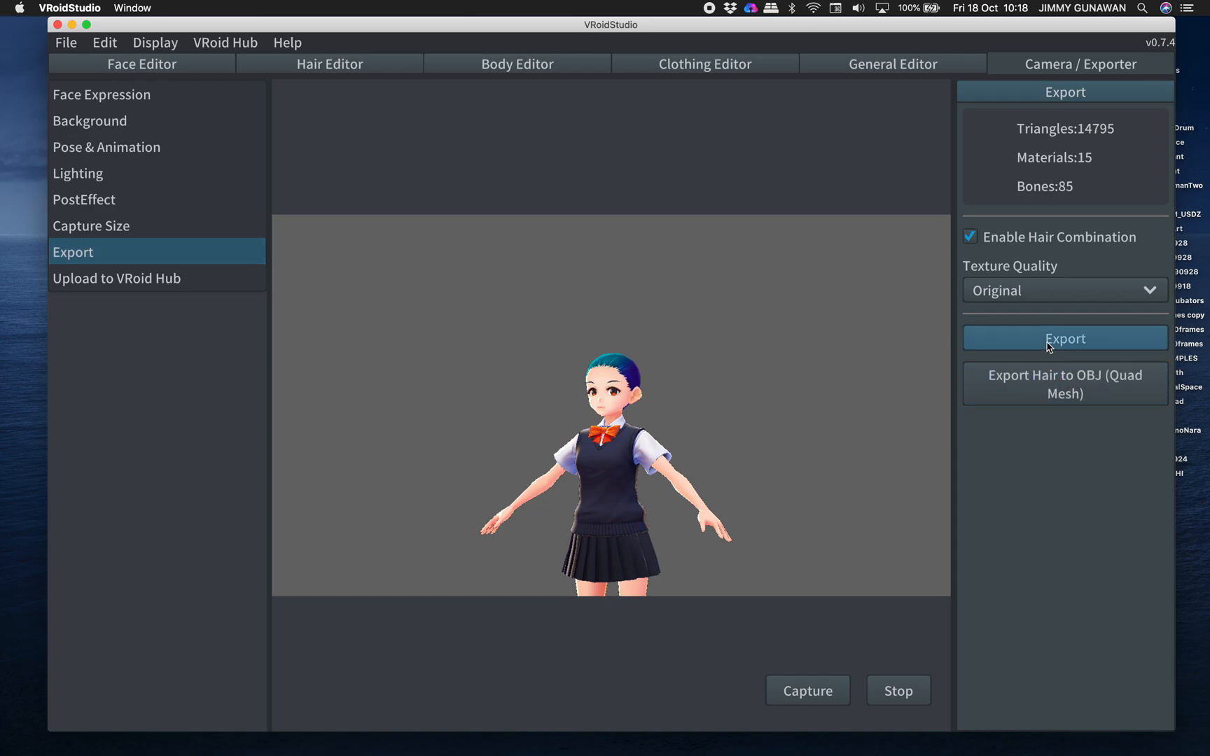
- Enter name 'Alice' and author 'Sushi' in the VRM export settings
{"action": "left_click", "coordinate": [1065, 339]}
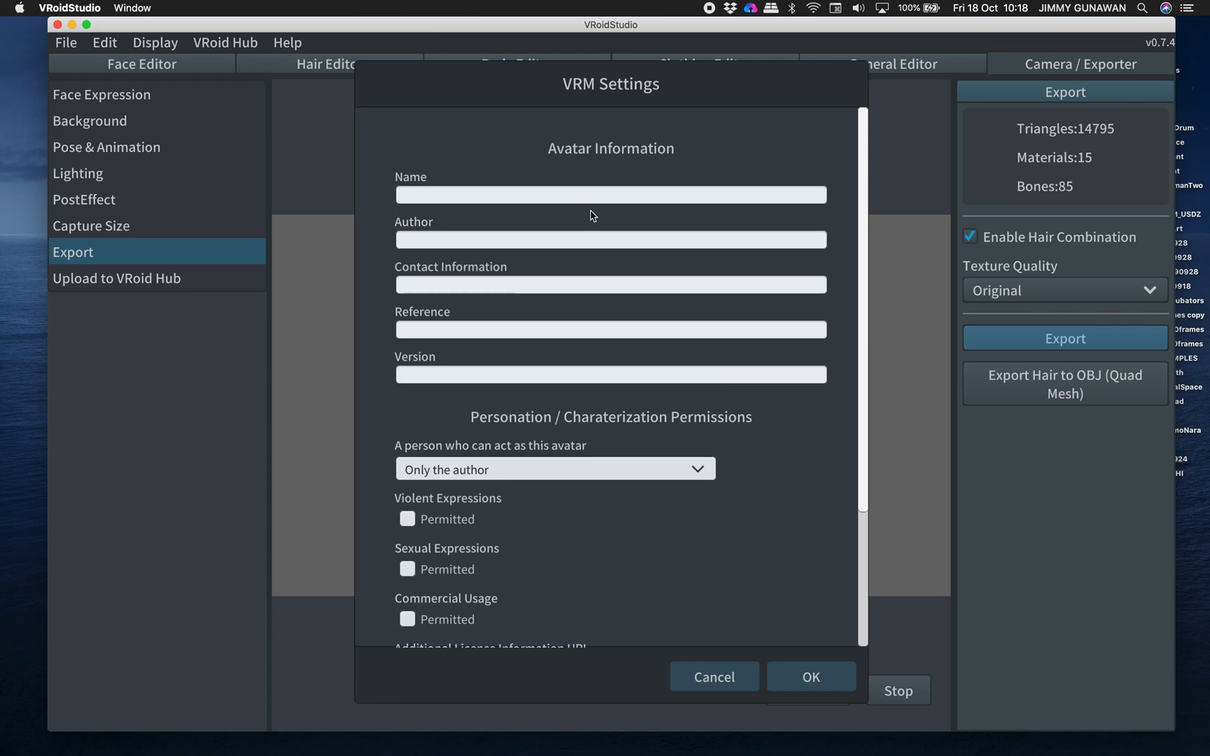
{"action": "left_click", "coordinate": [611, 195]}
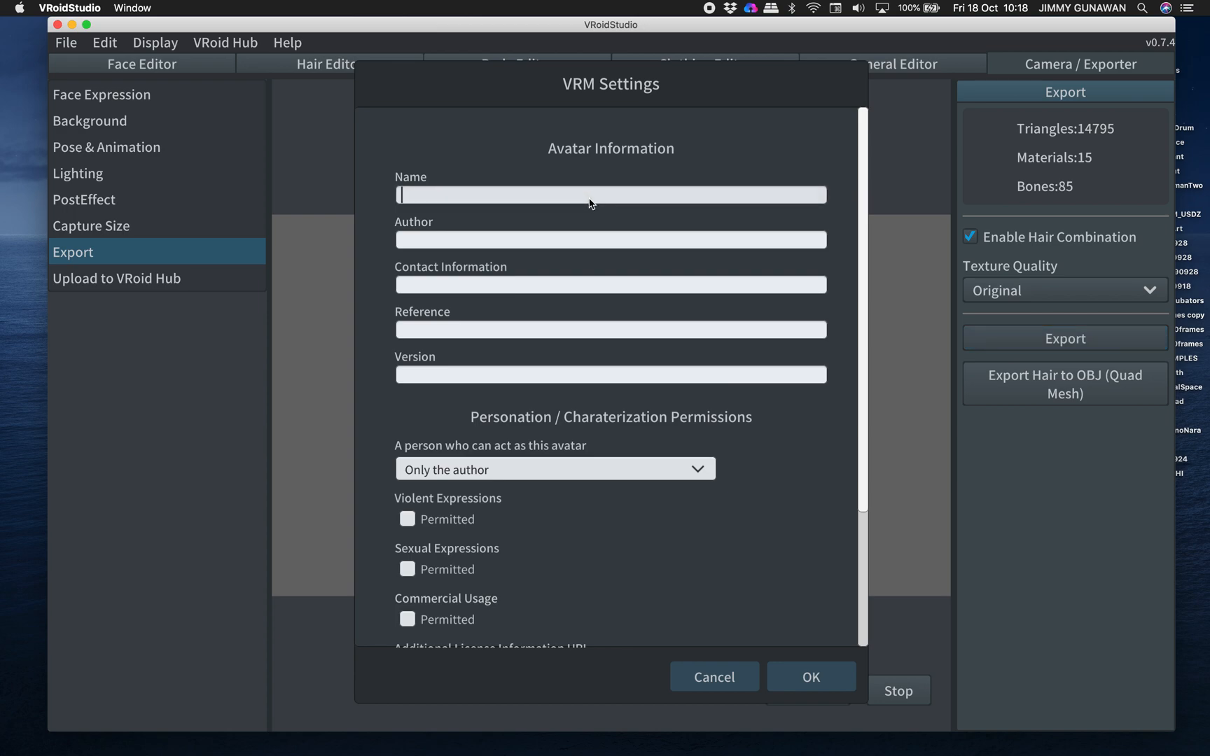
{"action": "type", "text": "Alice"}
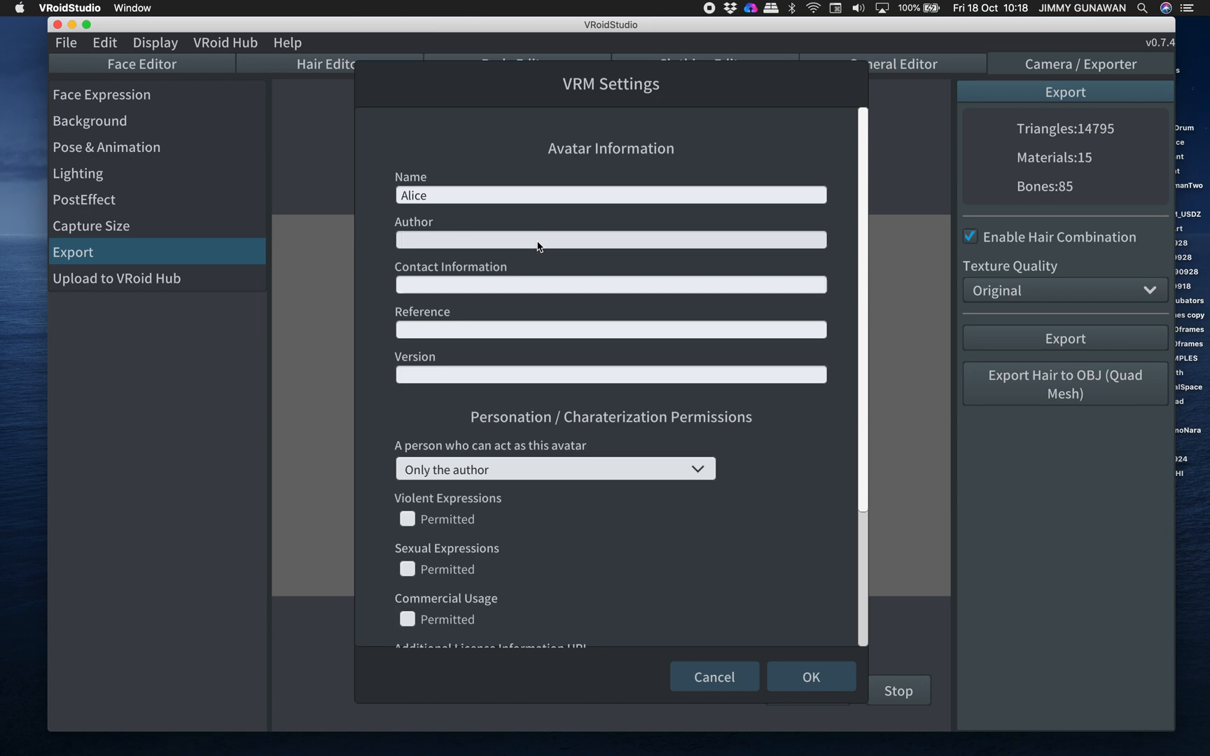
{"action": "type", "text": "Sushi"}
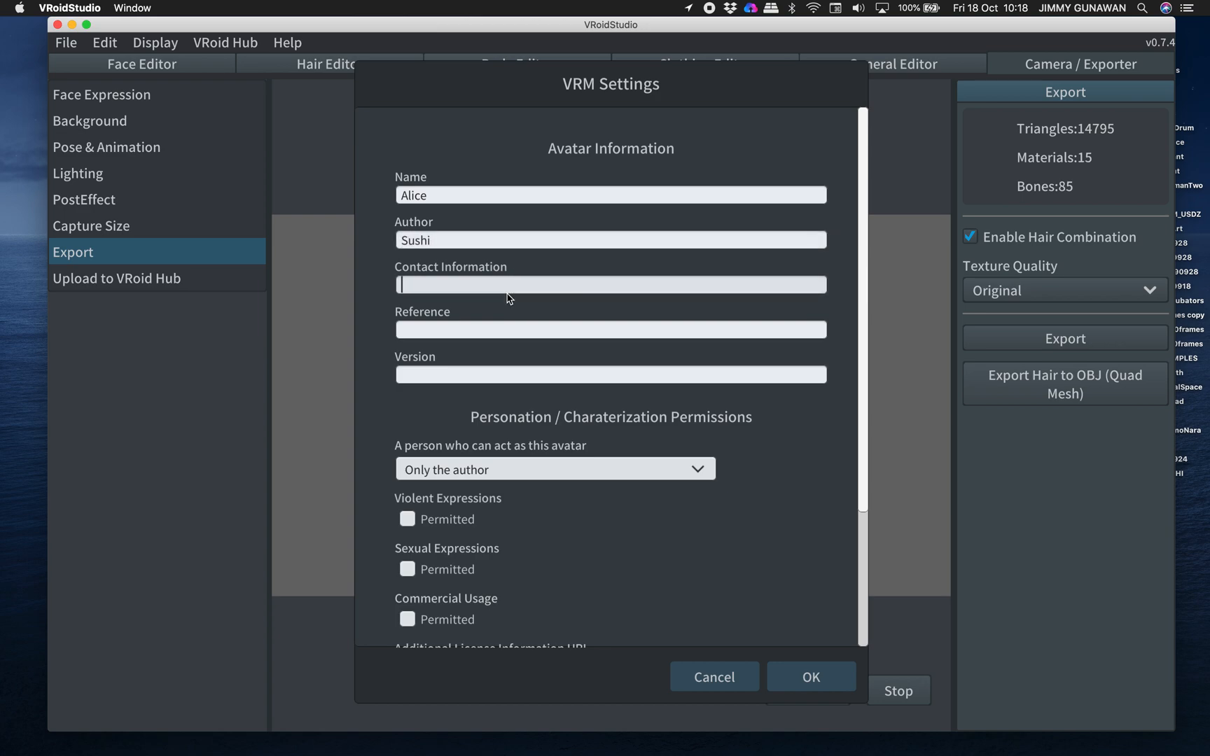
{"action": "scroll", "scroll_direction": "down", "scroll_amount": 3}
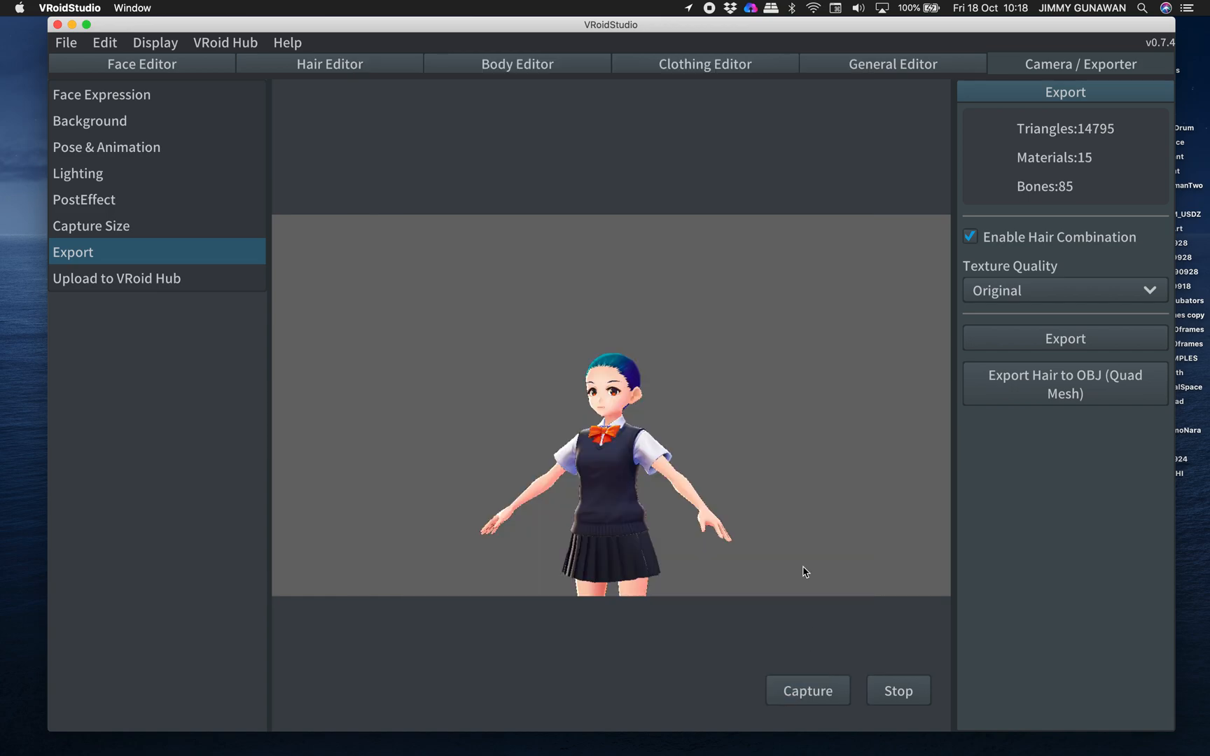
- Create a _VROIDDEMO folder and save the avatar into it as VRoid.vrm
{"action": "left_click", "coordinate": [1065, 338]}
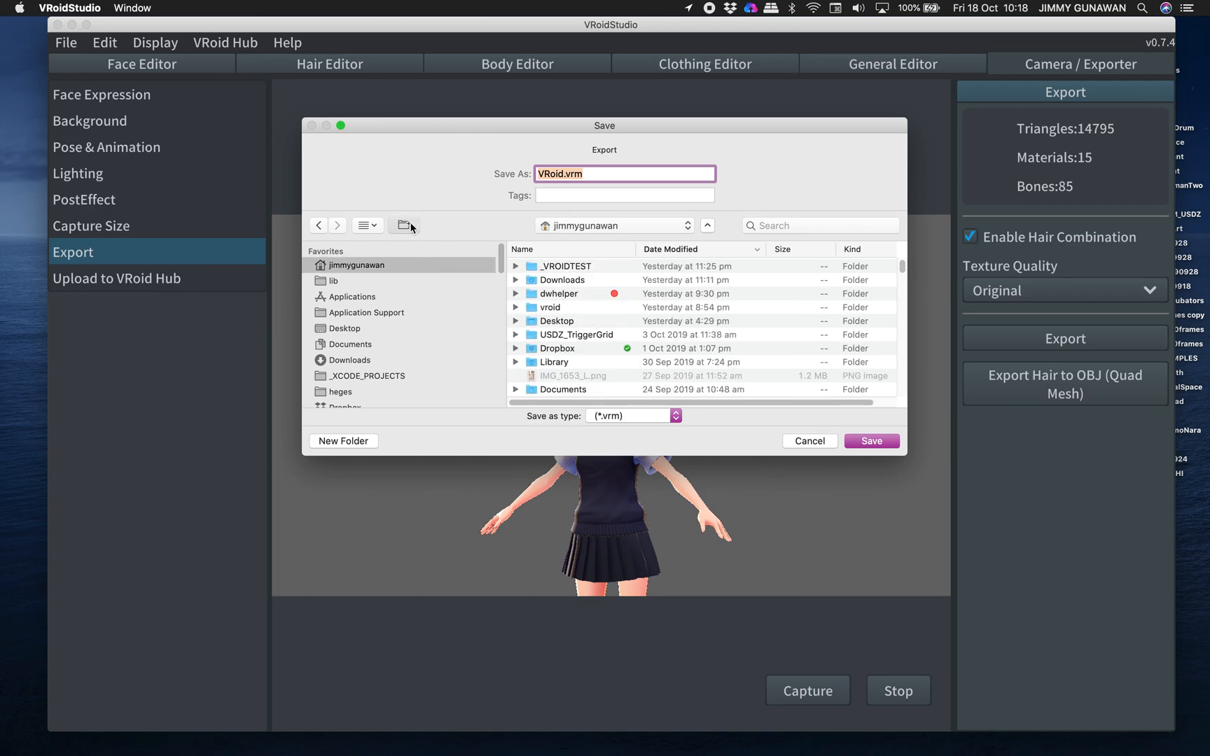
{"action": "left_click", "coordinate": [343, 440]}
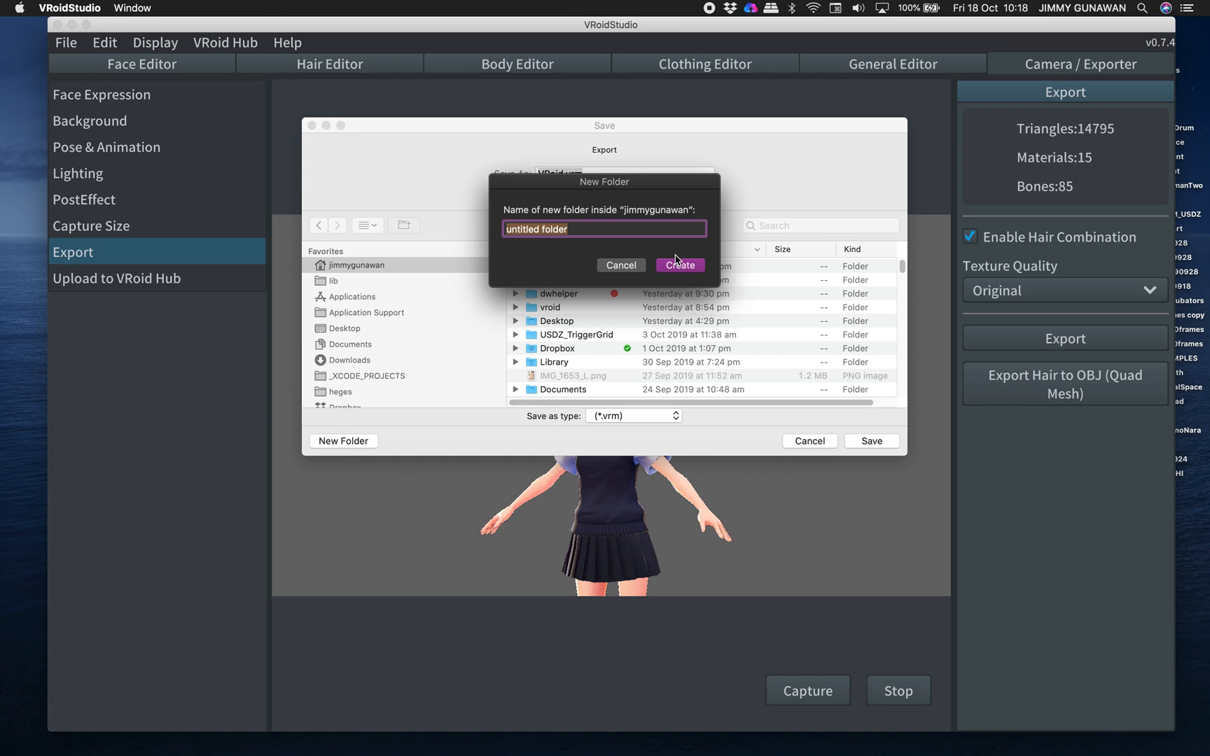
{"action": "key", "text": "Delete"}
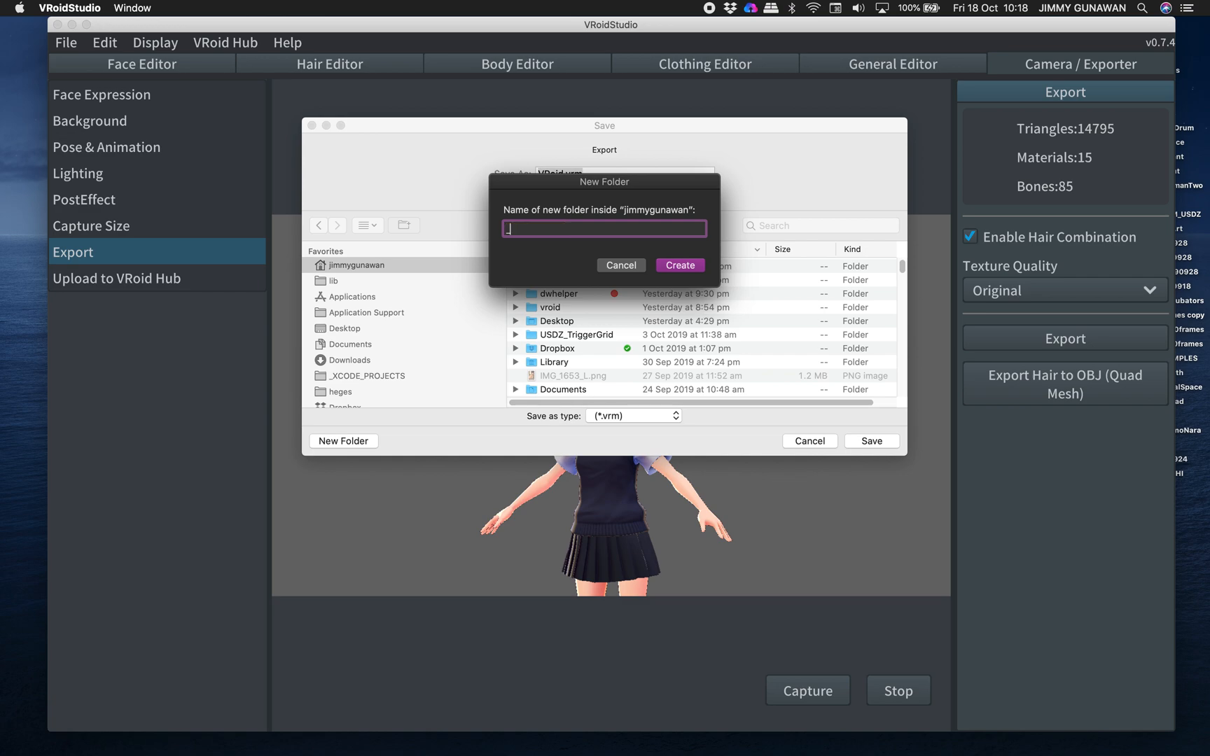
{"action": "type", "text": "_VROIDDEM"}
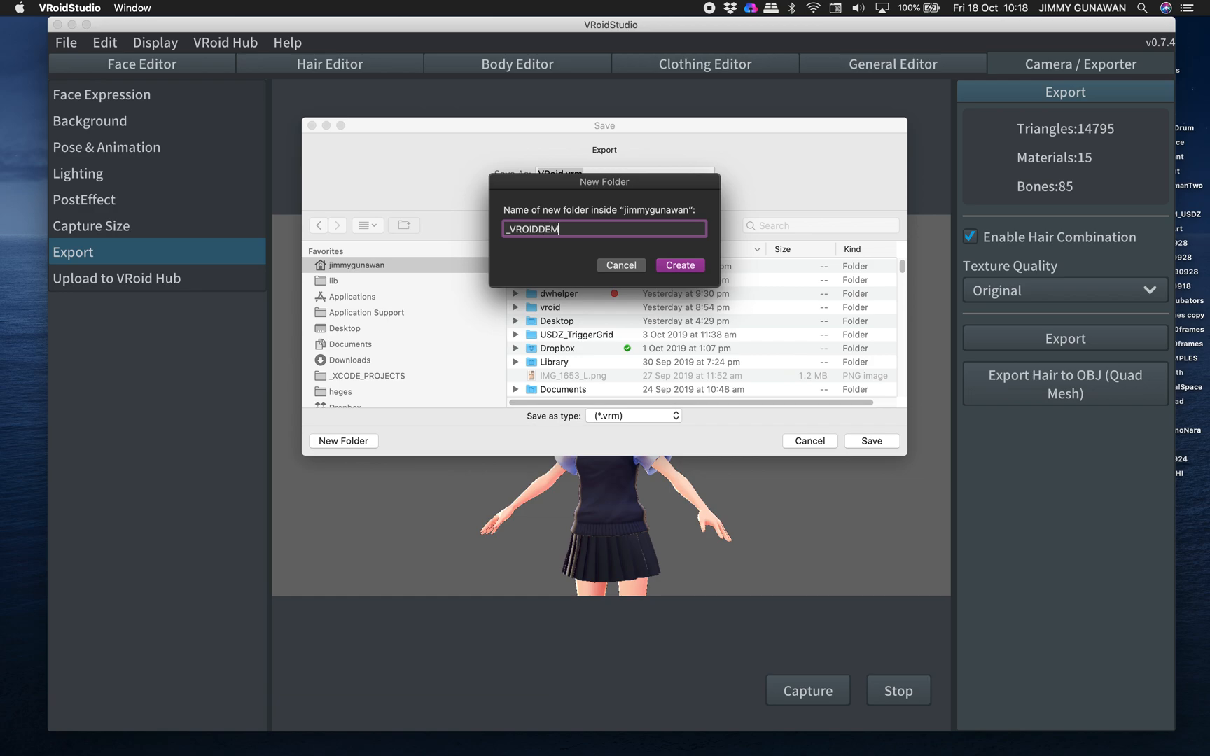
{"action": "left_click", "coordinate": [678, 265]}
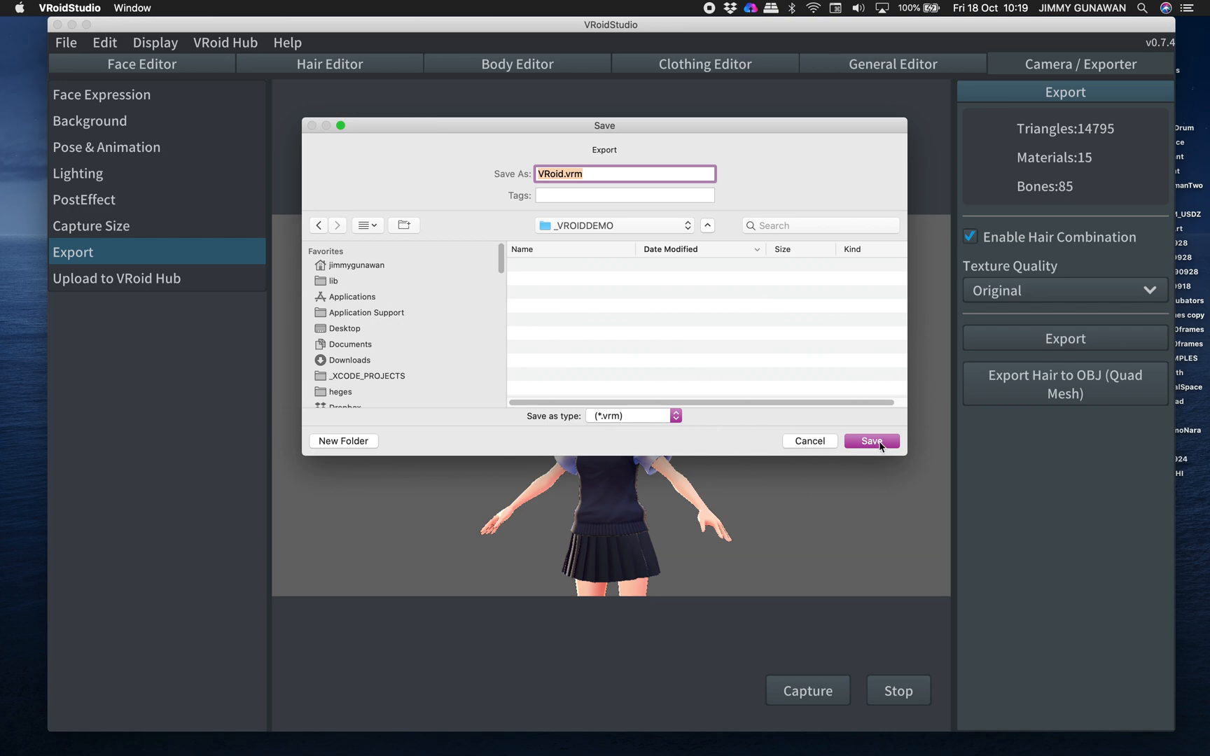
{"action": "left_click", "coordinate": [872, 440]}
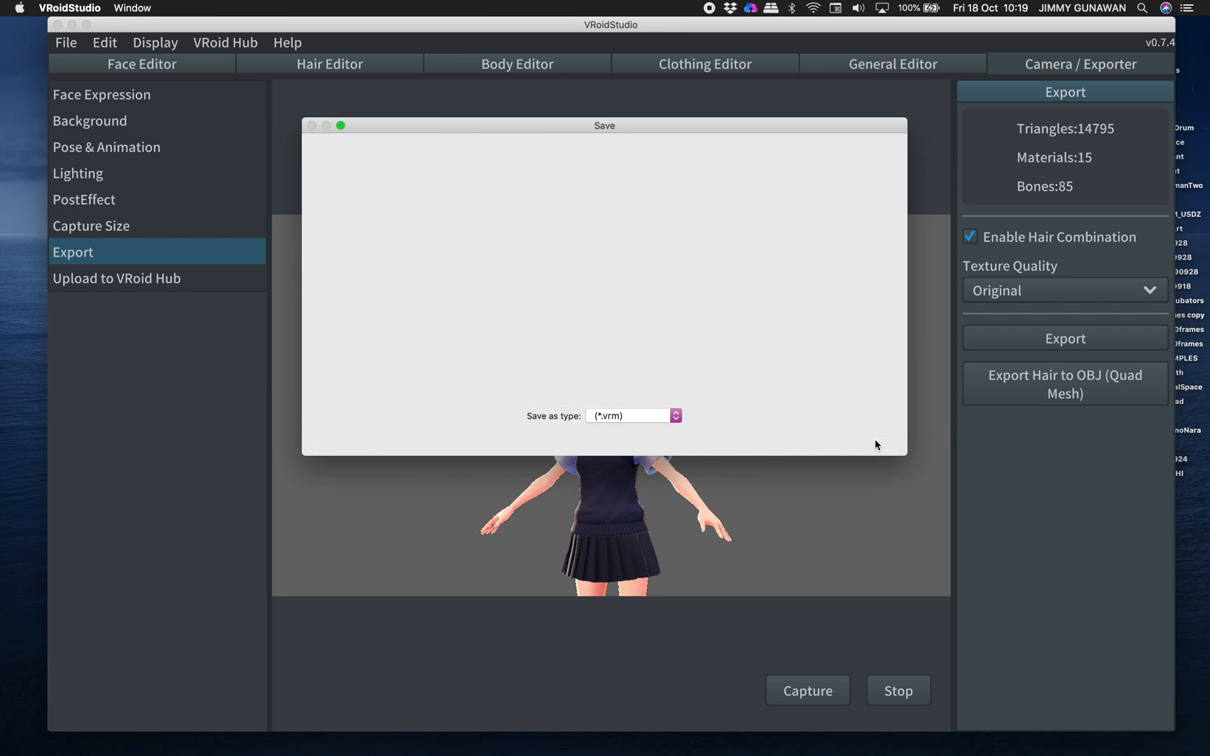
{"action": "mouse_move", "coordinate": [883, 349]}
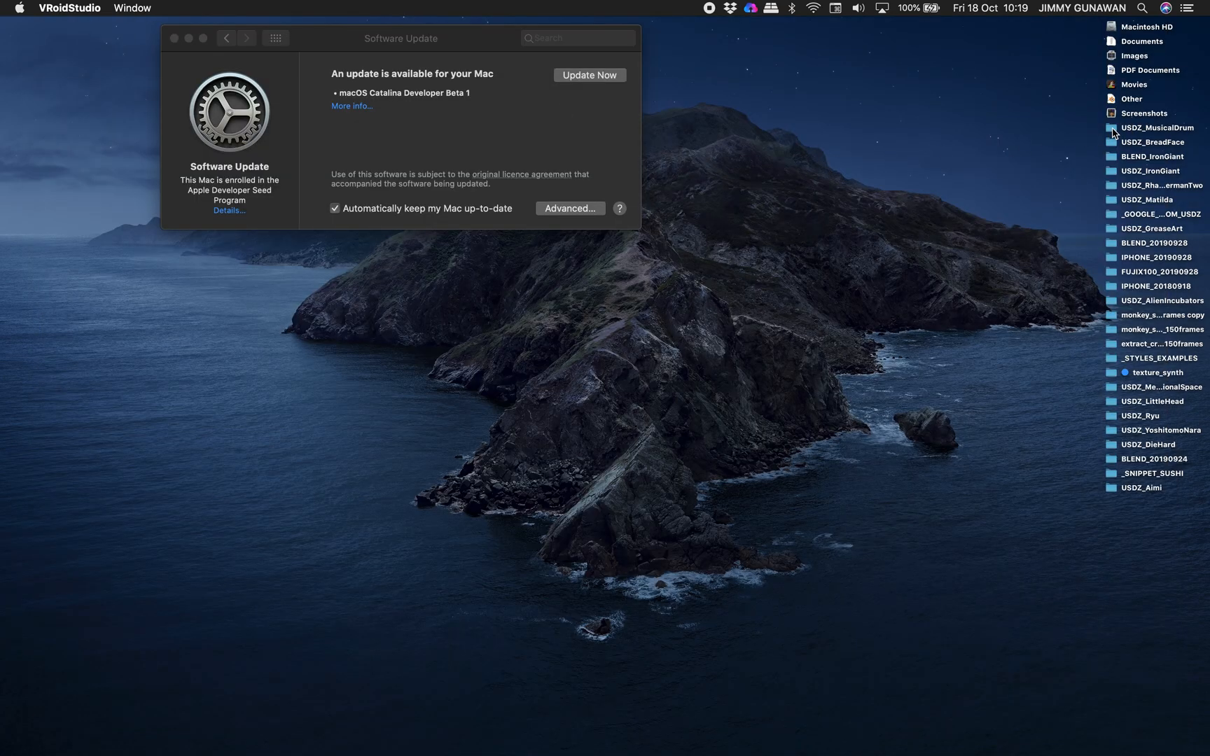
- Navigate Finder into _VROIDDEMO to reveal the 15.9 MB VRoid.vrm export
{"action": "double_click", "coordinate": [1157, 127]}
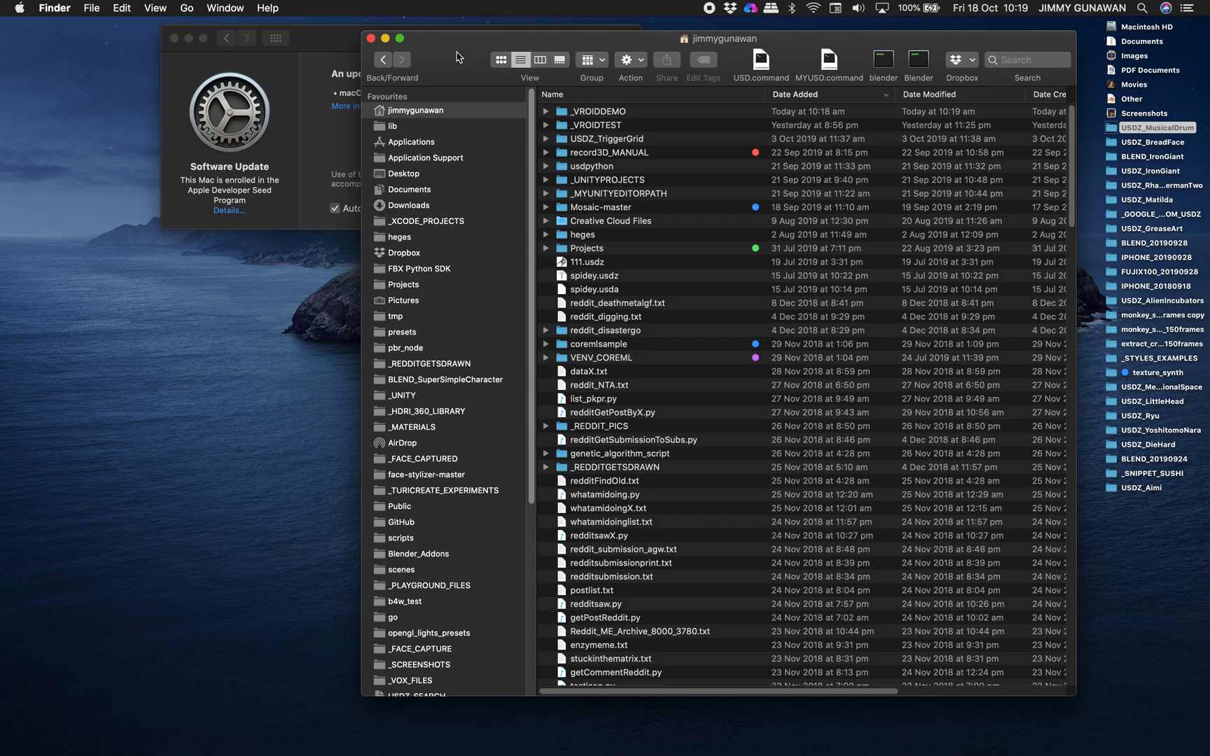
{"action": "double_click", "coordinate": [598, 111]}
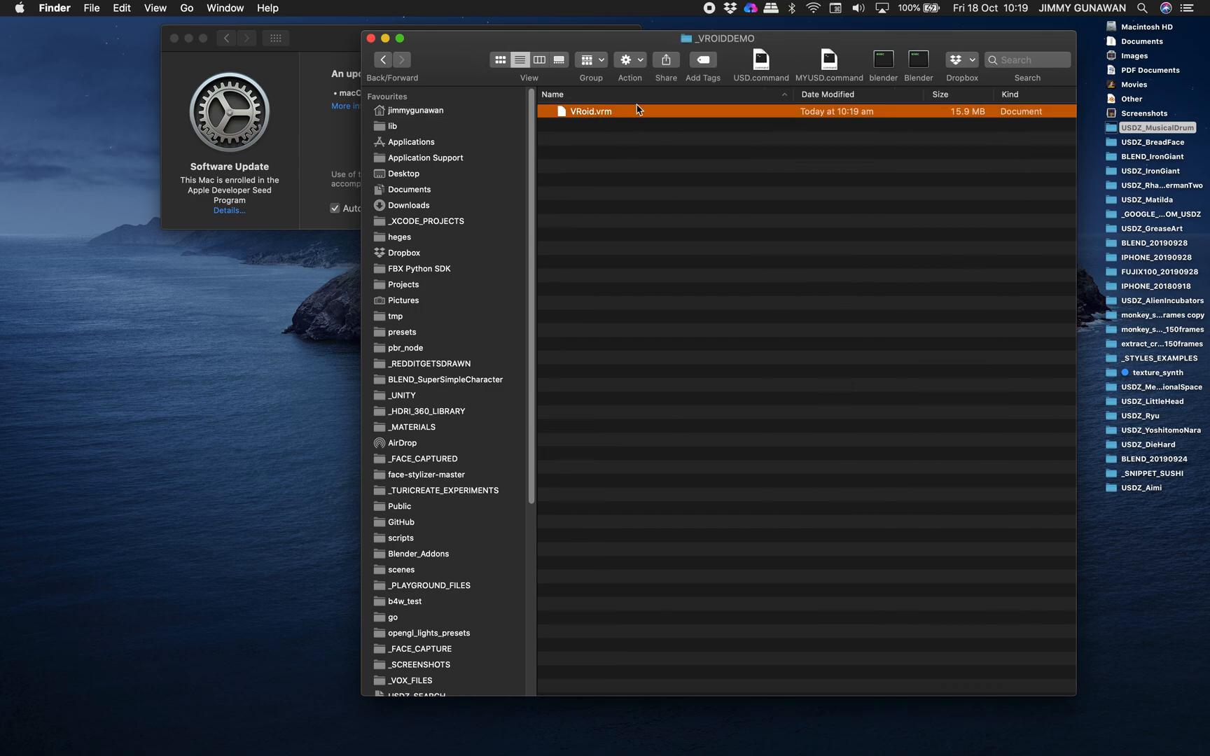
{"action": "mouse_move", "coordinate": [598, 128]}
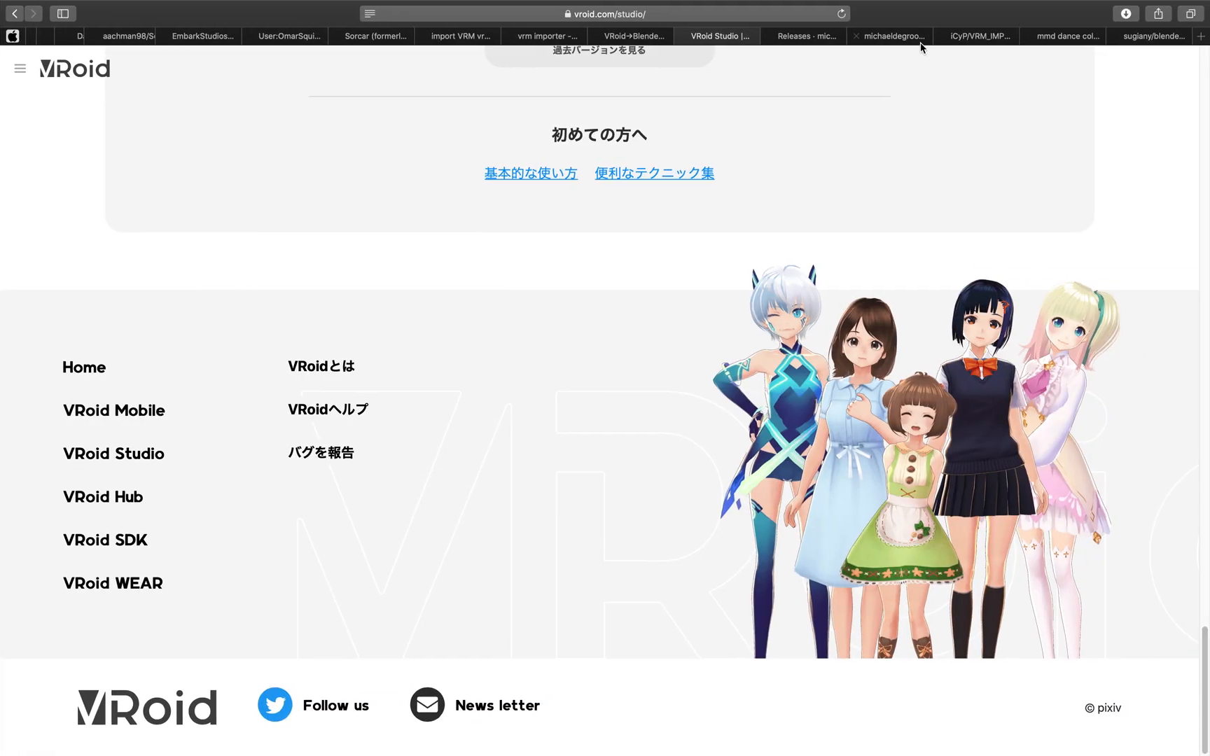
- Show michaeldegroot's cats-blender-plugin GitHub page in Safari and scroll down it
{"action": "left_click", "coordinate": [889, 36]}
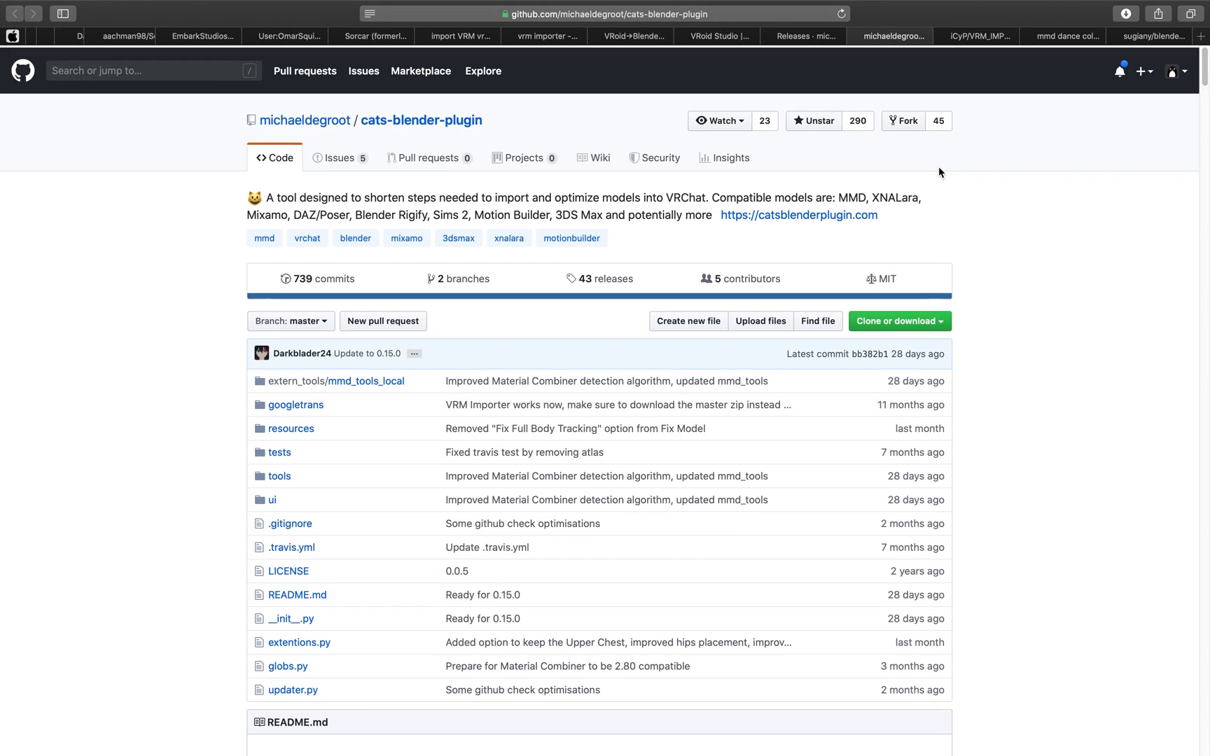
{"action": "scroll", "scroll_direction": "down", "scroll_amount": 3}
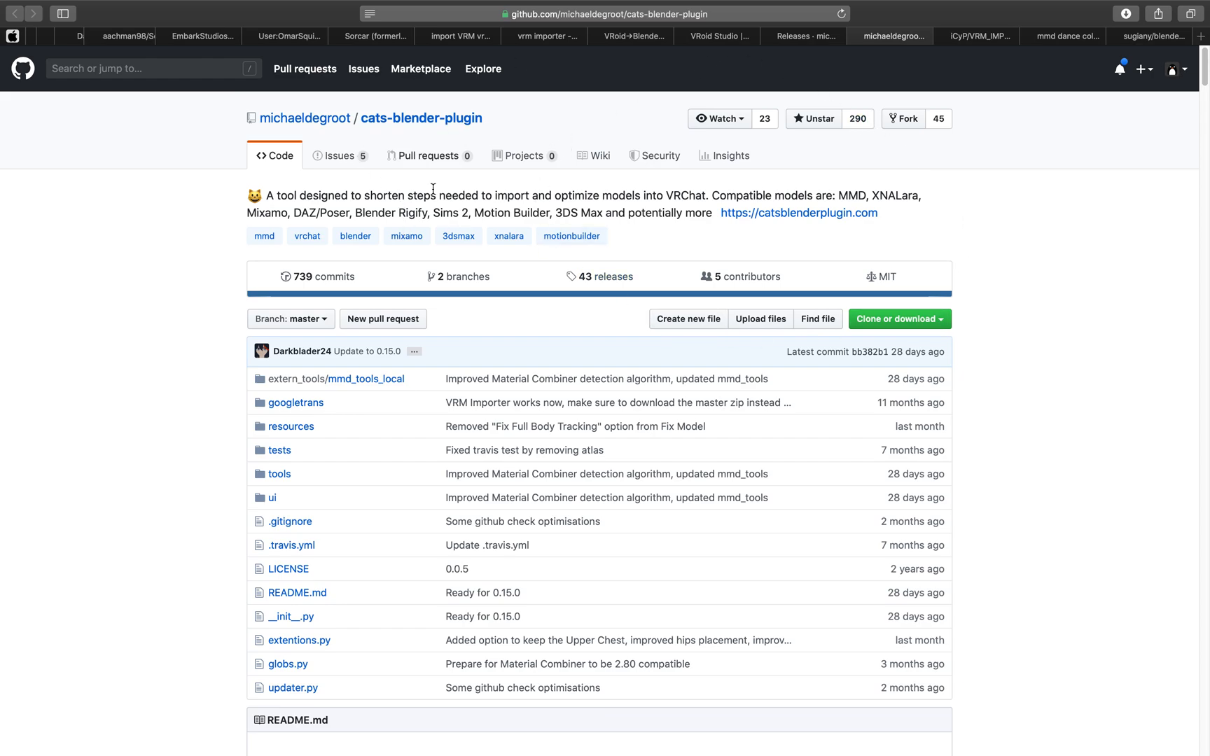
{"action": "mouse_move", "coordinate": [305, 118]}
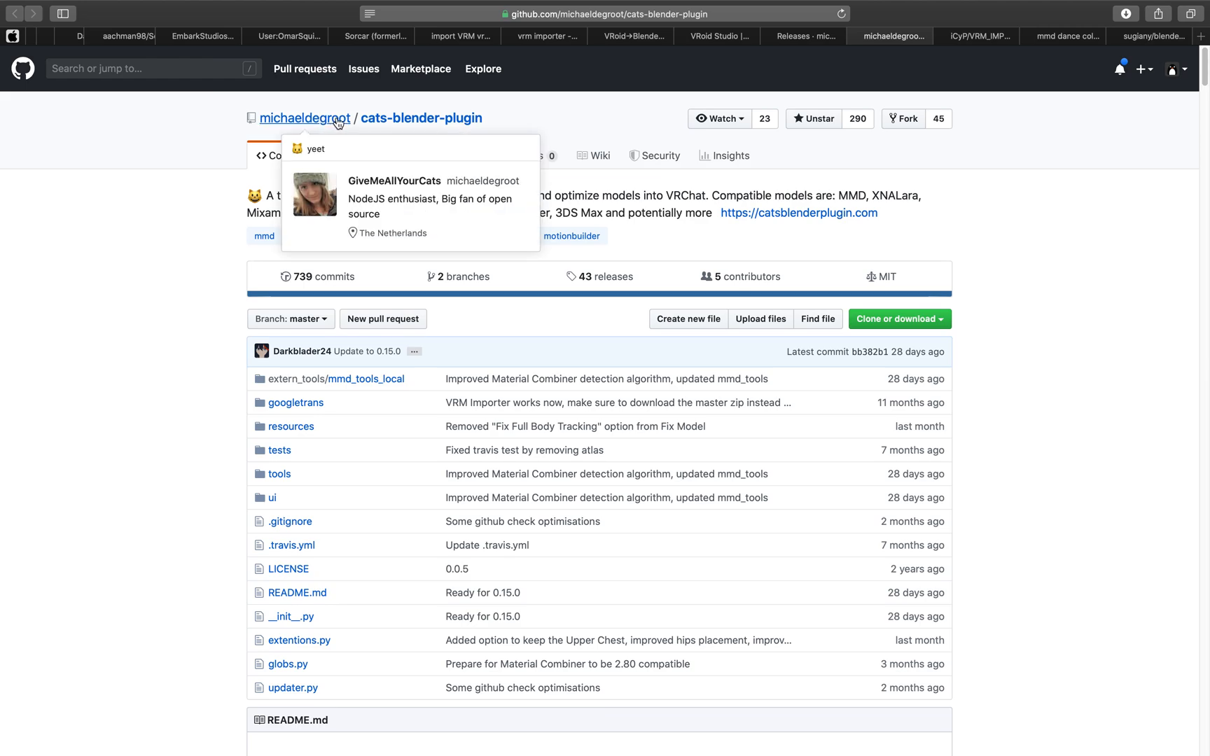
{"action": "mouse_move", "coordinate": [935, 73]}
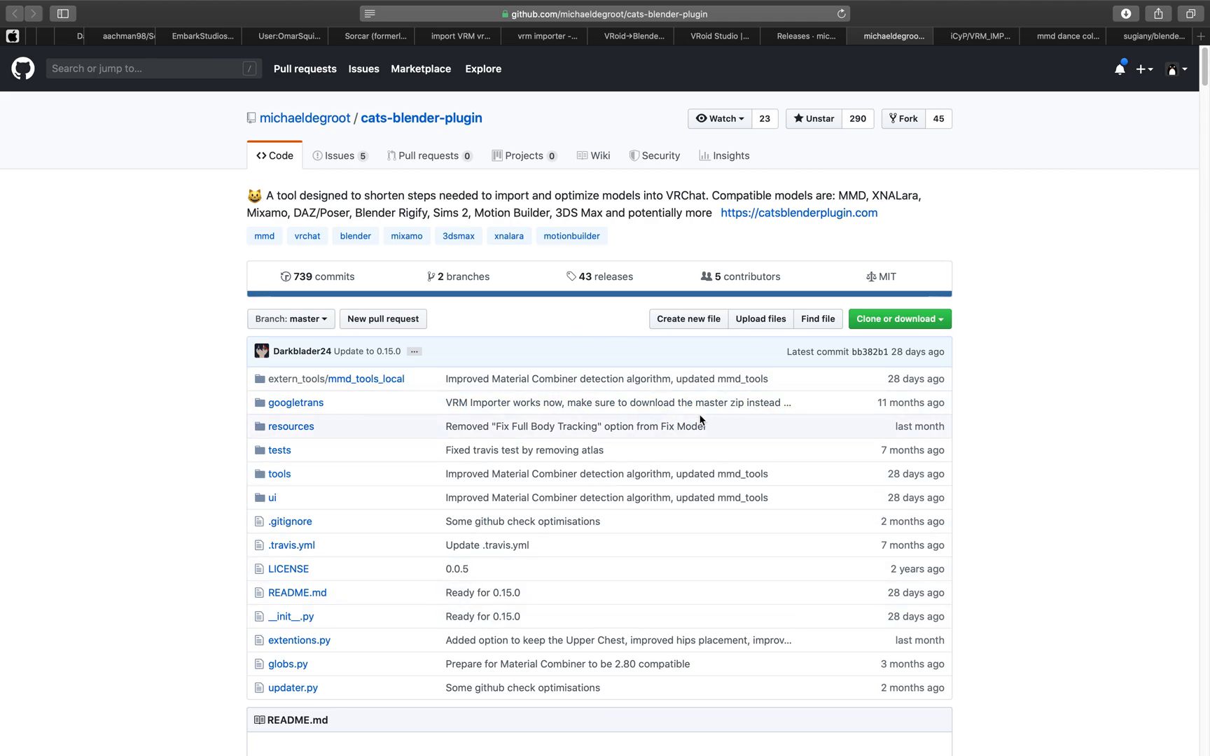
{"action": "mouse_move", "coordinate": [809, 191]}
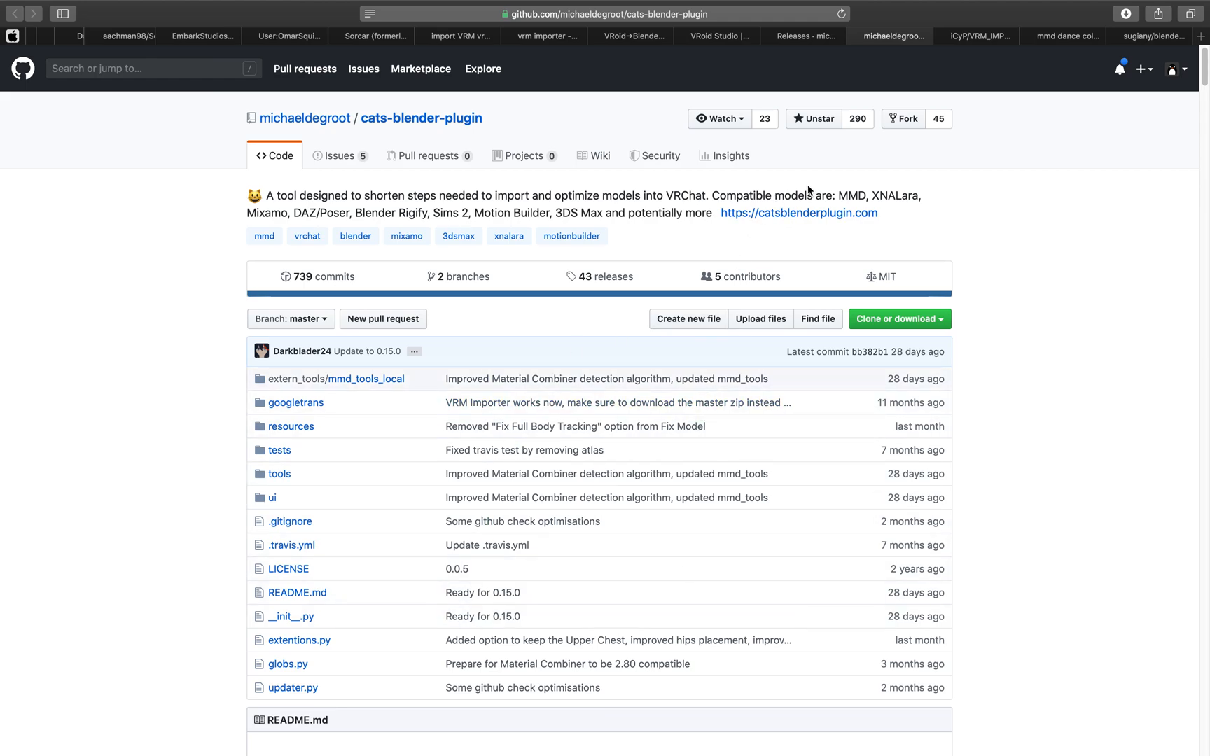
{"action": "mouse_move", "coordinate": [873, 159]}
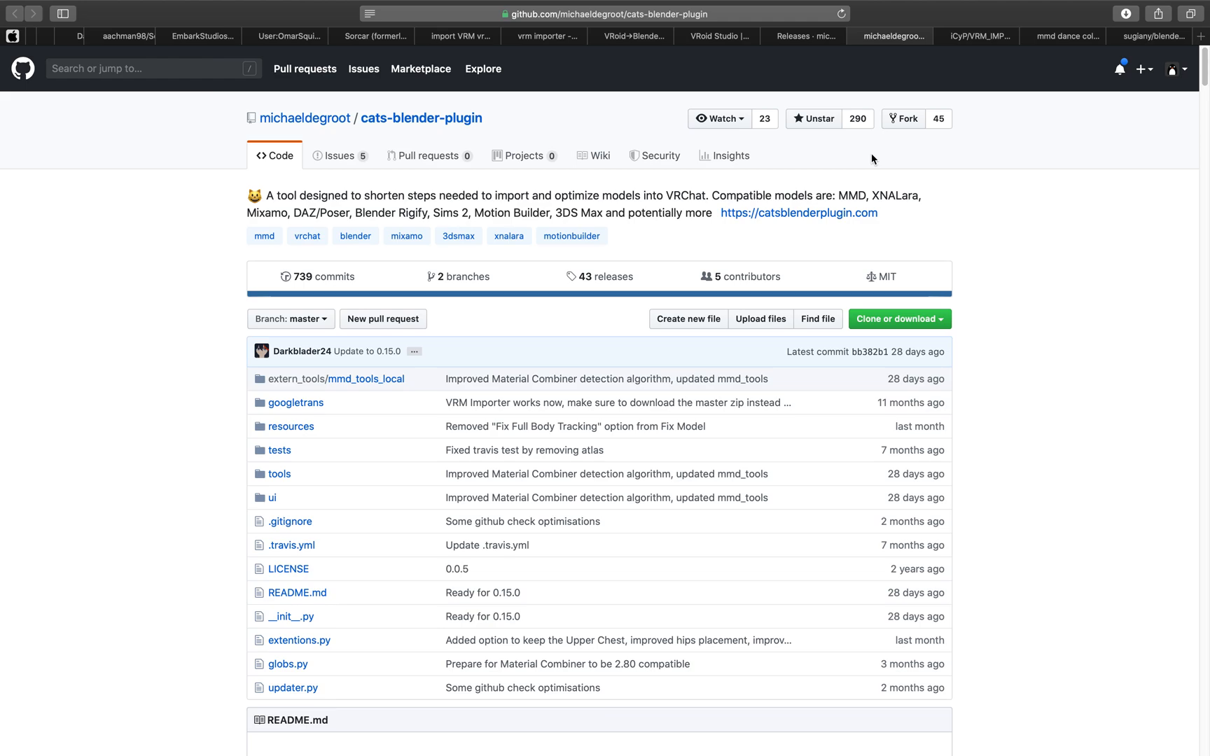
{"action": "mouse_move", "coordinate": [856, 191]}
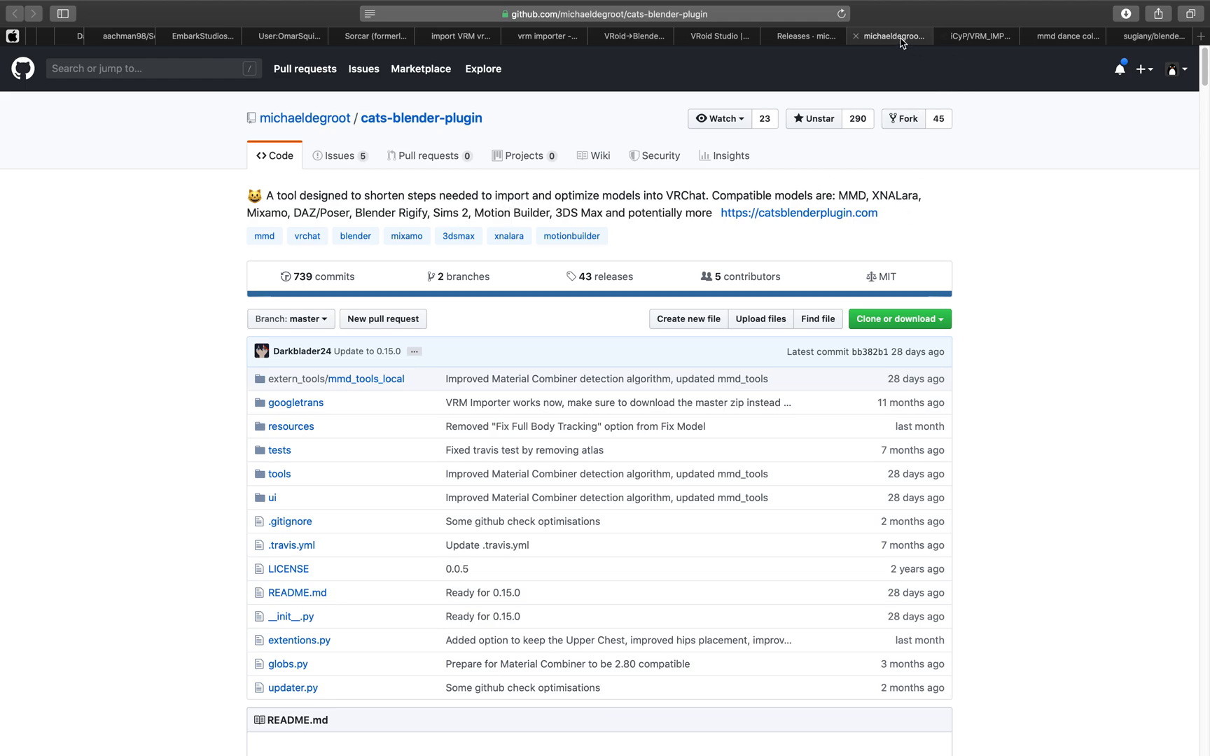
{"action": "left_click", "coordinate": [976, 36]}
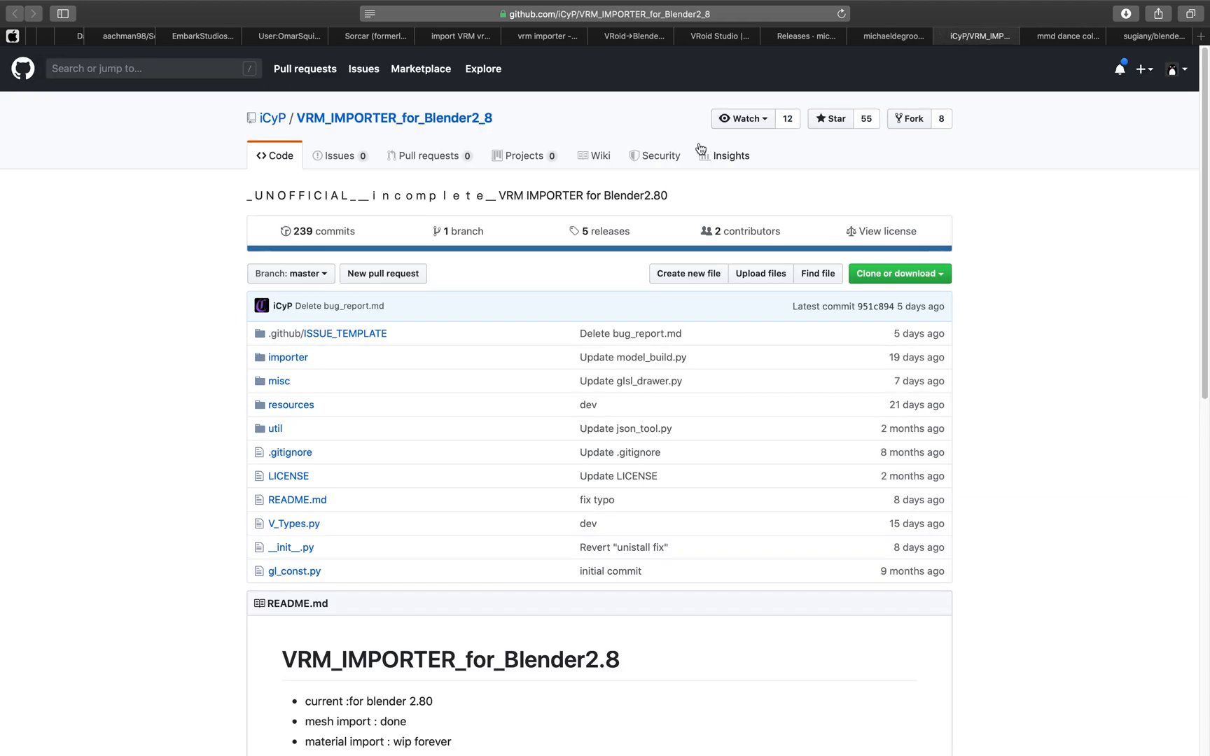
{"action": "mouse_move", "coordinate": [393, 118]}
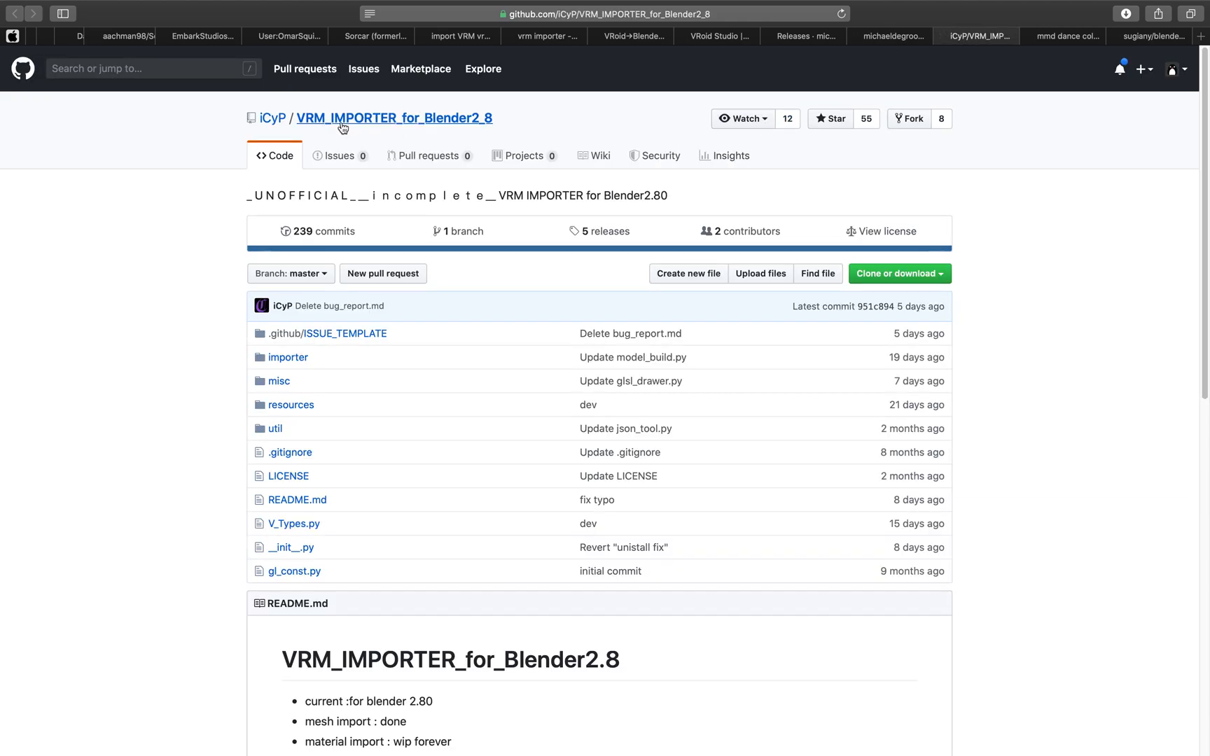
{"action": "mouse_move", "coordinate": [496, 129]}
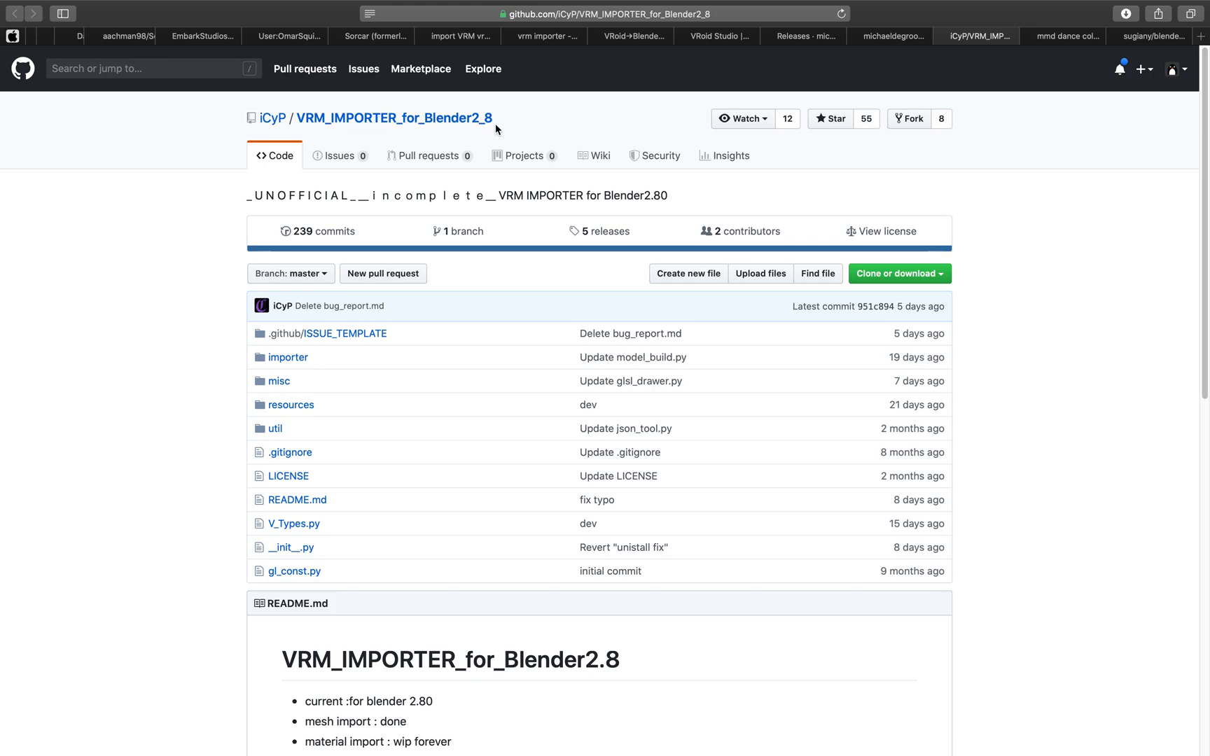
{"action": "left_click", "coordinate": [830, 119]}
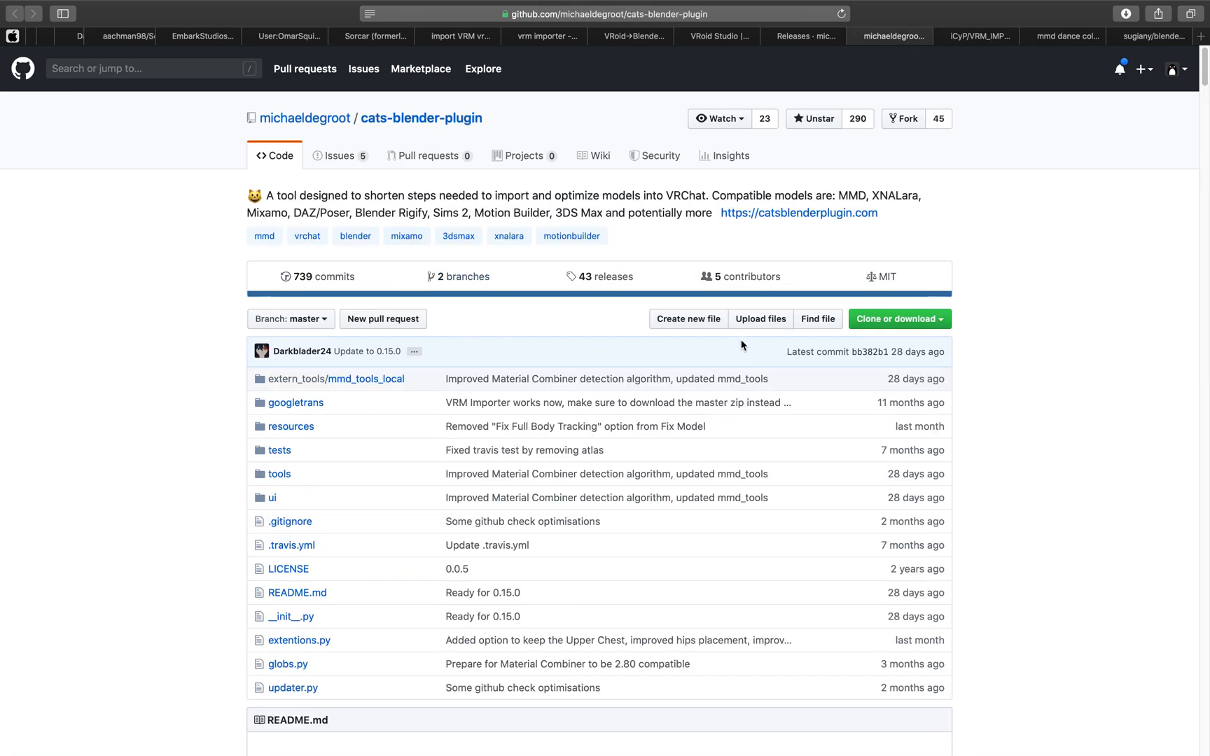
{"action": "left_click", "coordinate": [899, 319]}
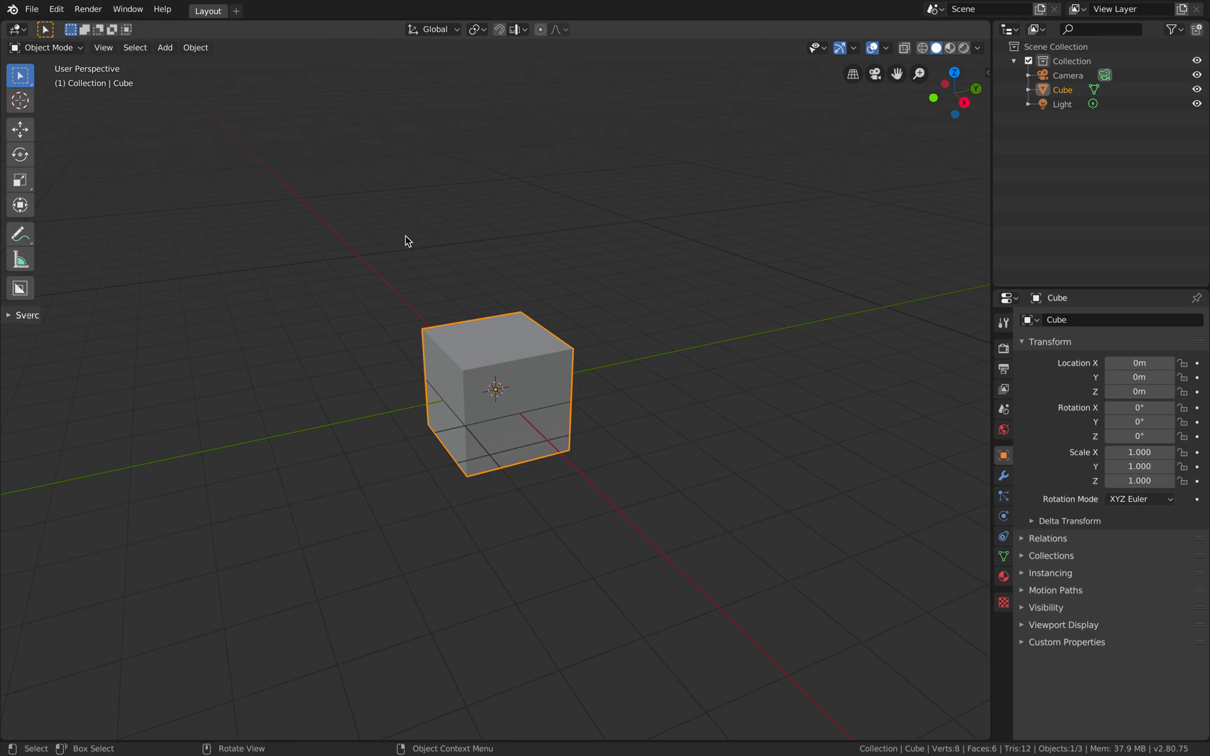
- Delete the default camera, cube and light, and bring up the Cats plugin tools
{"action": "key", "text": "x"}
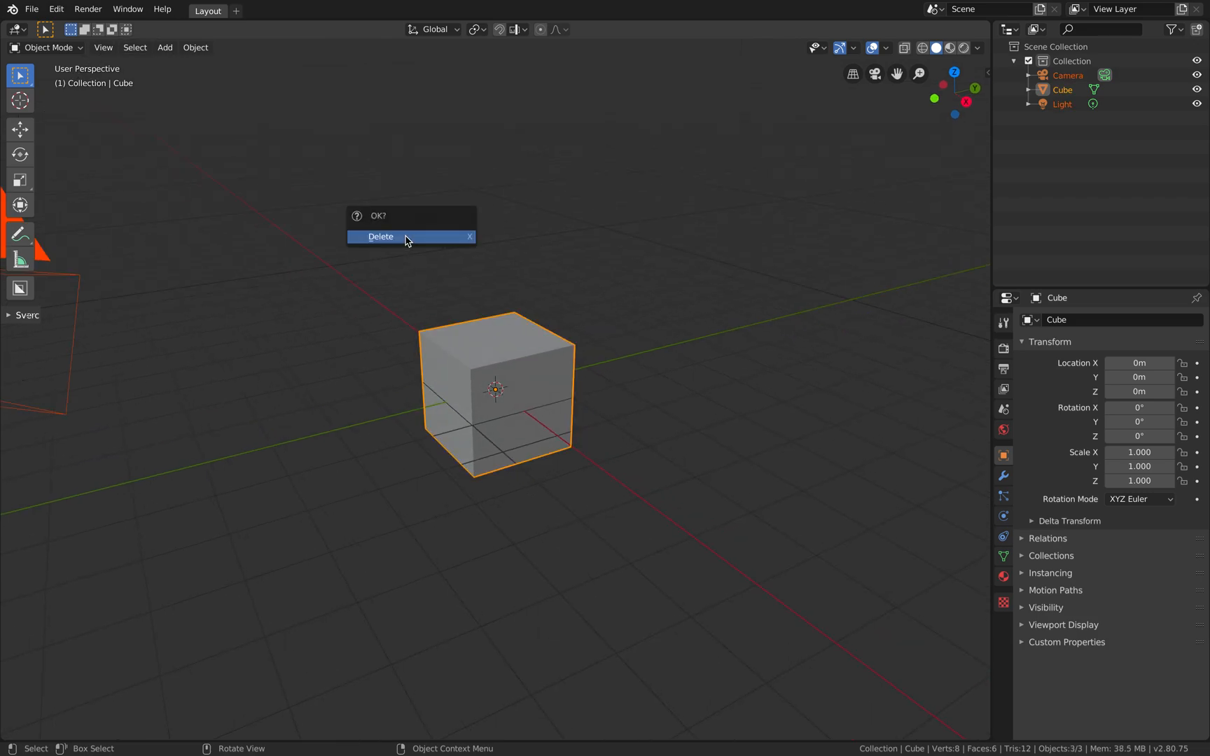
{"action": "left_click", "coordinate": [380, 236]}
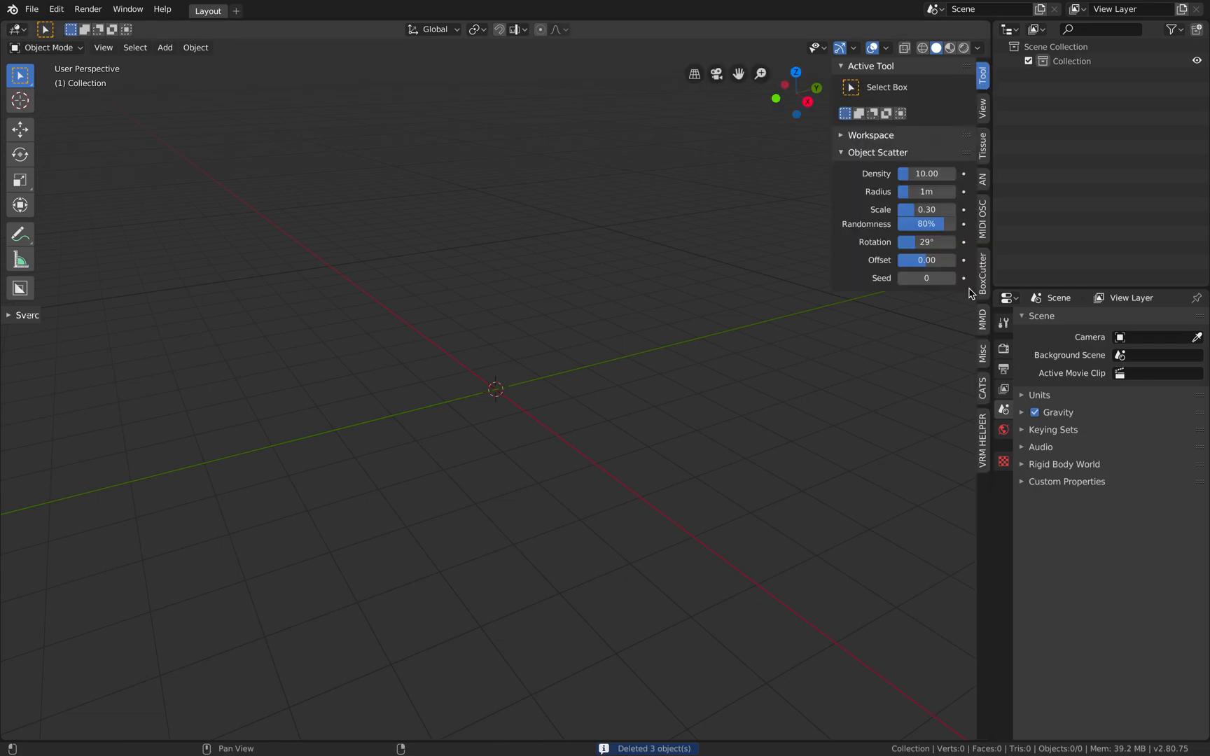
{"action": "left_click", "coordinate": [983, 388]}
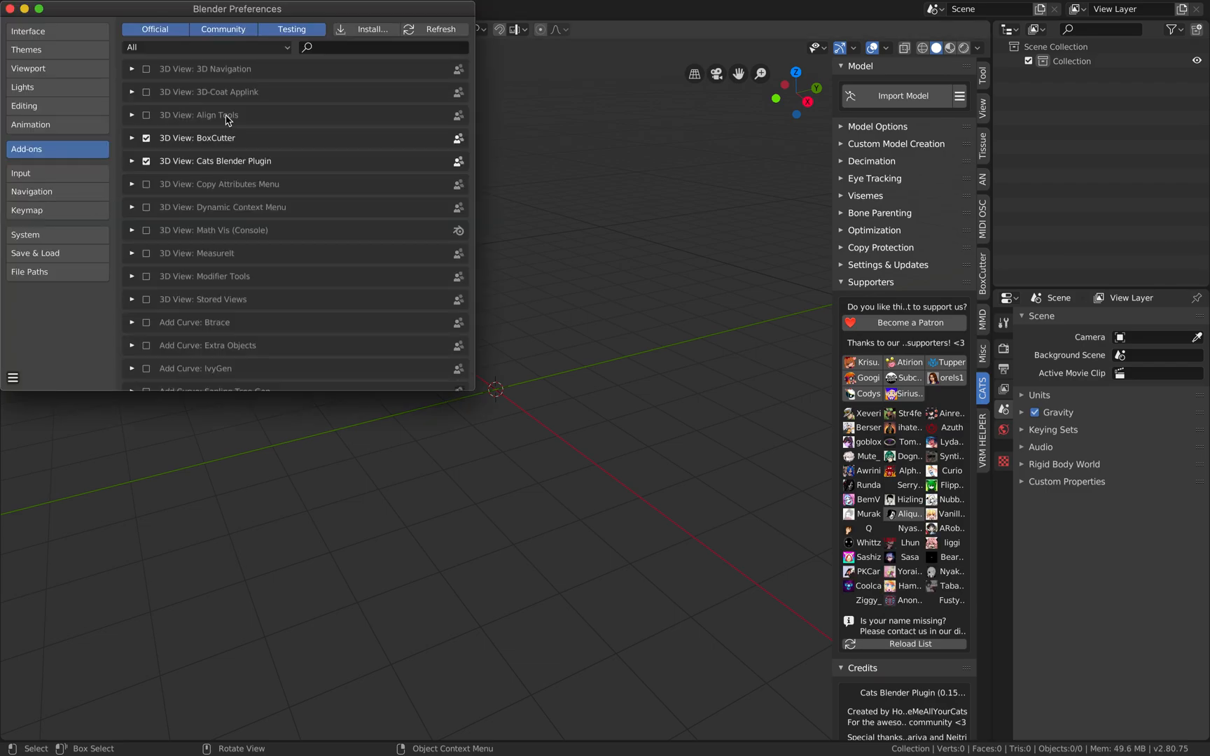
{"action": "type", "text": "cats"}
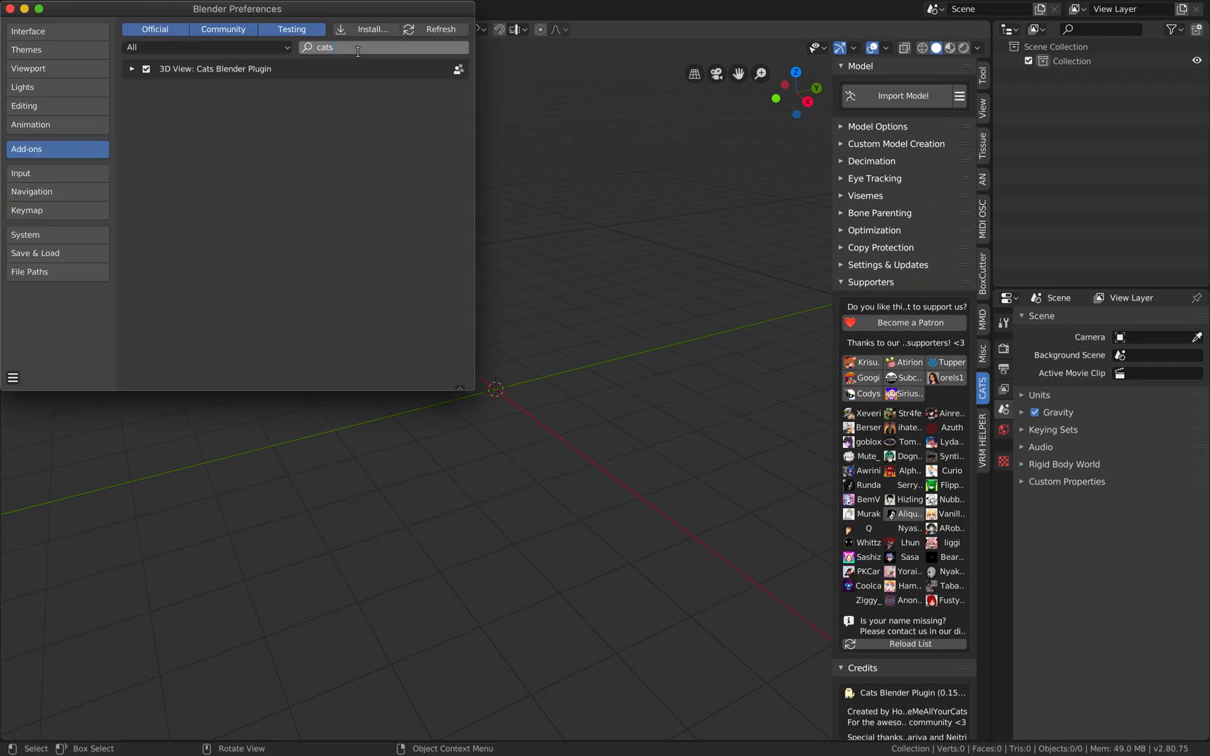
{"action": "left_click", "coordinate": [131, 68]}
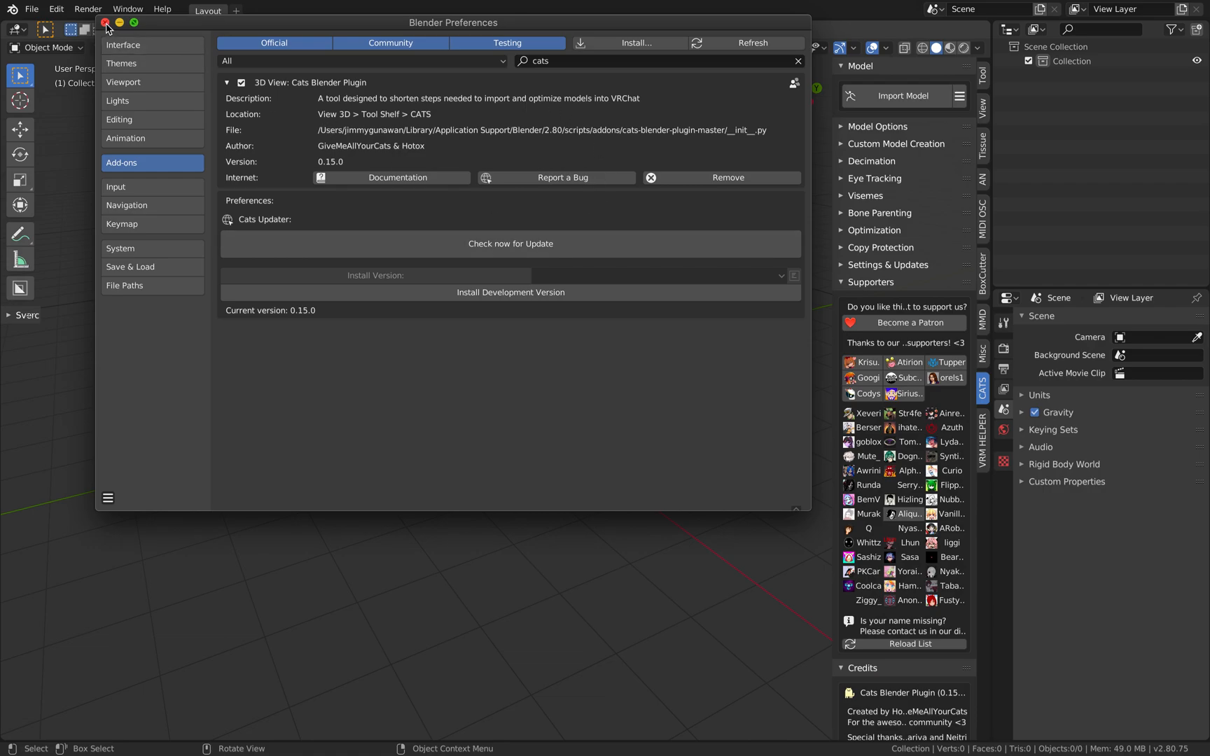
{"action": "left_click", "coordinate": [897, 96]}
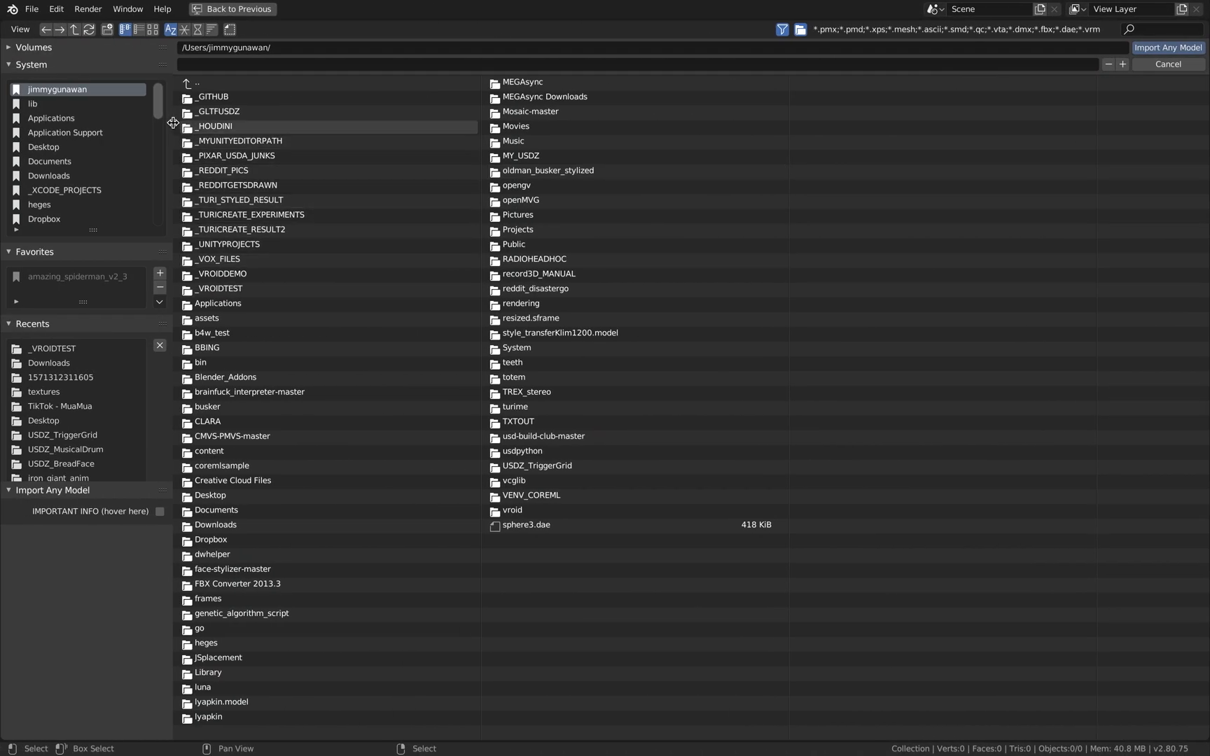
- Sort the Cats import browser by date and open the _VROIDDEMO folder holding VRoid.vrm
{"action": "left_click", "coordinate": [198, 29]}
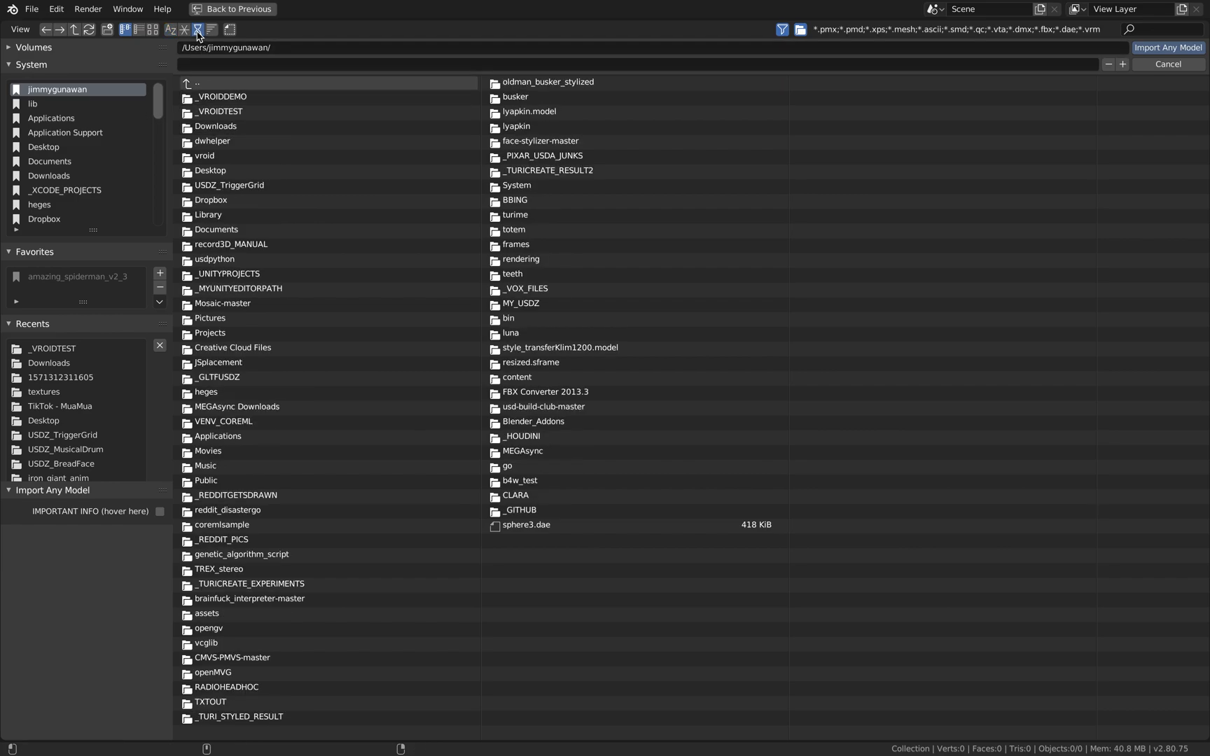
{"action": "double_click", "coordinate": [220, 97]}
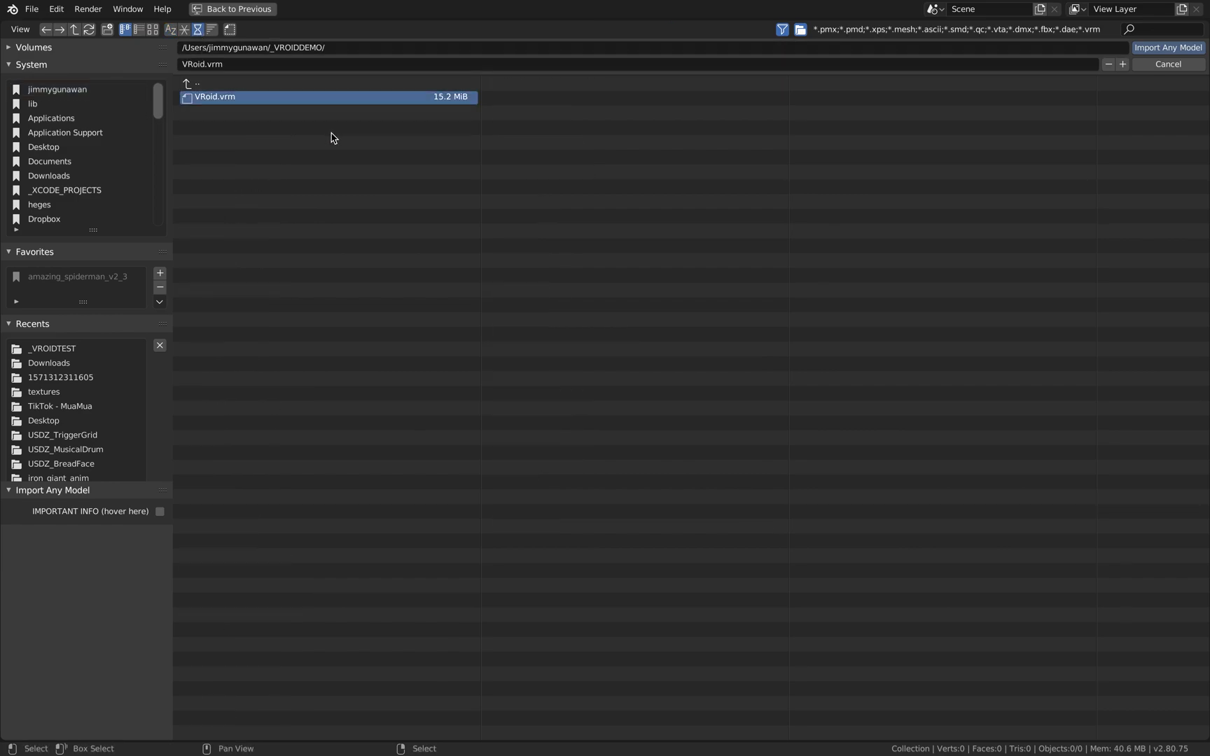
{"action": "mouse_move", "coordinate": [442, 164]}
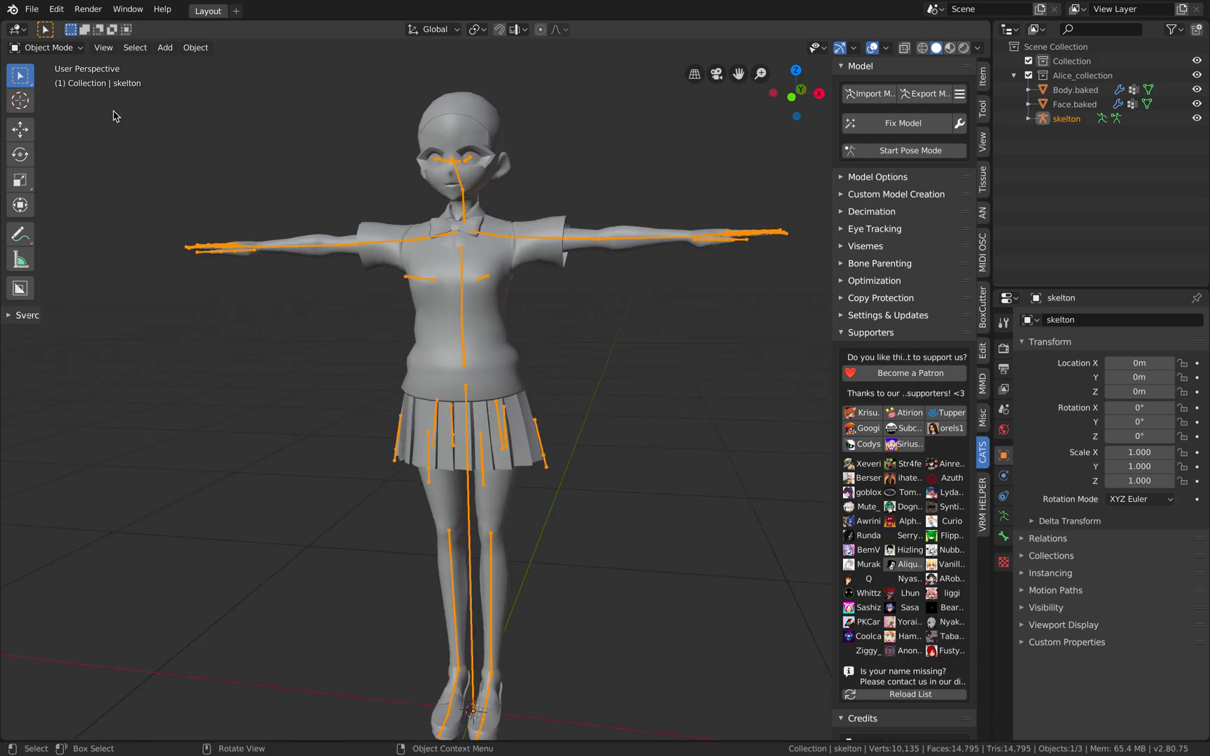
- Save the scene from the File menu as alicedemo_001.blend in _VROIDDEMO
{"action": "left_click", "coordinate": [32, 8]}
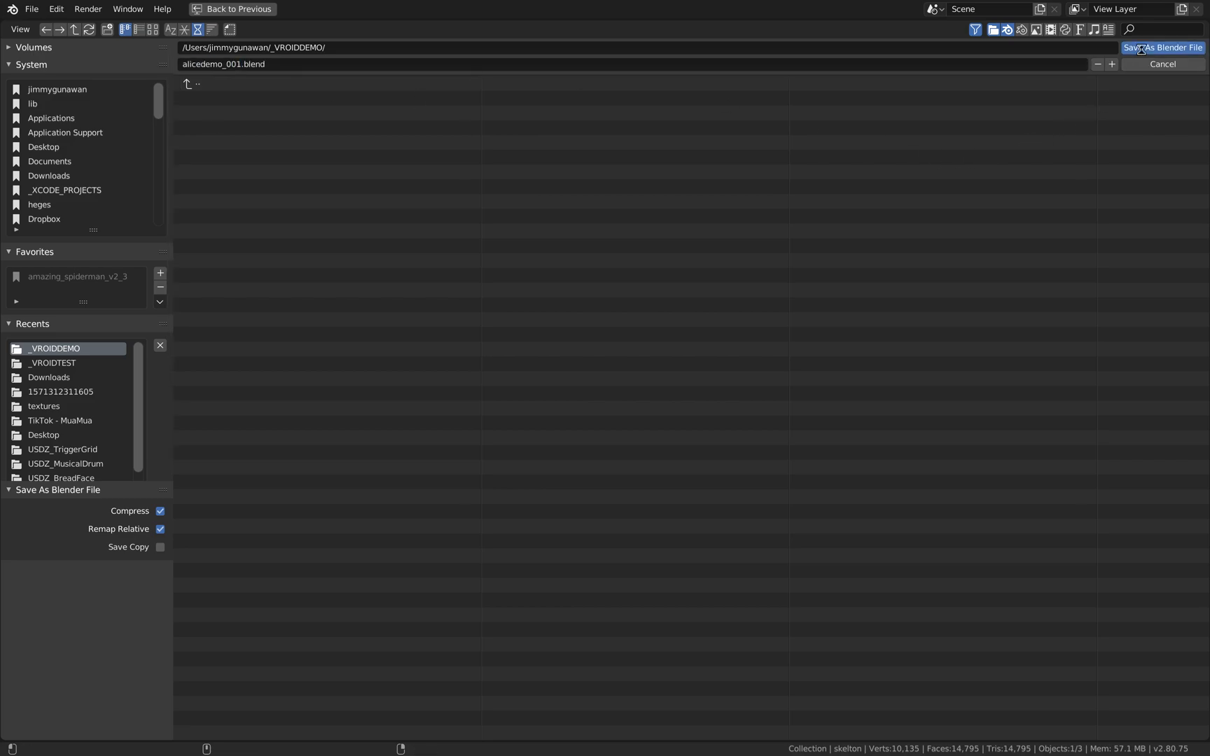
{"action": "left_click", "coordinate": [1163, 47]}
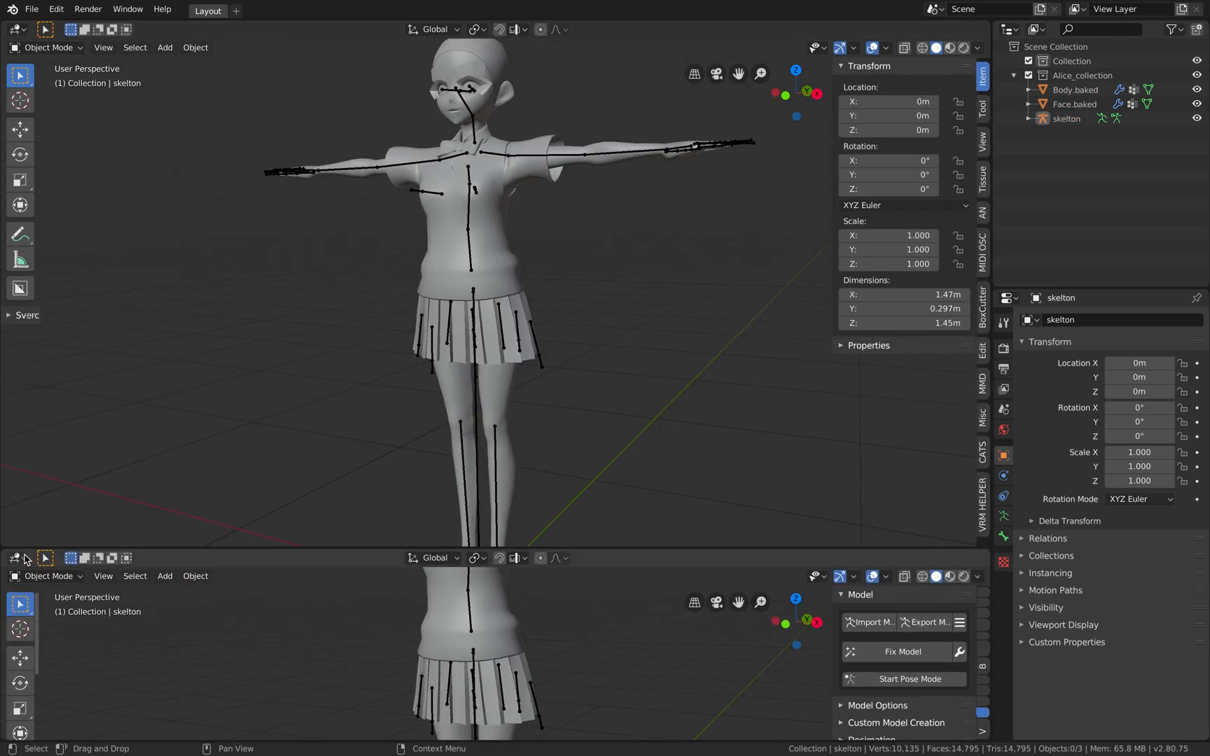
- Turn the lower editor into a Timeline and set viewport shading to Material Preview
{"action": "left_click", "coordinate": [17, 558]}
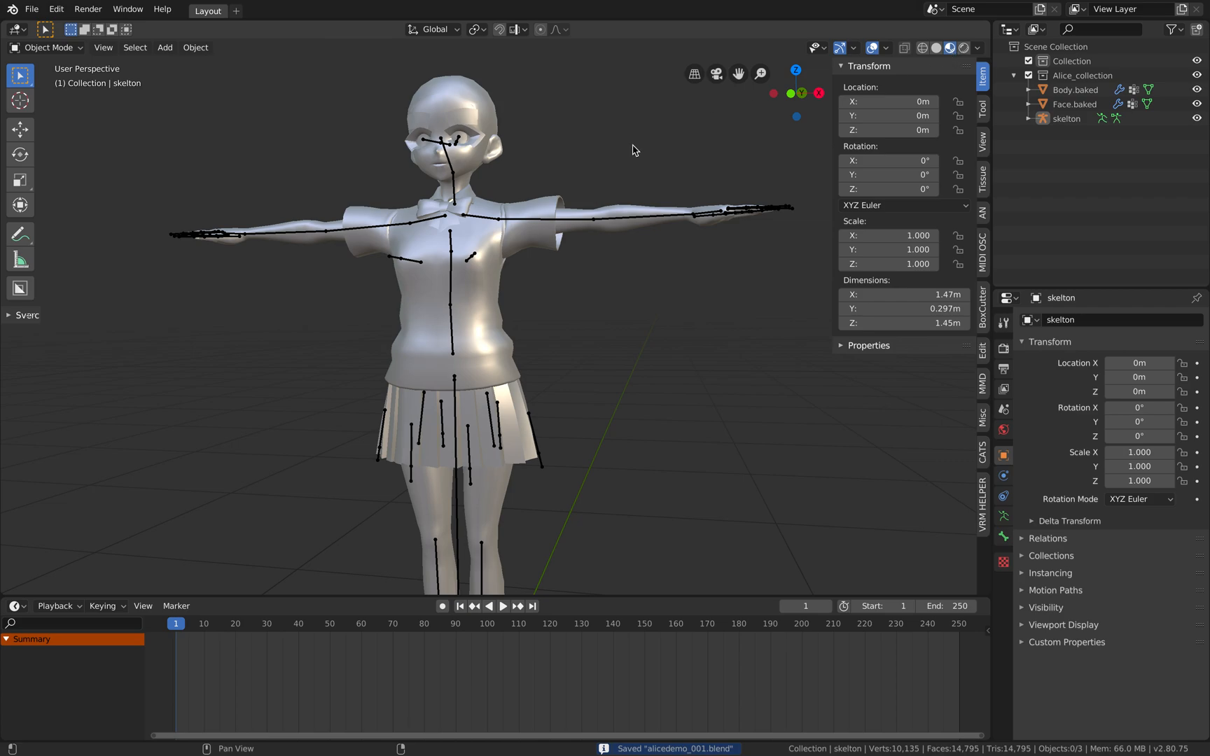
{"action": "mouse_move", "coordinate": [543, 178]}
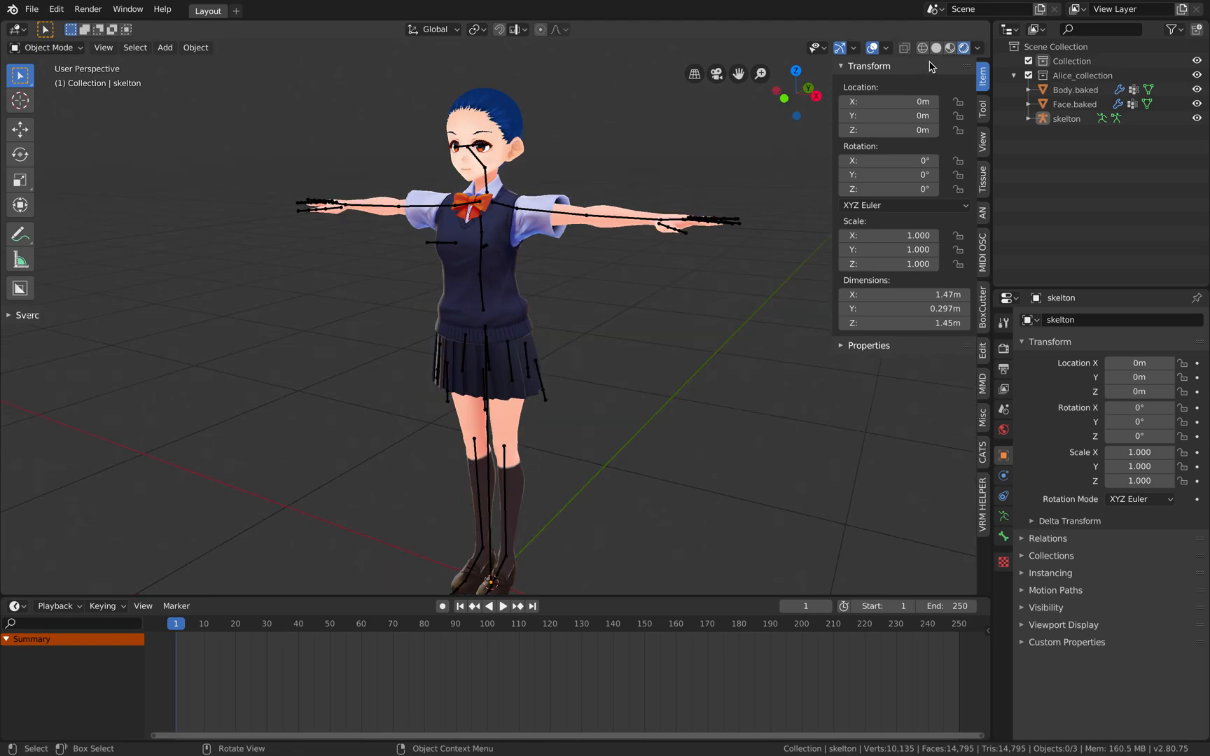
{"action": "left_click", "coordinate": [937, 47]}
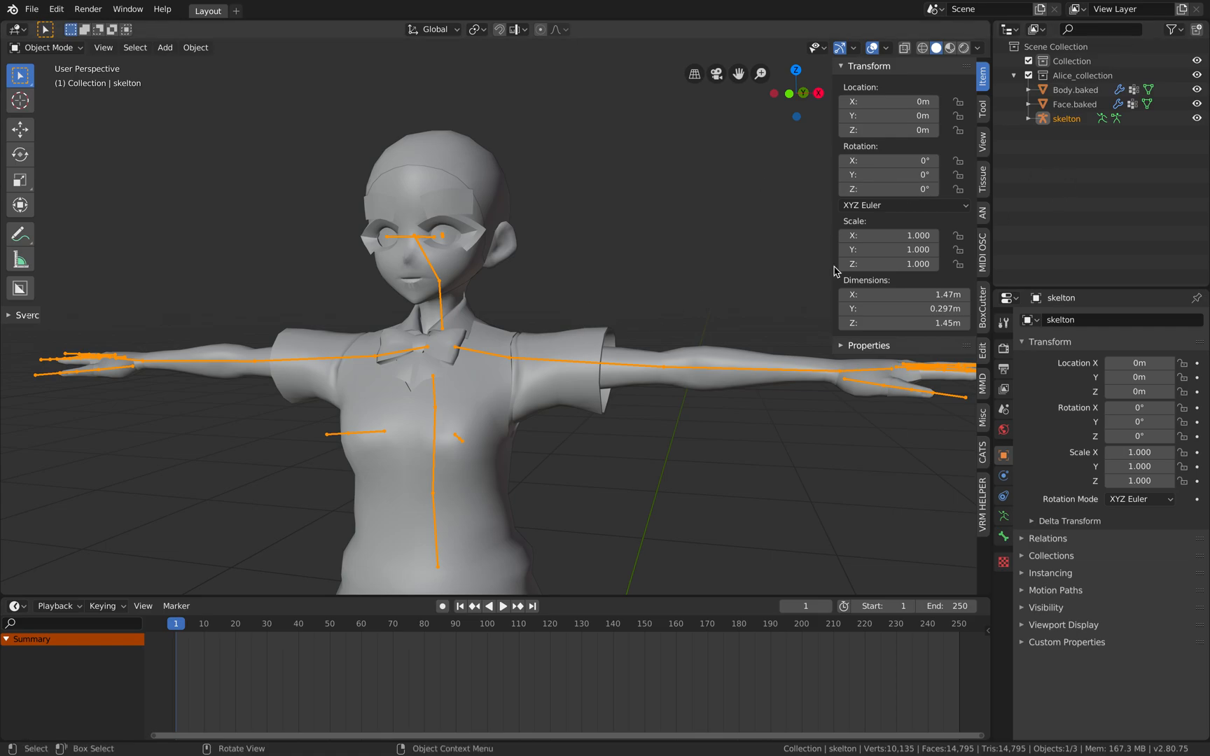
{"action": "left_click", "coordinate": [46, 47]}
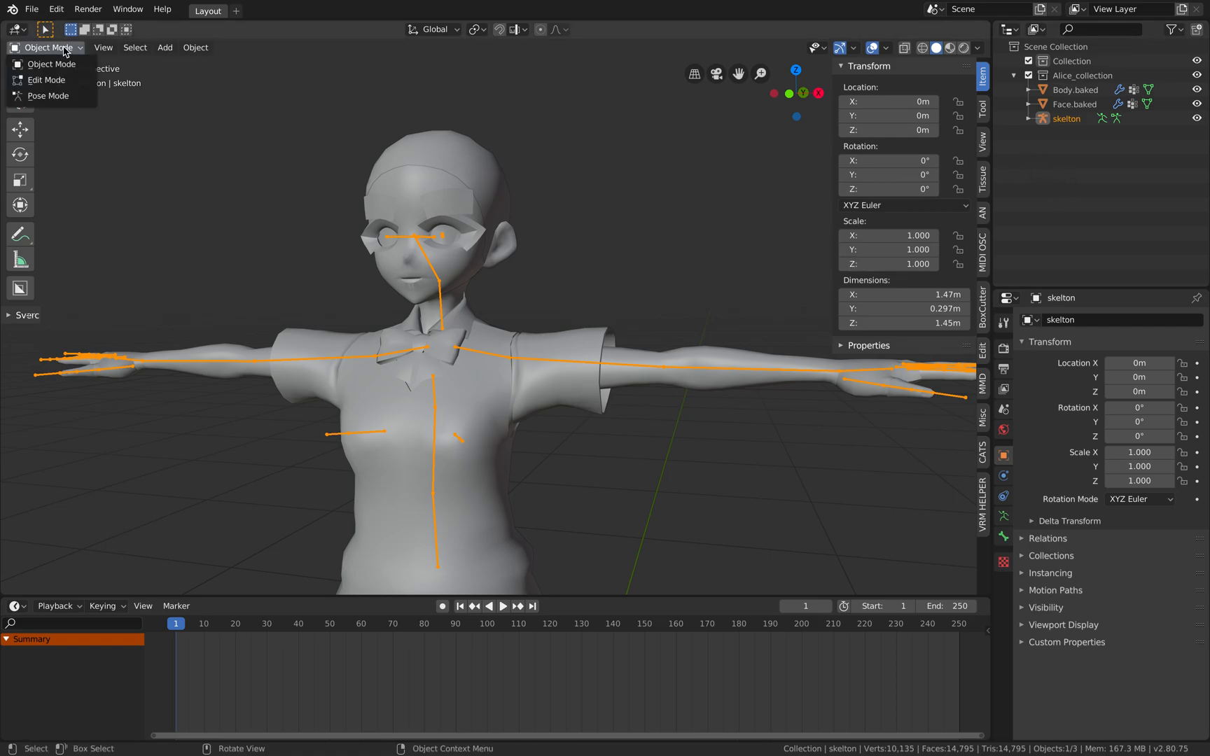
{"action": "left_click", "coordinate": [46, 95]}
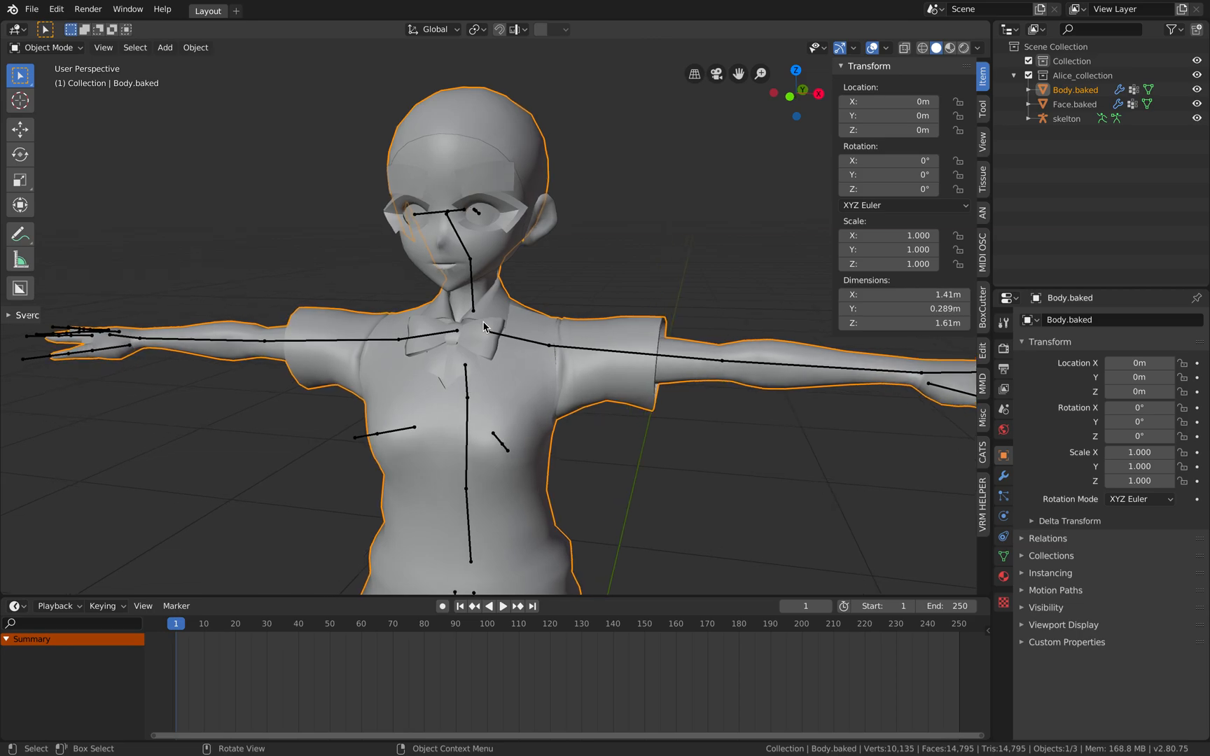
{"action": "left_click", "coordinate": [1004, 536]}
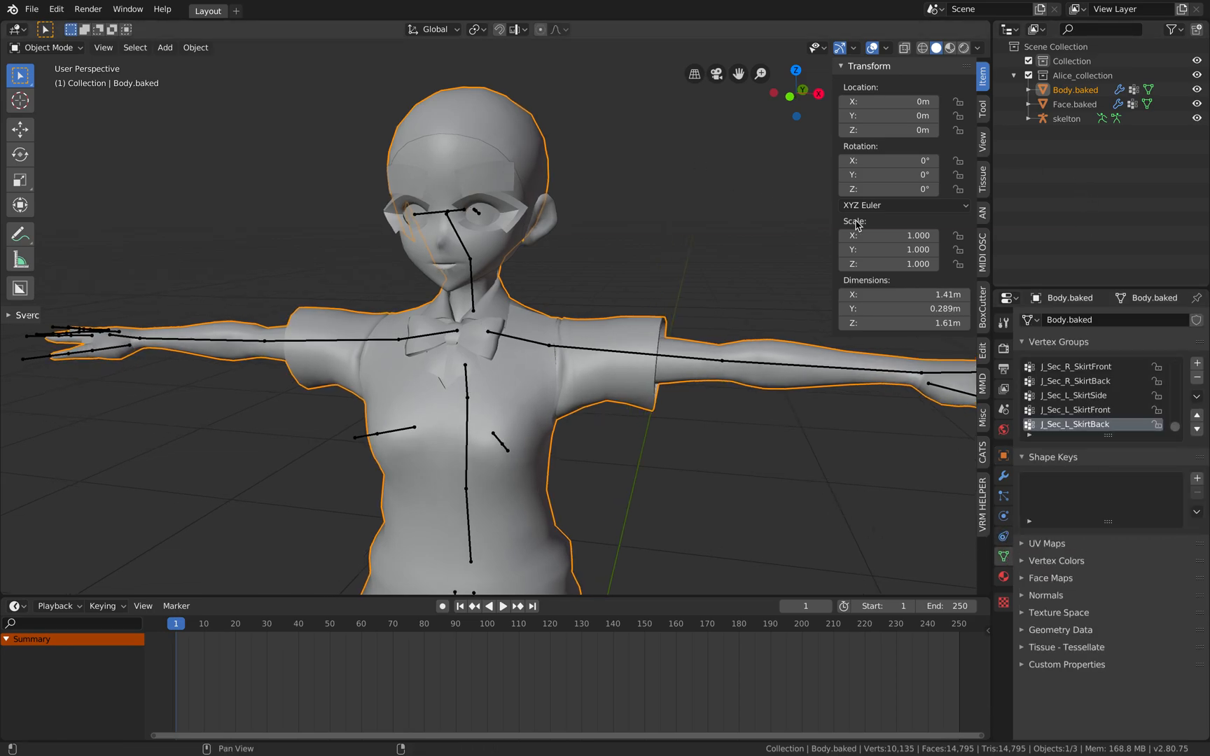
{"action": "left_click", "coordinate": [1075, 105]}
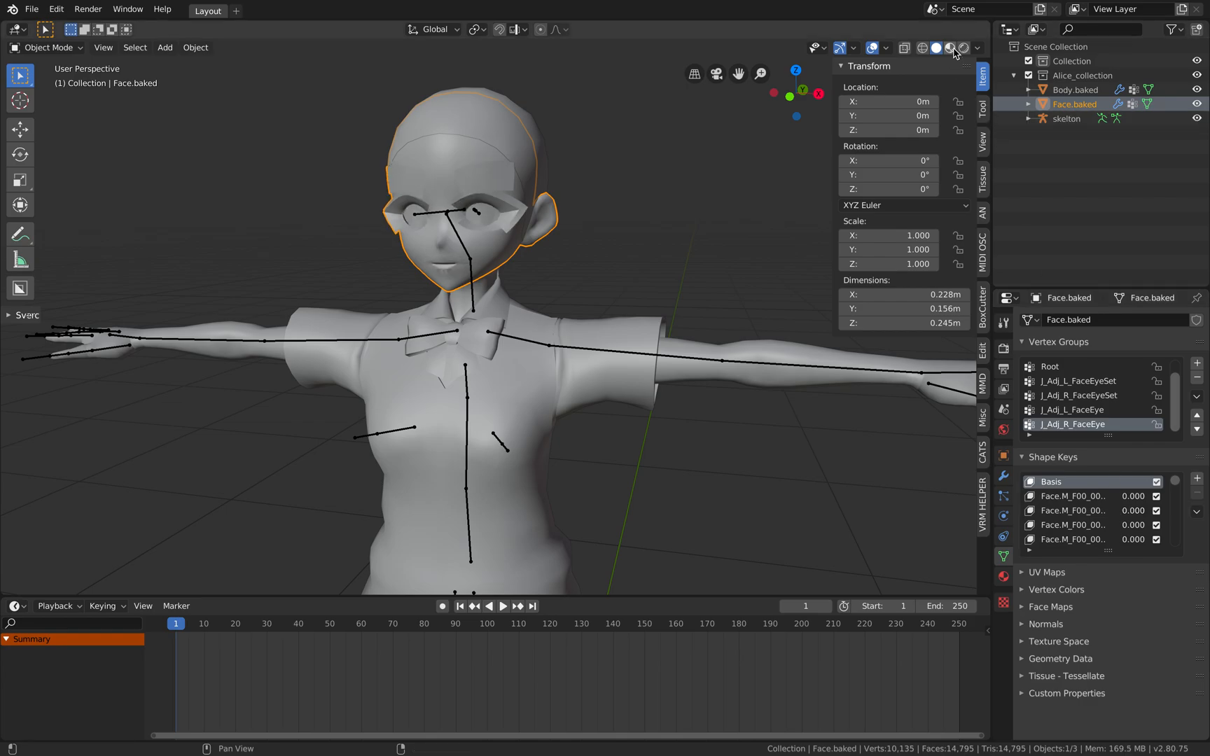
{"action": "left_click", "coordinate": [951, 47]}
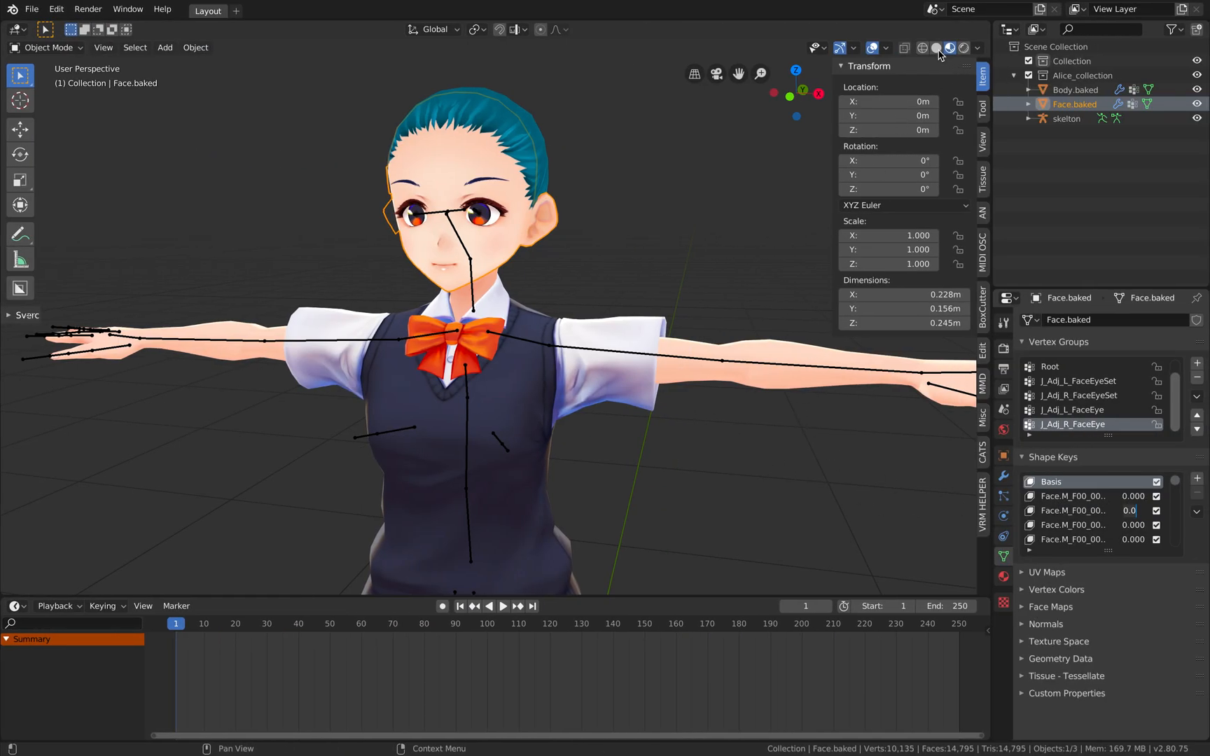
{"action": "left_click", "coordinate": [921, 48]}
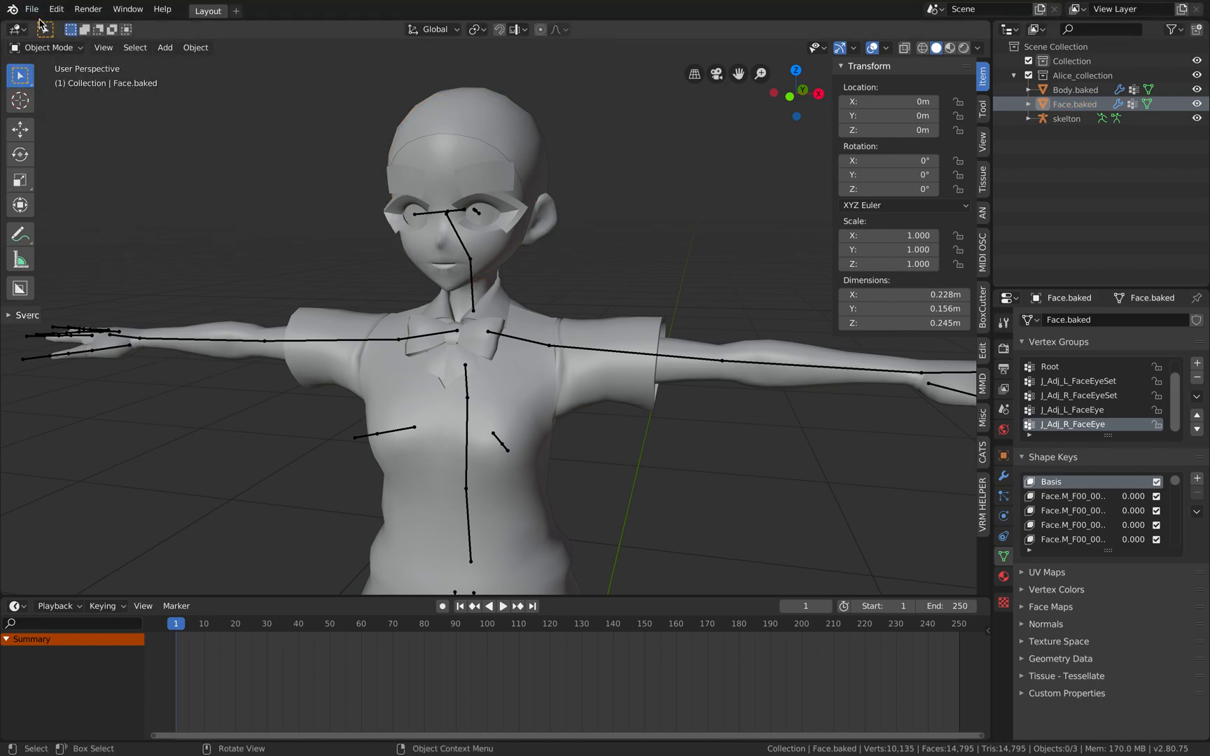
- Choose File > Export > glTF 2.0 (.glb/.gltf) for the avatar scene
{"action": "left_click", "coordinate": [31, 8]}
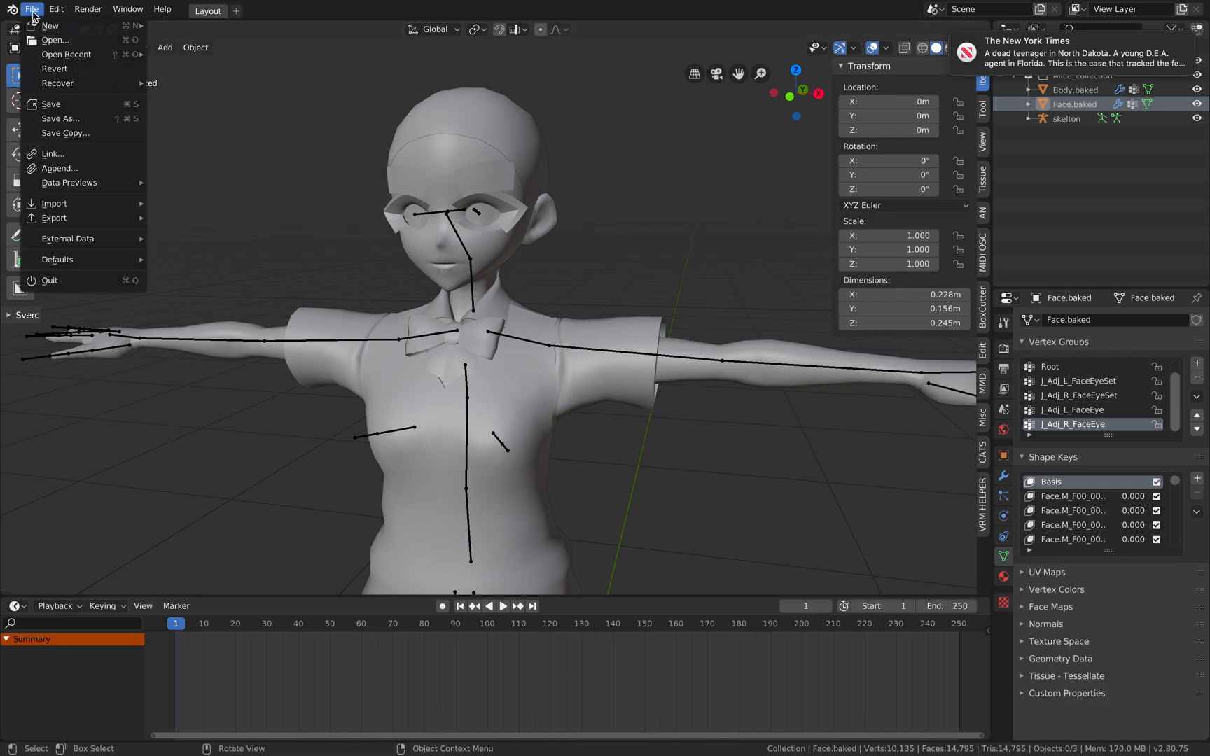
{"action": "left_click", "coordinate": [60, 119]}
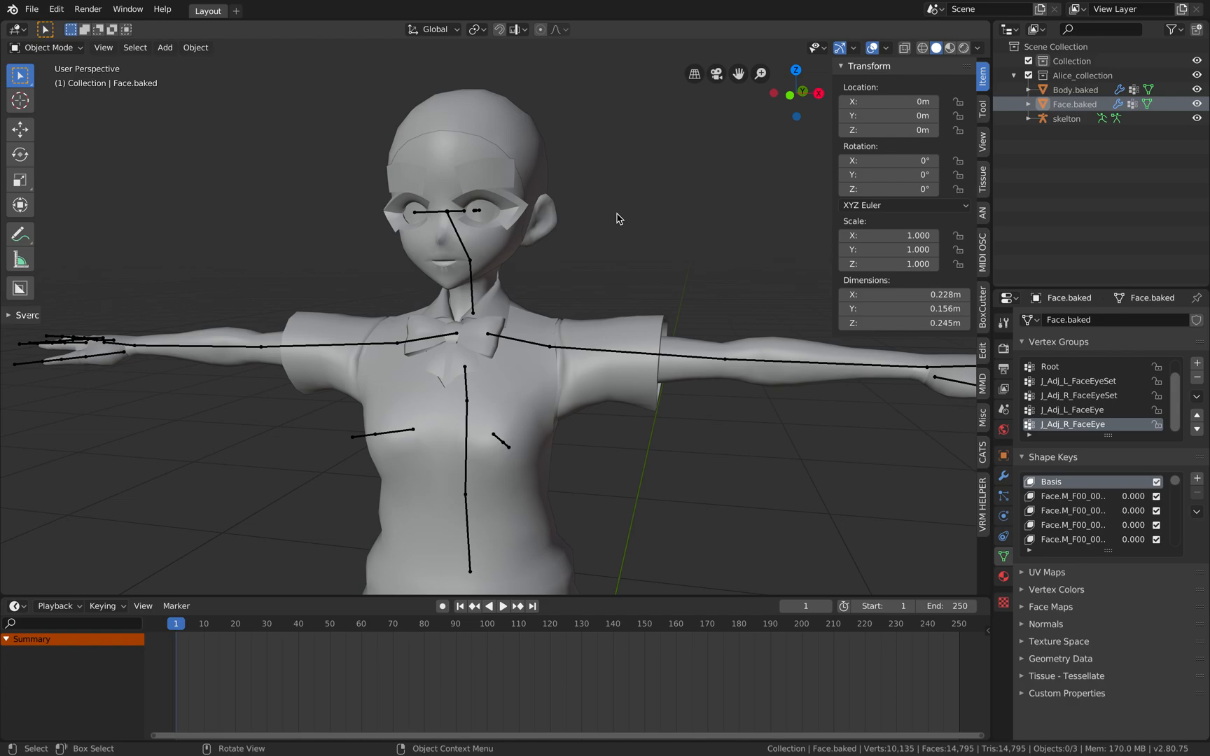
{"action": "left_click", "coordinate": [31, 9]}
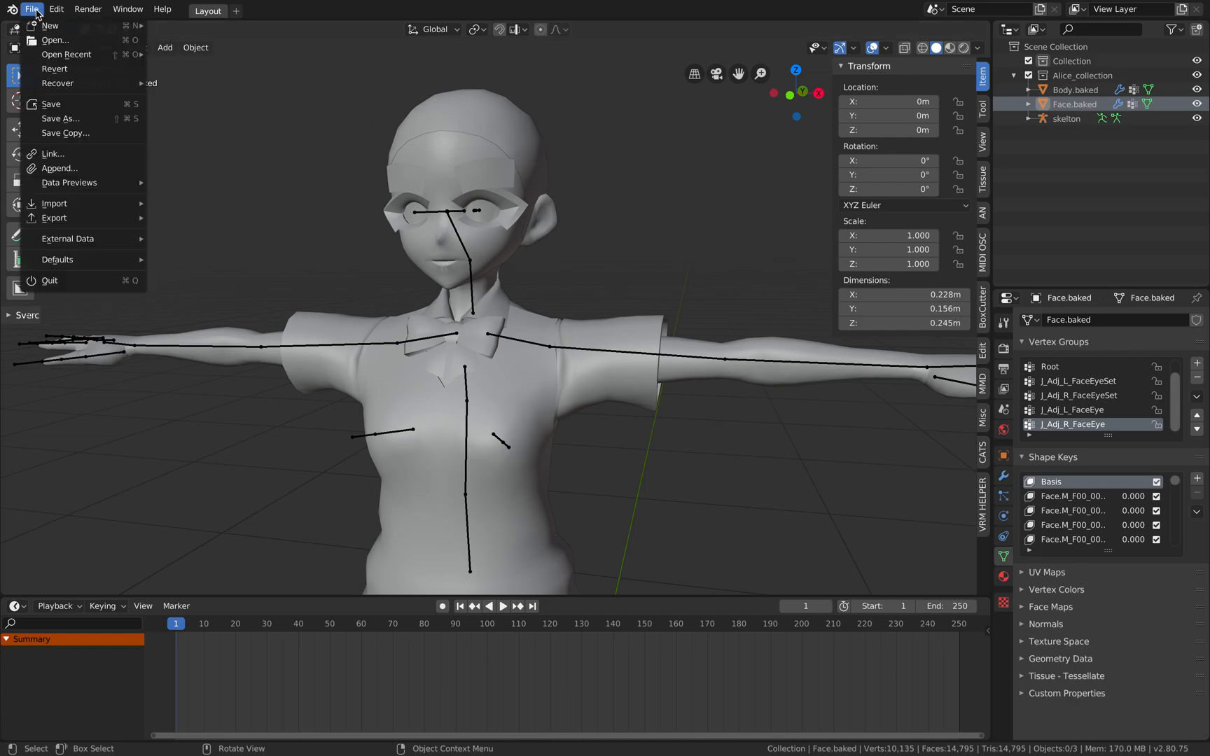
{"action": "mouse_move", "coordinate": [54, 217]}
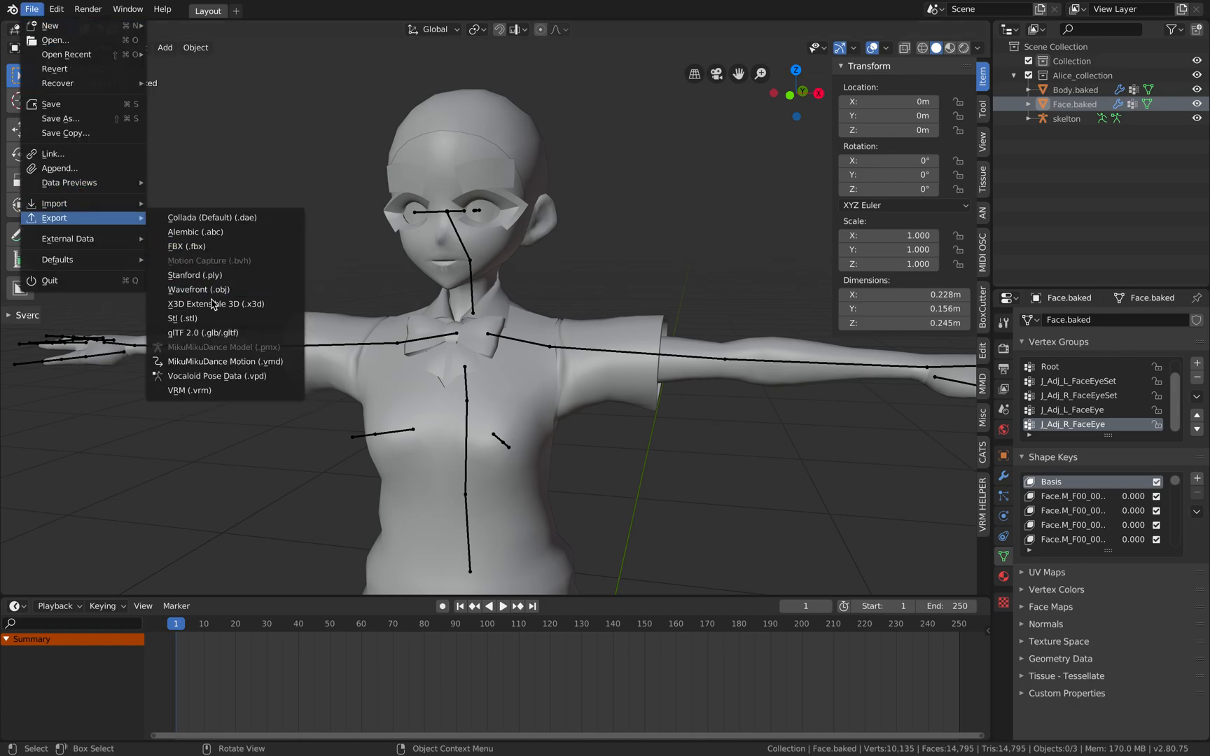
{"action": "left_click", "coordinate": [204, 333]}
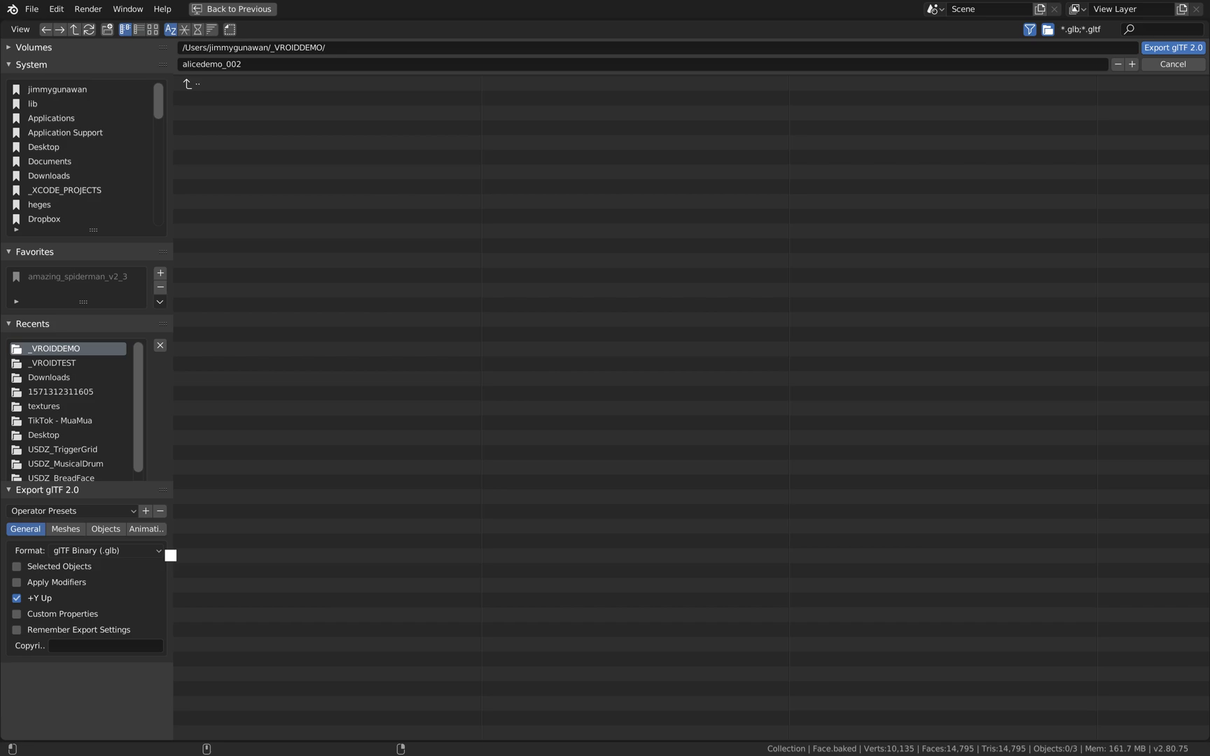
- Export alicedemo_002.glb, then restart glTF 2.0 export and open the Format choices
{"action": "left_click", "coordinate": [1172, 63]}
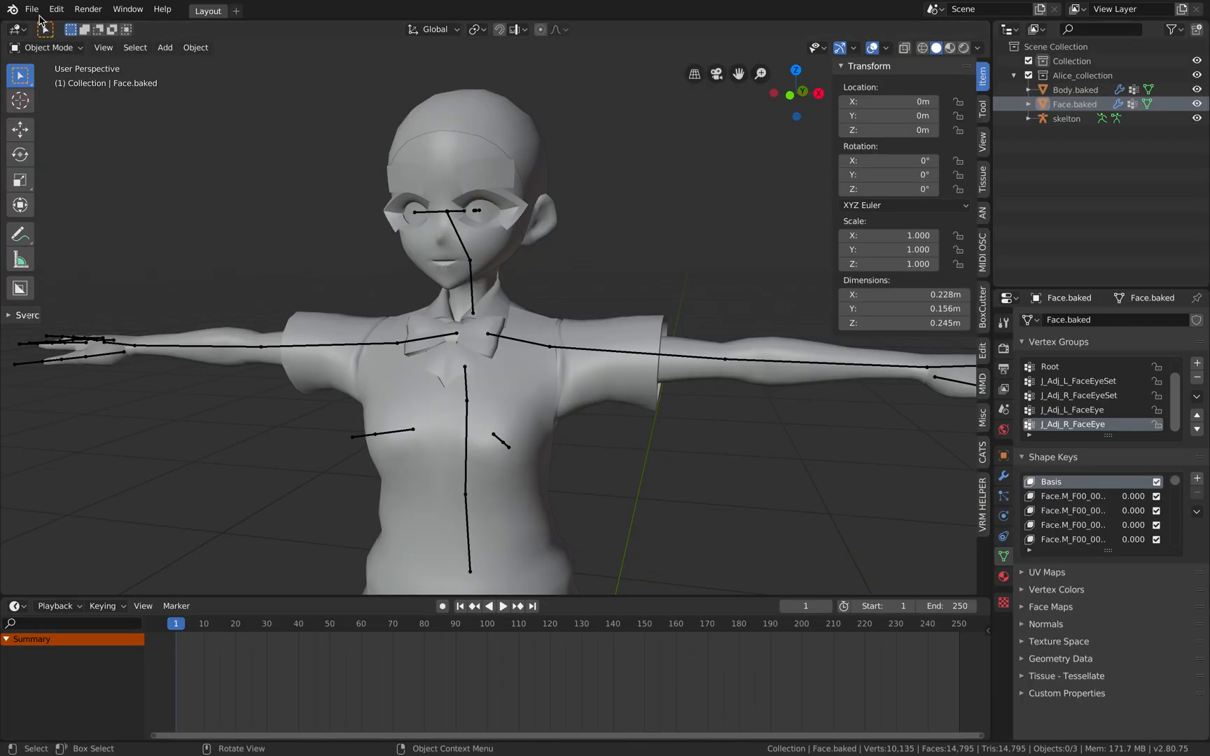
{"action": "left_click", "coordinate": [45, 29]}
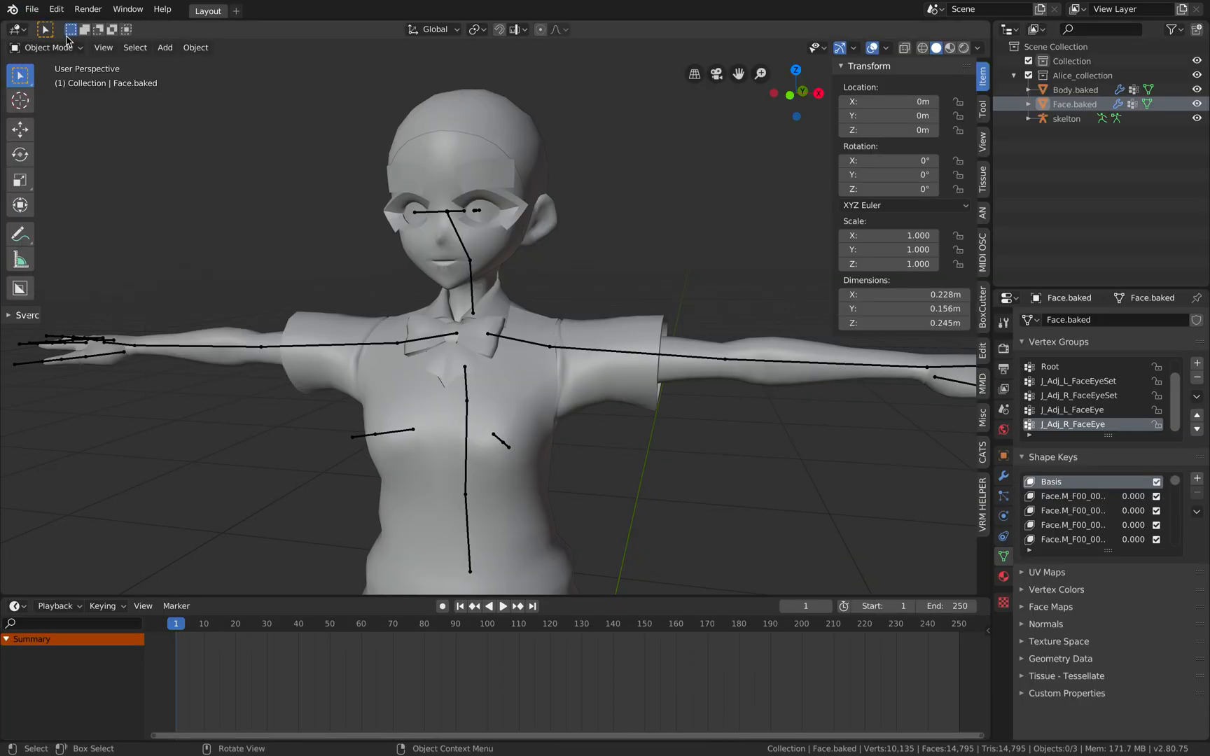
{"action": "left_click", "coordinate": [32, 8]}
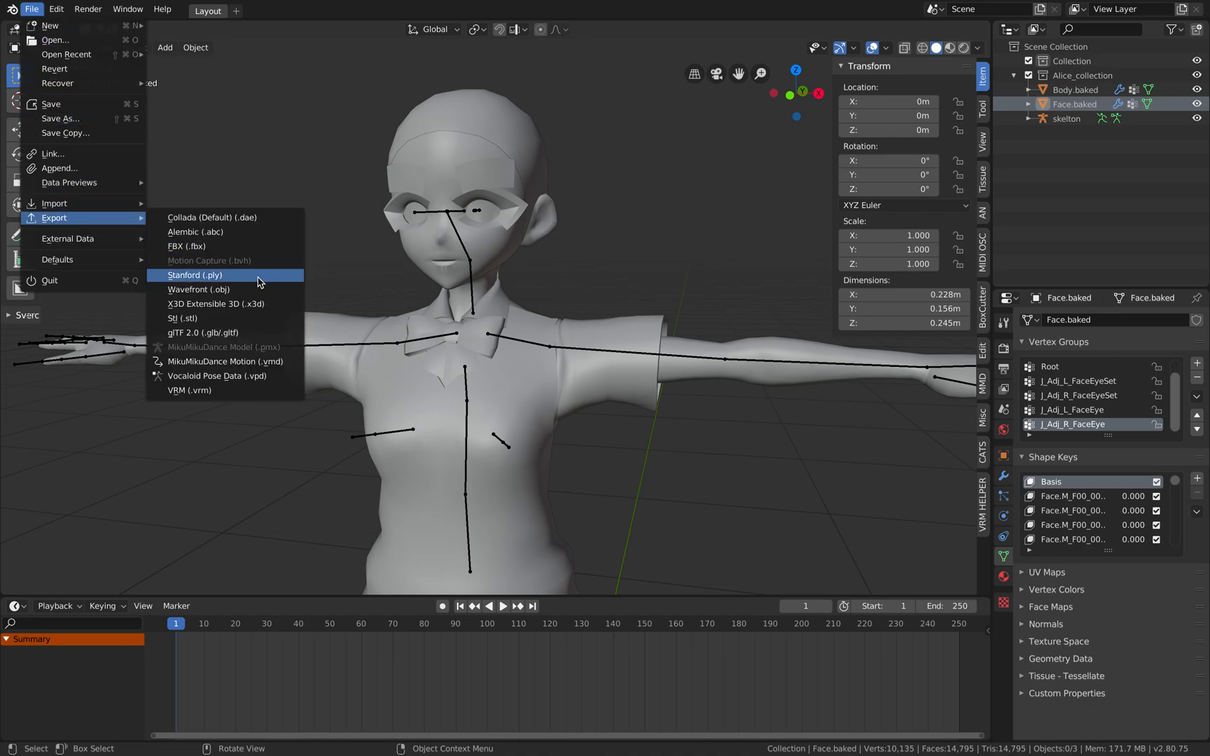
{"action": "left_click", "coordinate": [201, 333]}
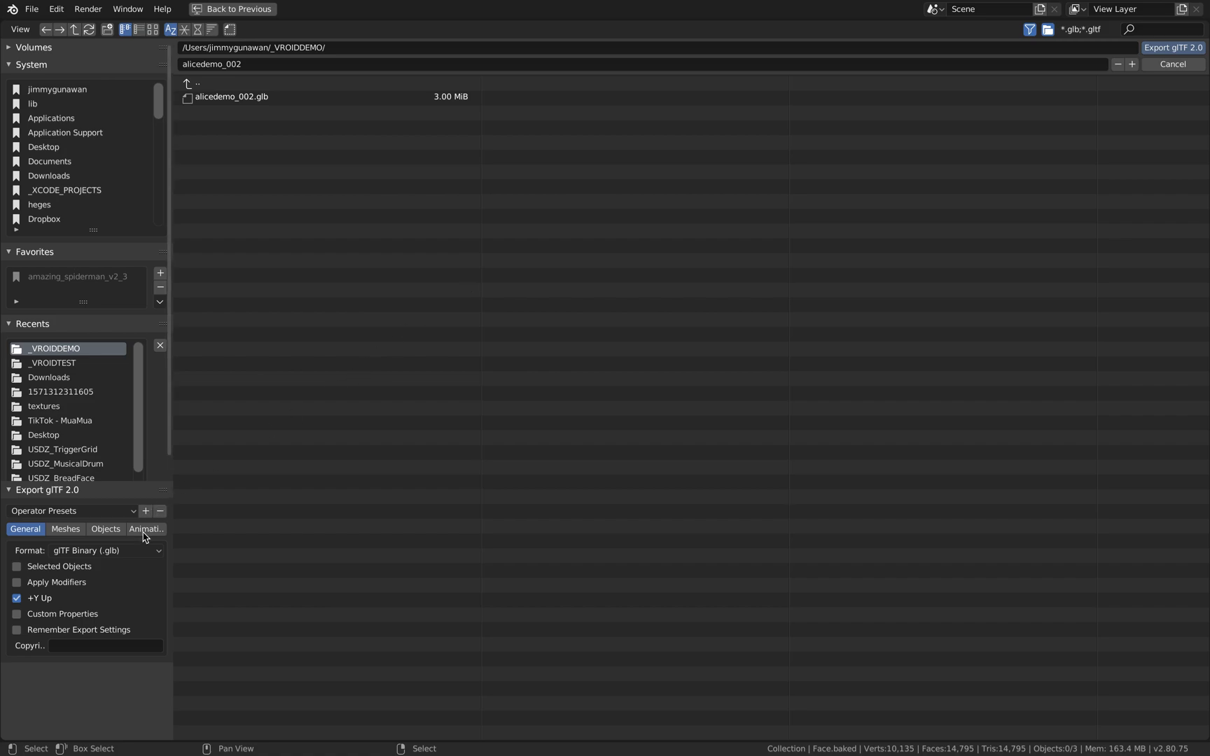
{"action": "left_click", "coordinate": [86, 551]}
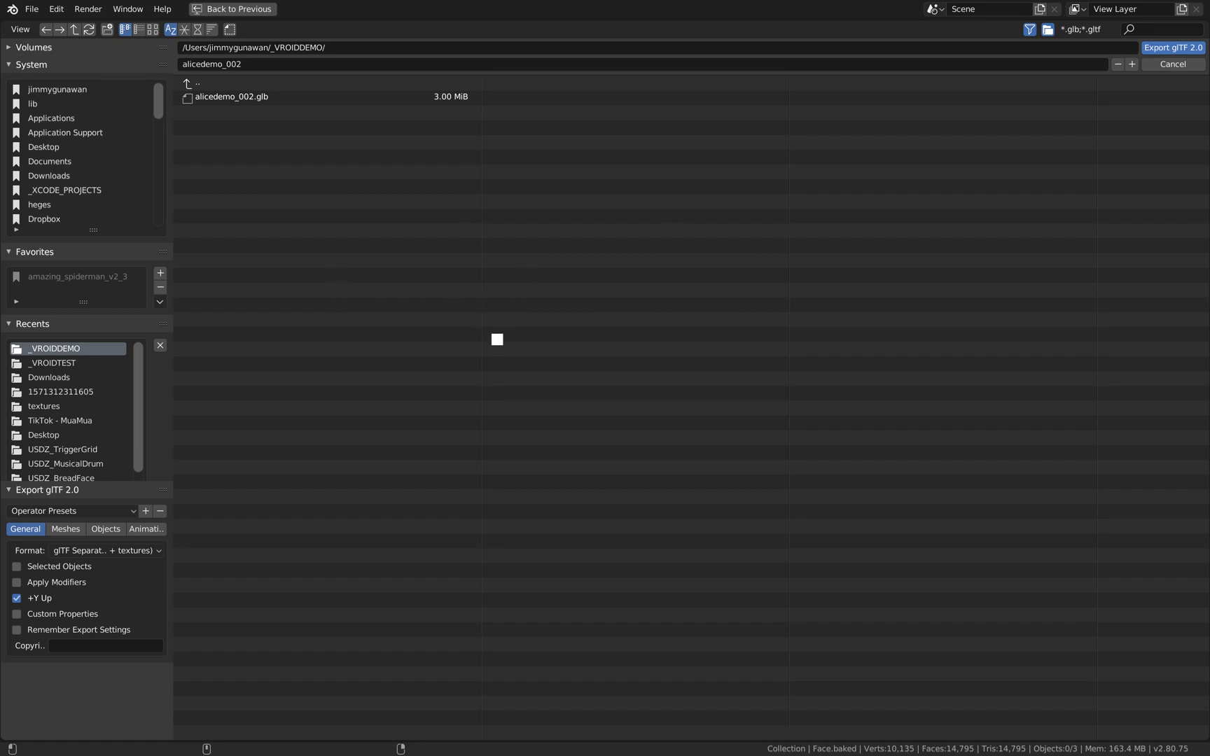
{"action": "mouse_move", "coordinate": [457, 324]}
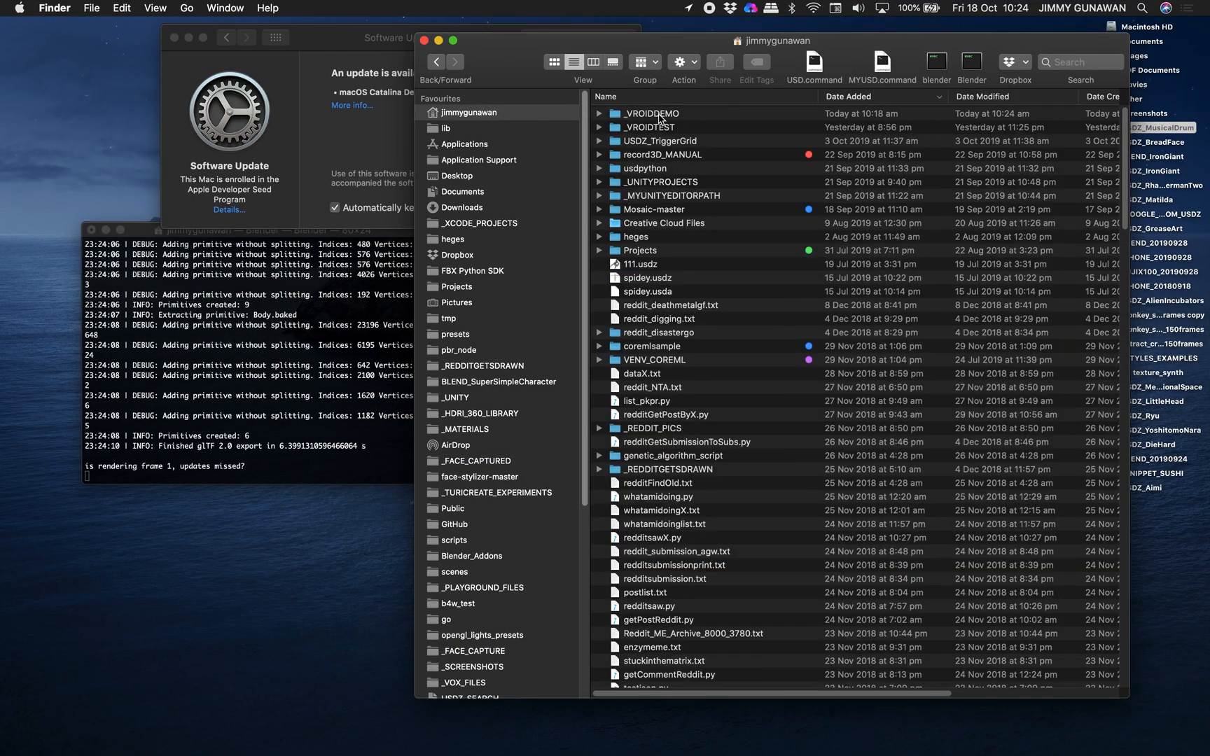
- Open _VROIDDEMO in Finder, run usdzconvert, and select alicedemo_002.gltf
{"action": "double_click", "coordinate": [650, 112]}
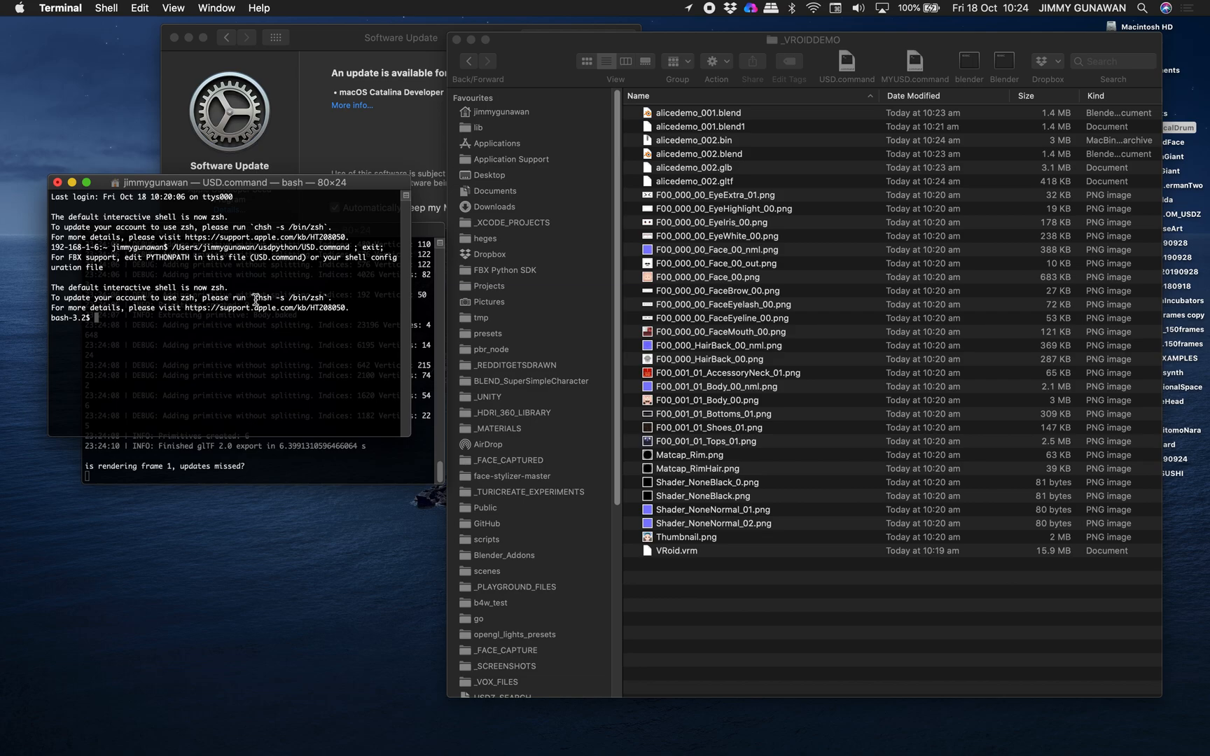
{"action": "type", "text": "usdzconvert /Users/jimmygunawan/_VROIDDEMO/alicedemo_002.glb"}
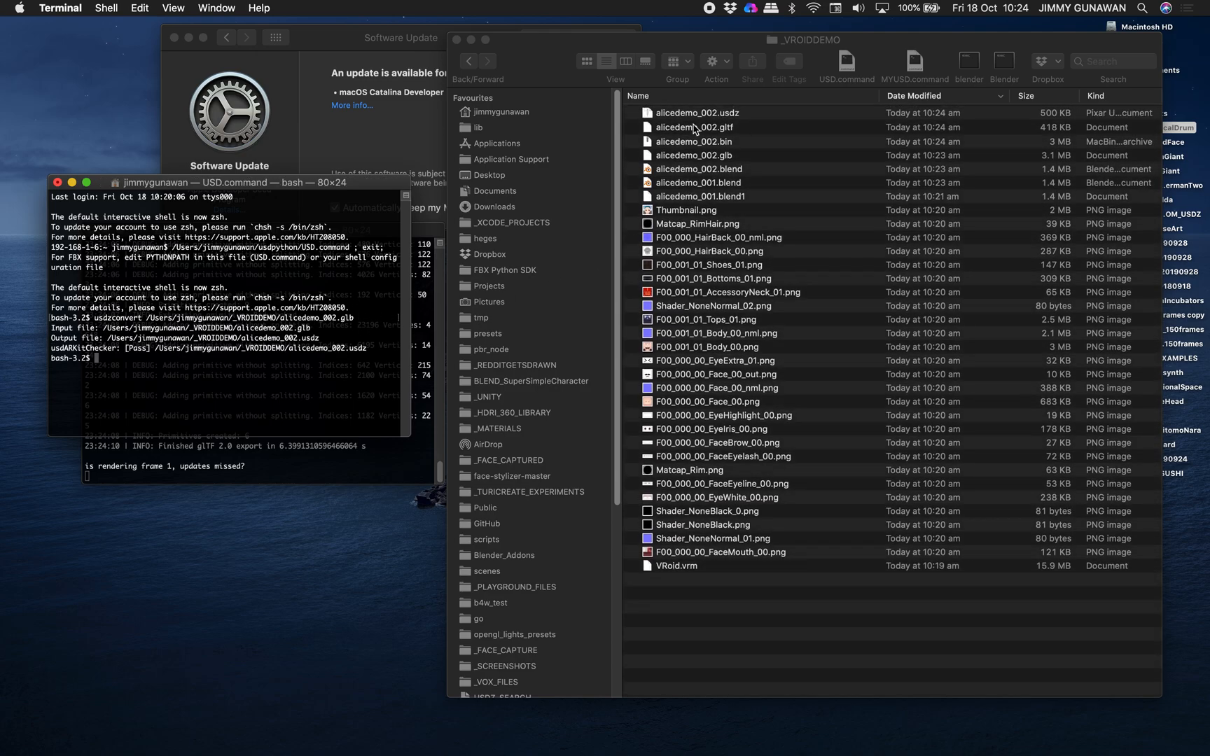
{"action": "left_click", "coordinate": [694, 113]}
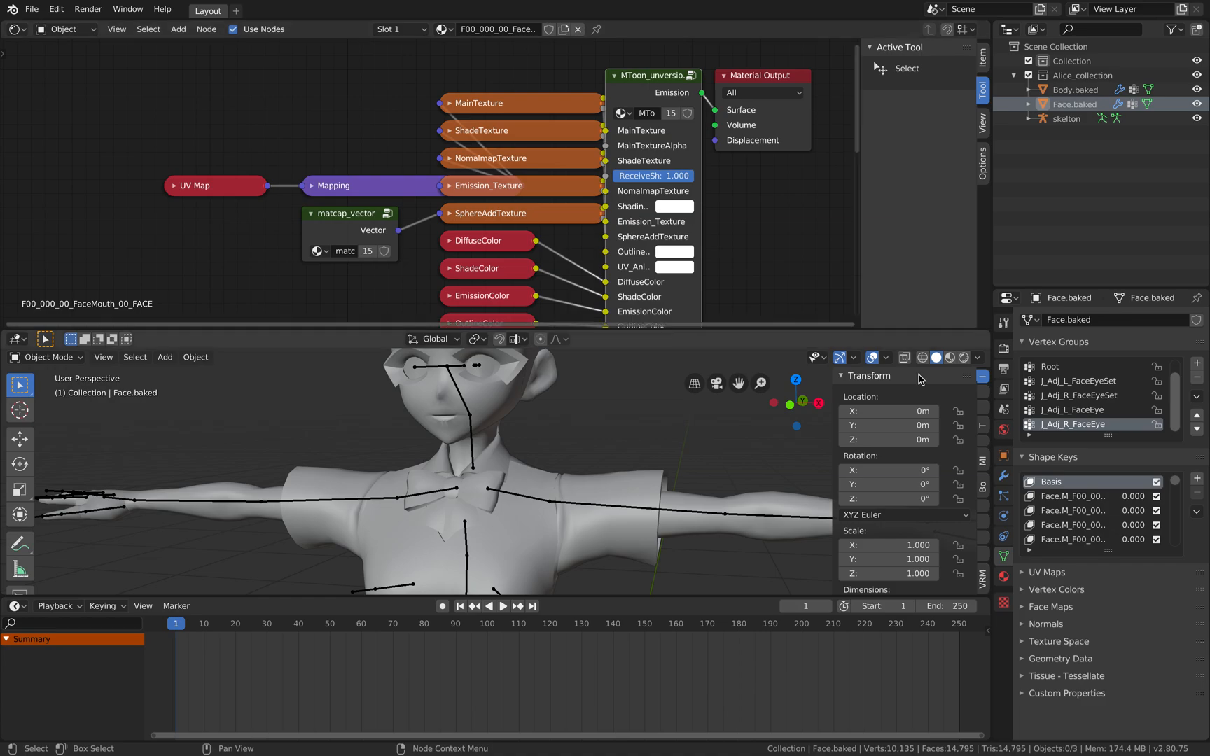
- Place a Principled BSDF node, then search 'rgb' and add a Shader to RGB node
{"action": "left_click", "coordinate": [950, 357]}
{"action": "type", "text": "p"}
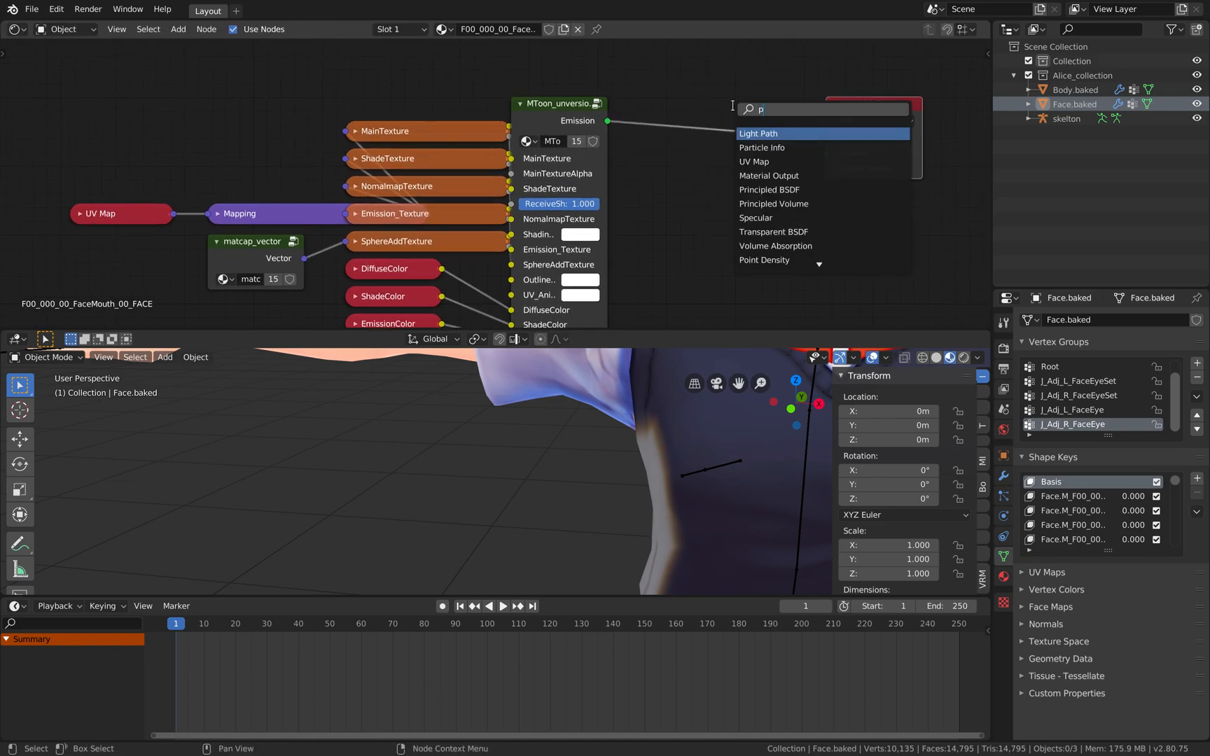
{"action": "left_click", "coordinate": [769, 189]}
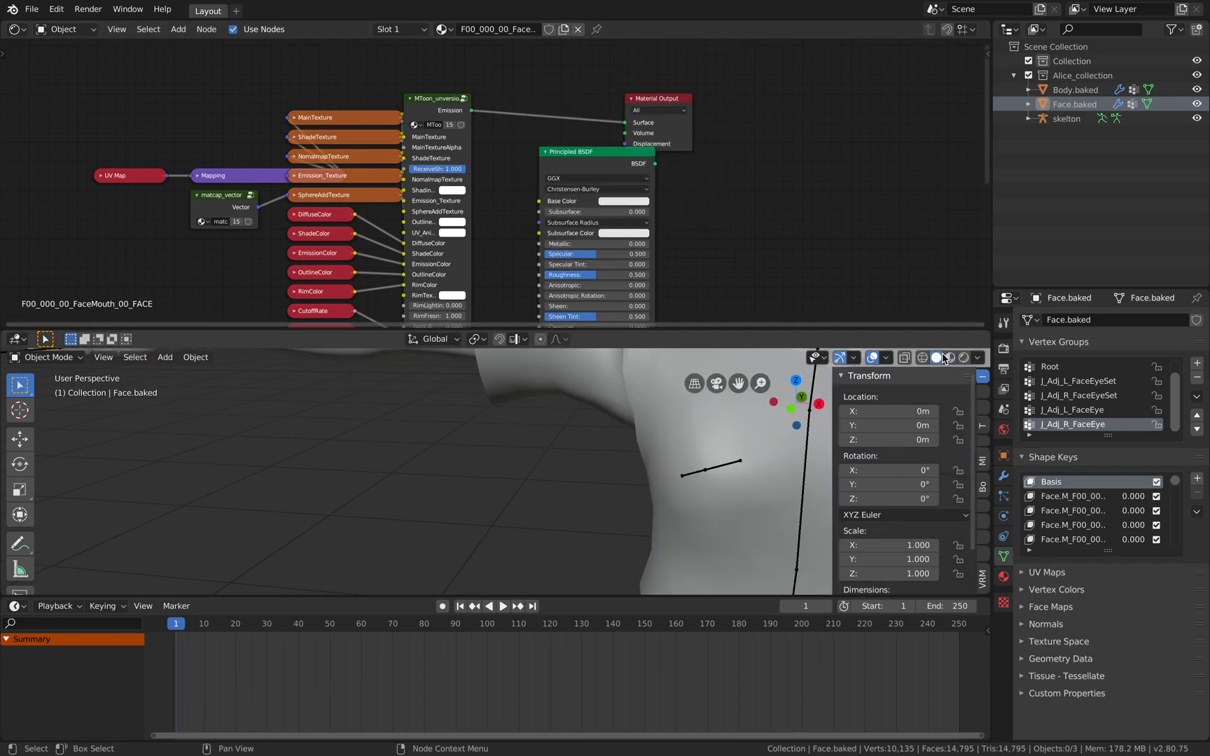
{"action": "left_click", "coordinate": [179, 29]}
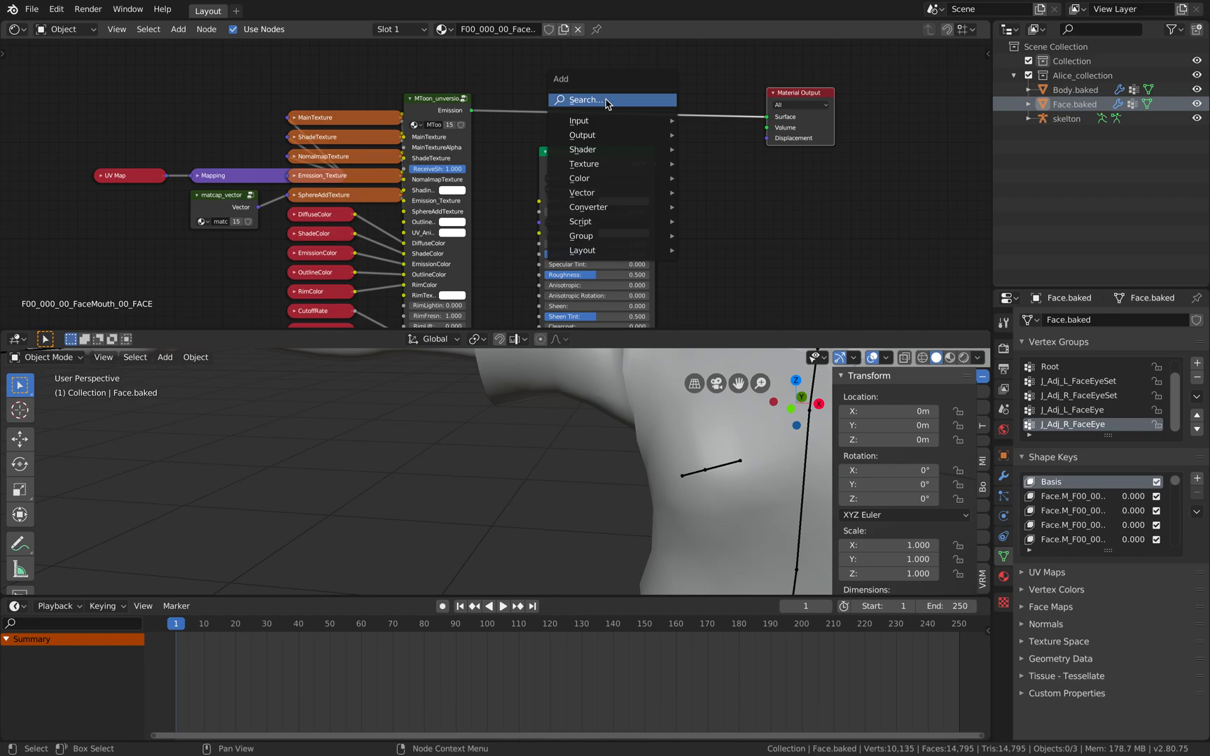
{"action": "type", "text": "shja"}
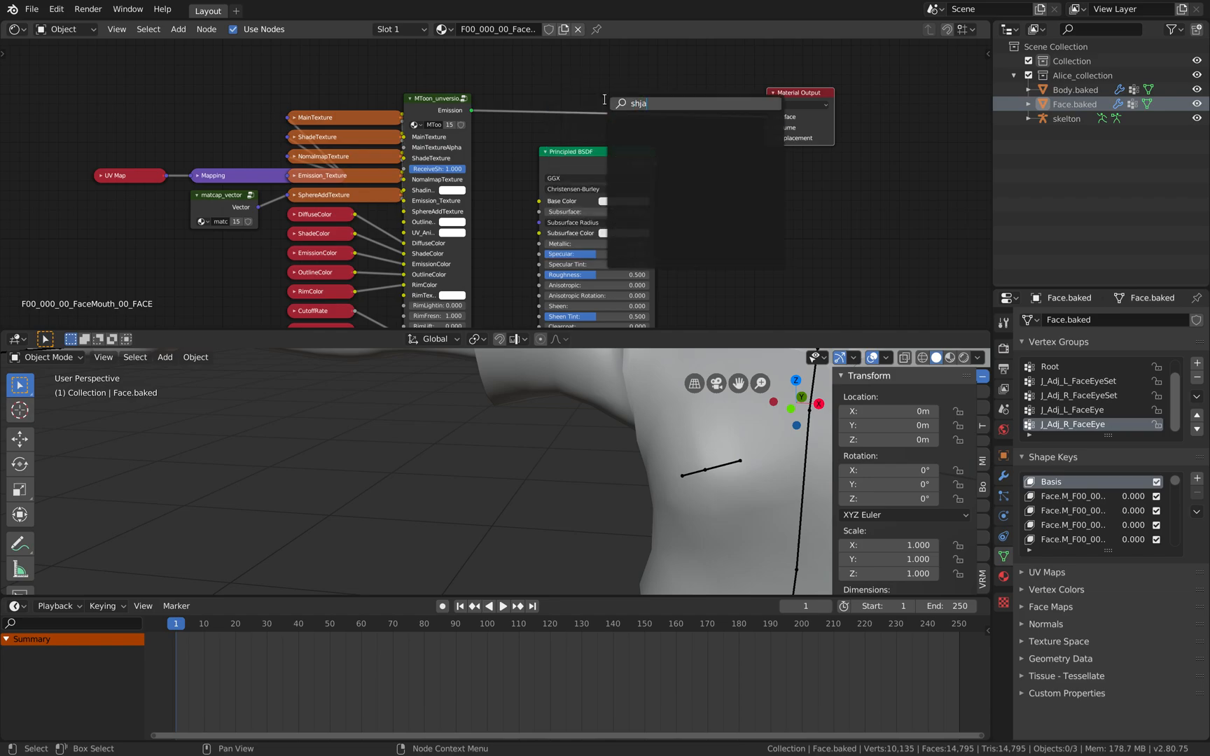
{"action": "type", "text": "rgb"}
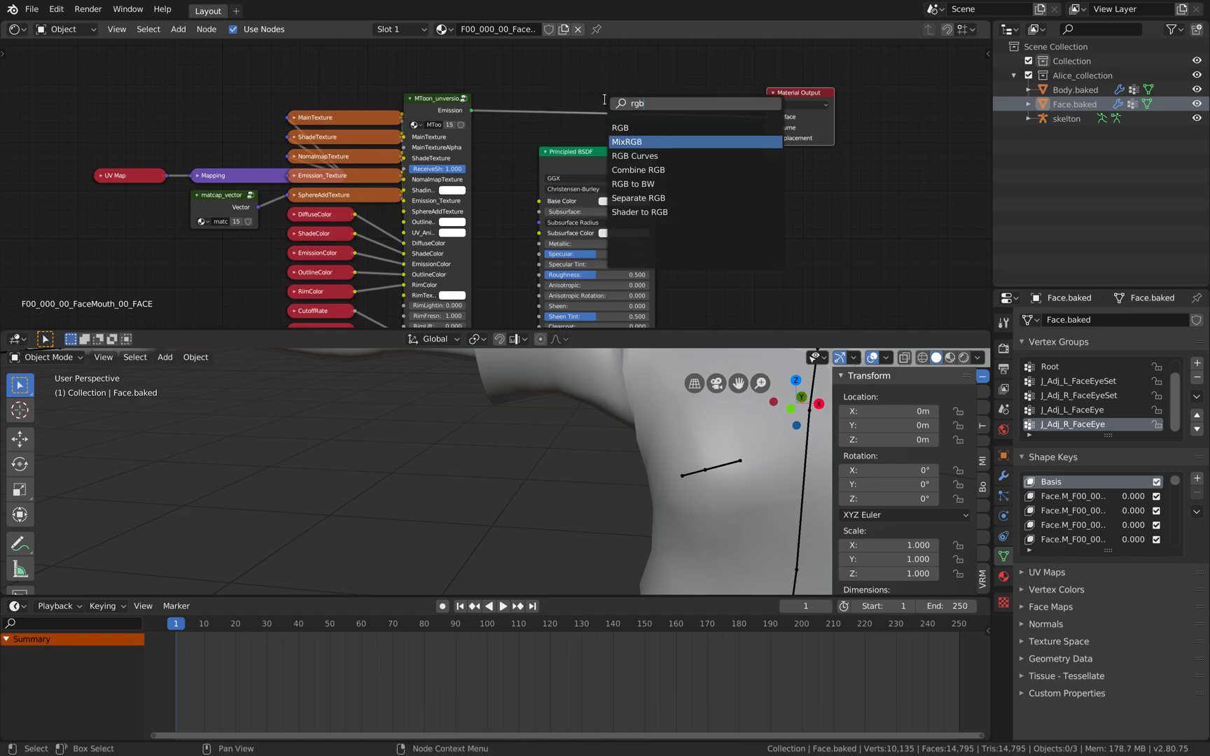
{"action": "left_click", "coordinate": [640, 212]}
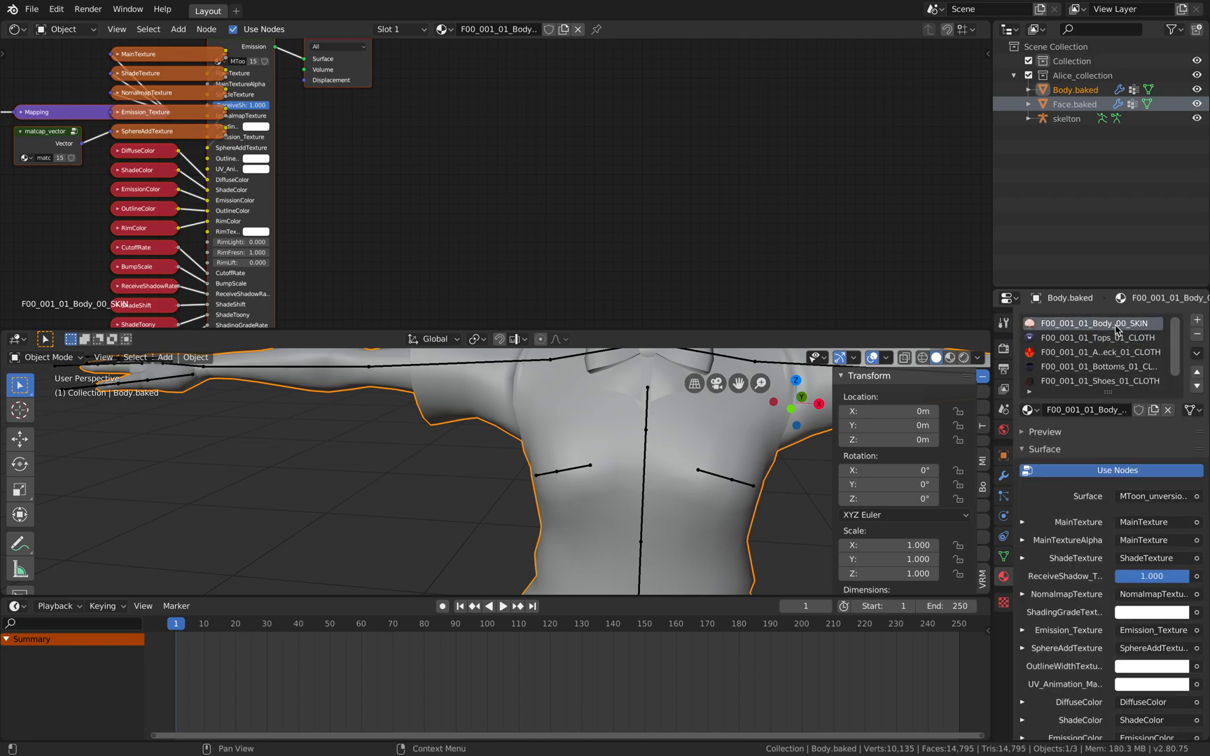
- Insert Shader to RGB between MToon and Principled BSDF, linking Color to Base Color and Alpha
{"action": "left_click", "coordinate": [1096, 338]}
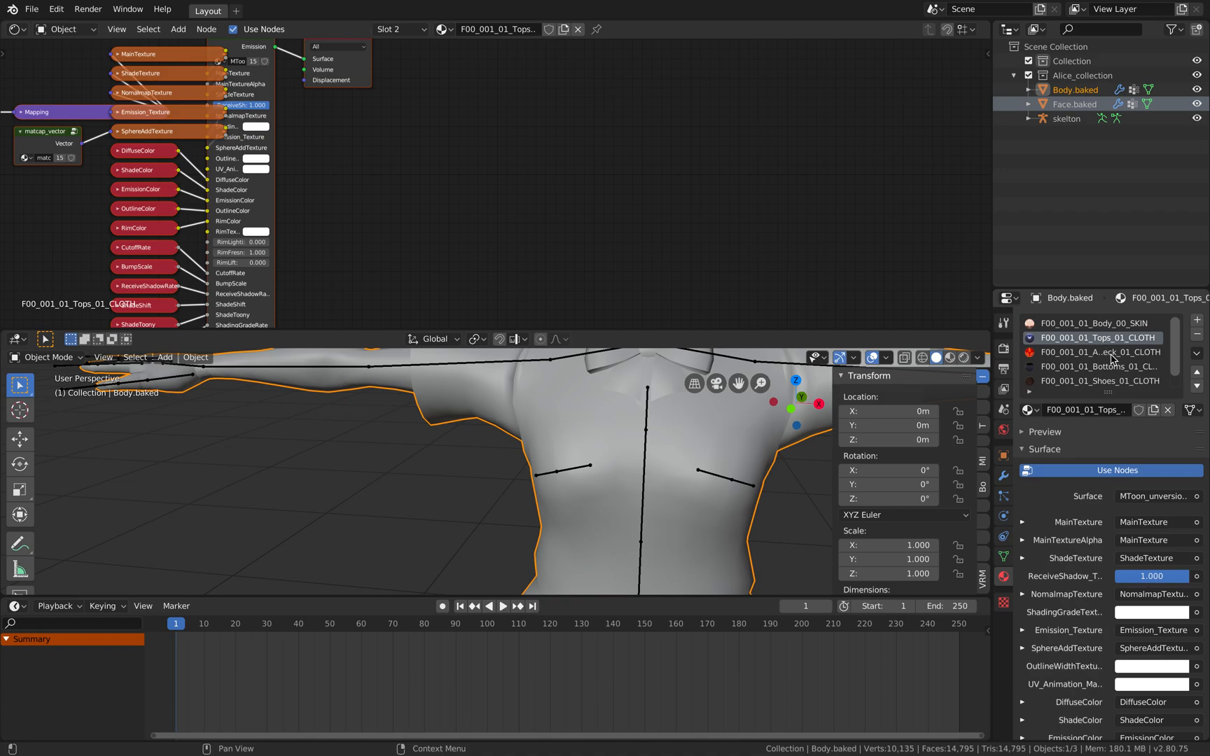
{"action": "left_click", "coordinate": [1096, 324]}
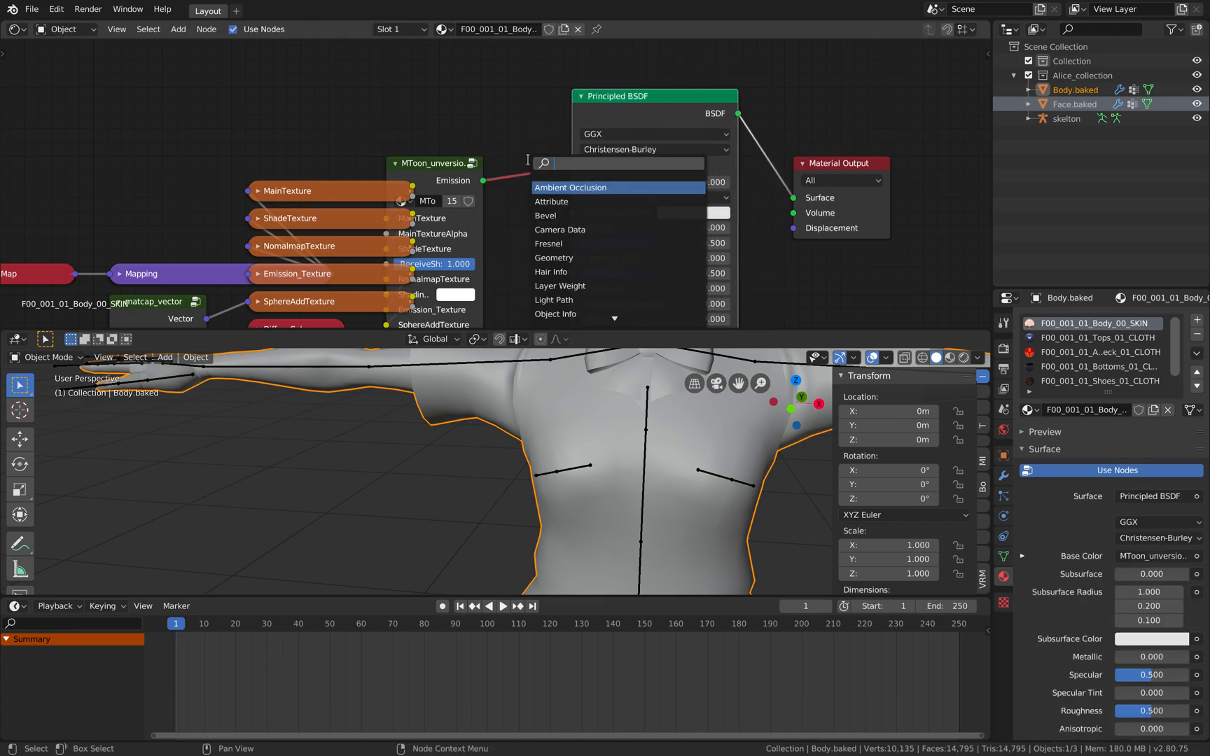
{"action": "left_click", "coordinate": [575, 166]}
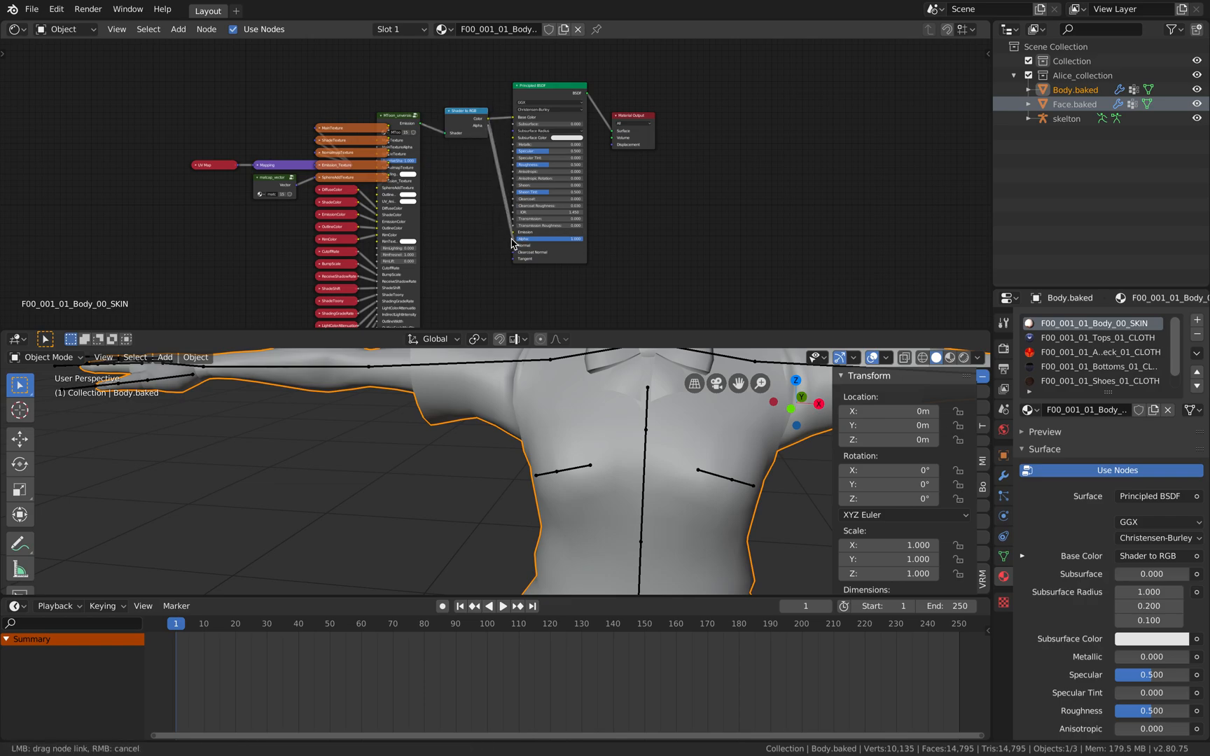
{"action": "left_click", "coordinate": [32, 9]}
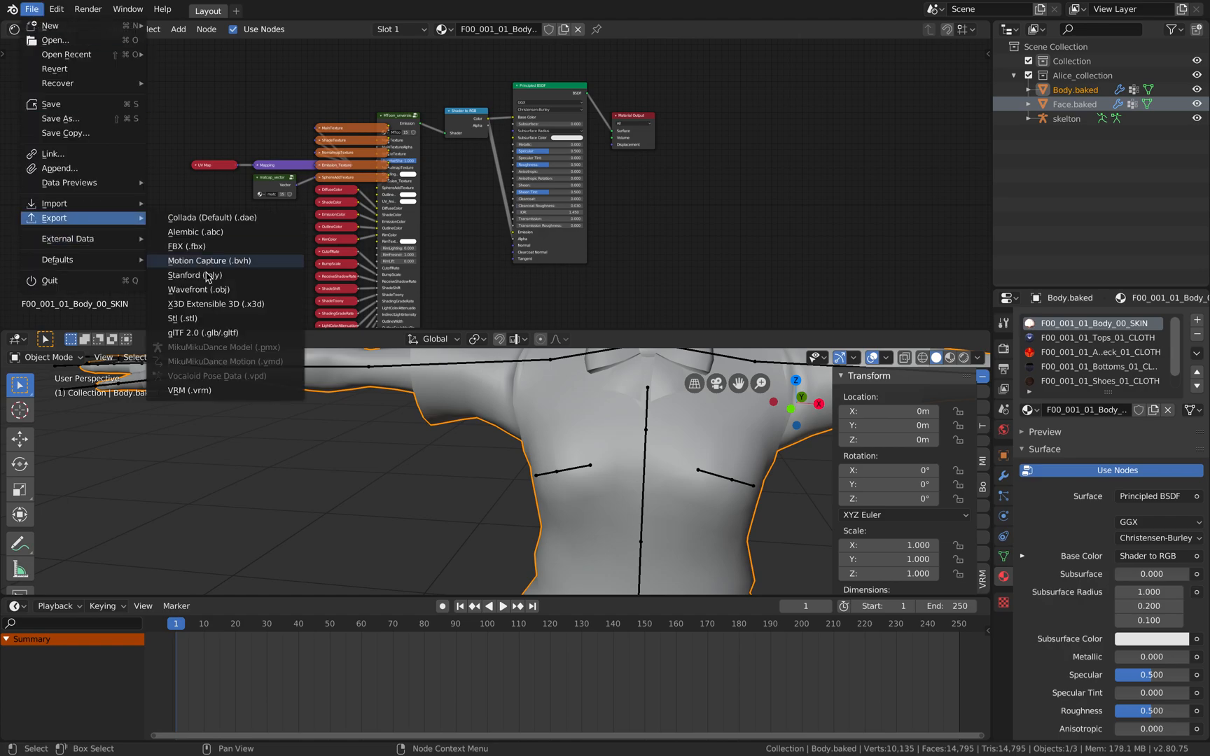
- Pick glTF 2.0 export for alicedemo_002 as separate files with textures
{"action": "left_click", "coordinate": [205, 332]}
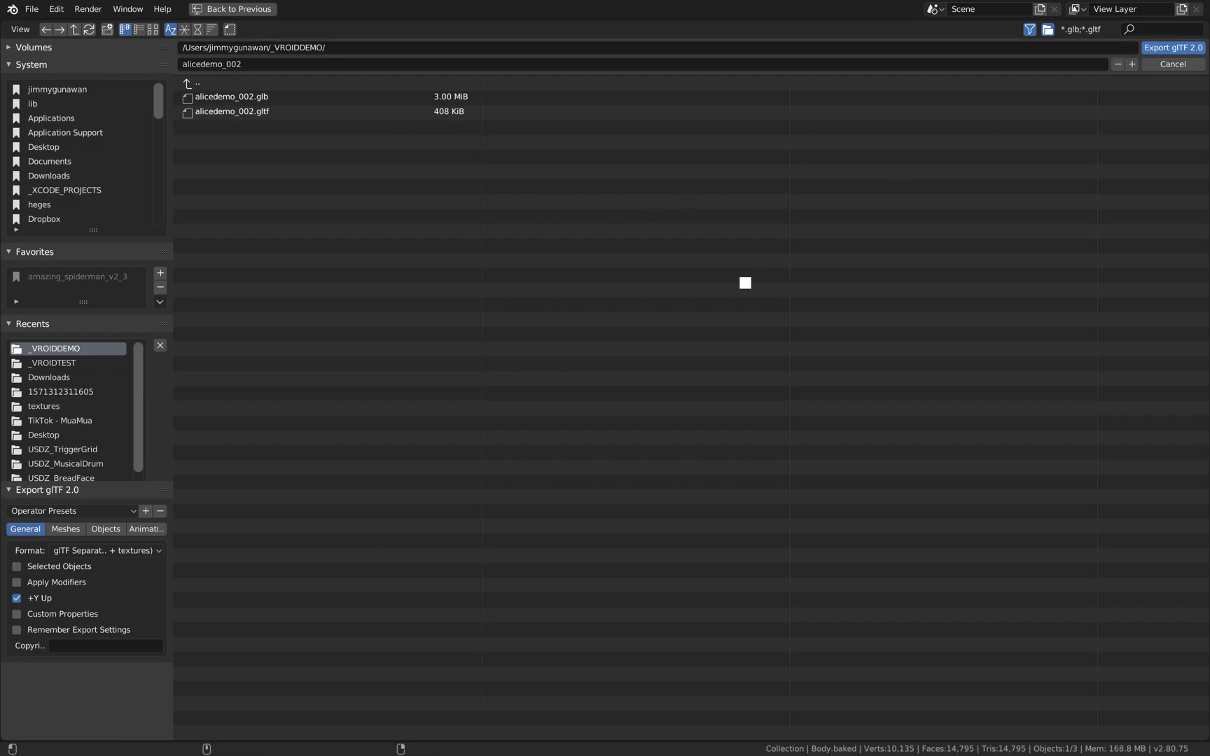
{"action": "mouse_move", "coordinate": [444, 349]}
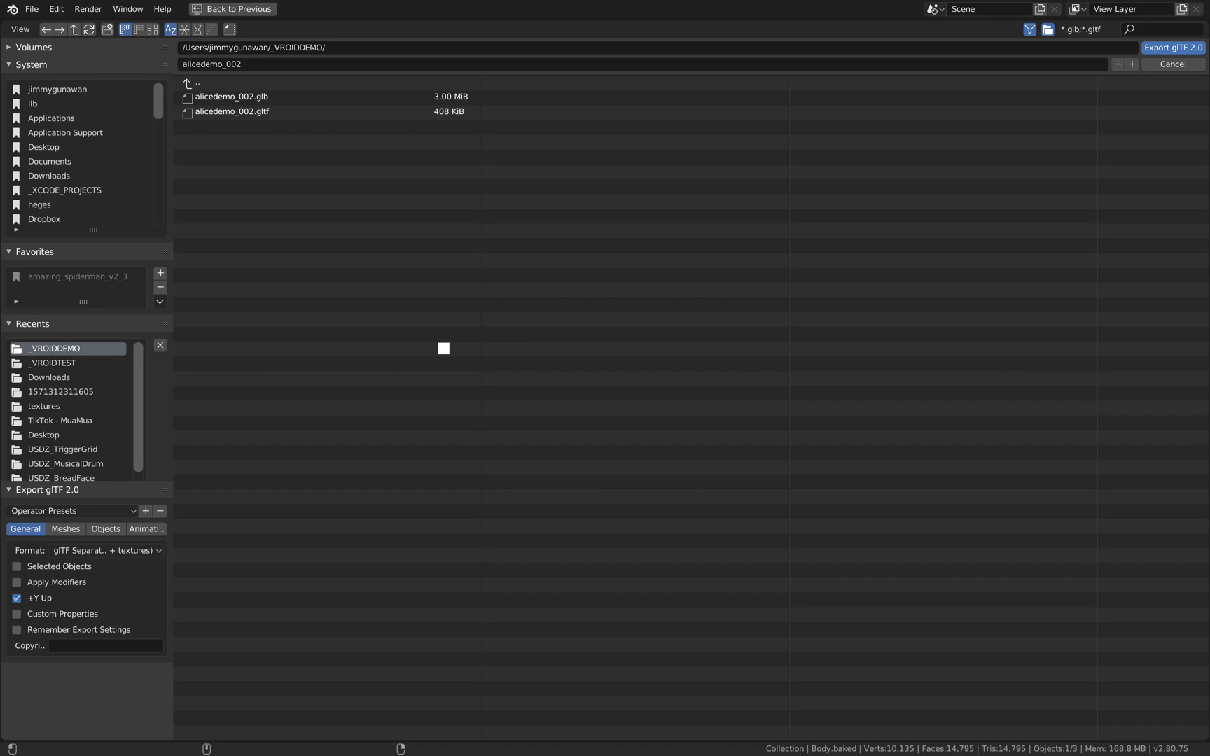
{"action": "mouse_move", "coordinate": [573, 344]}
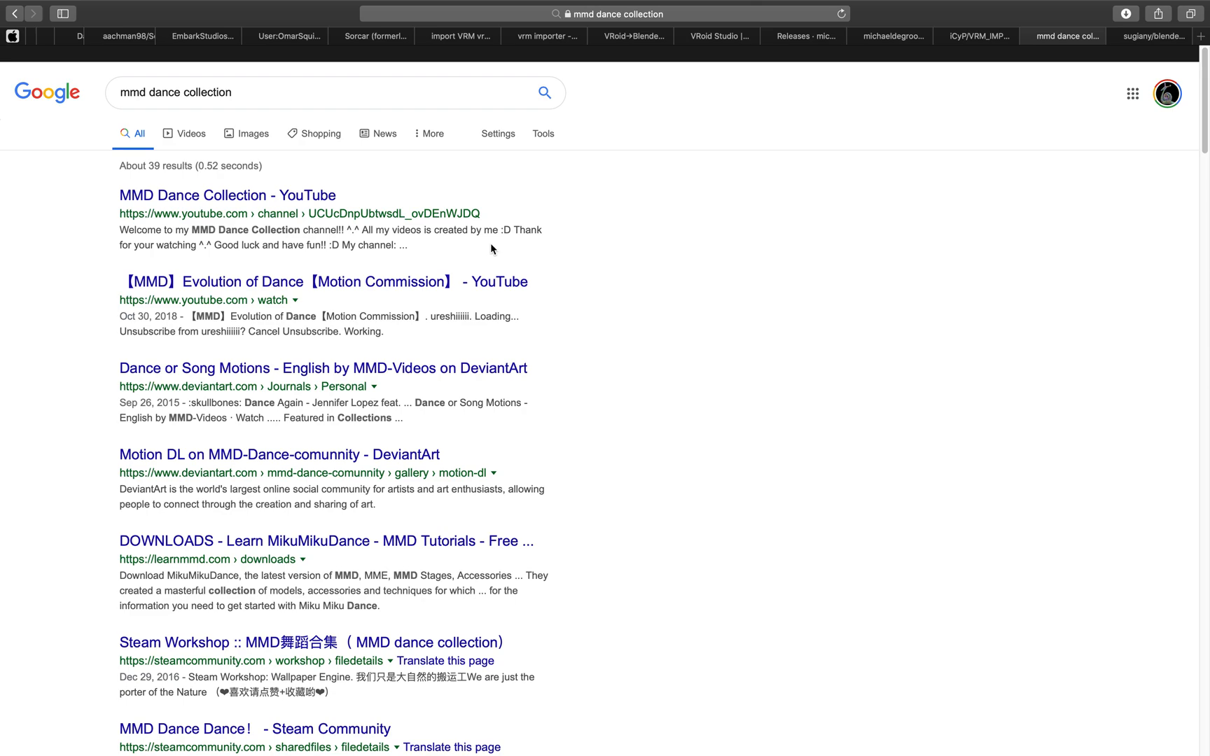
- Return from Safari to Blender and bring the Terminal window to the front
{"action": "left_click", "coordinate": [974, 36]}
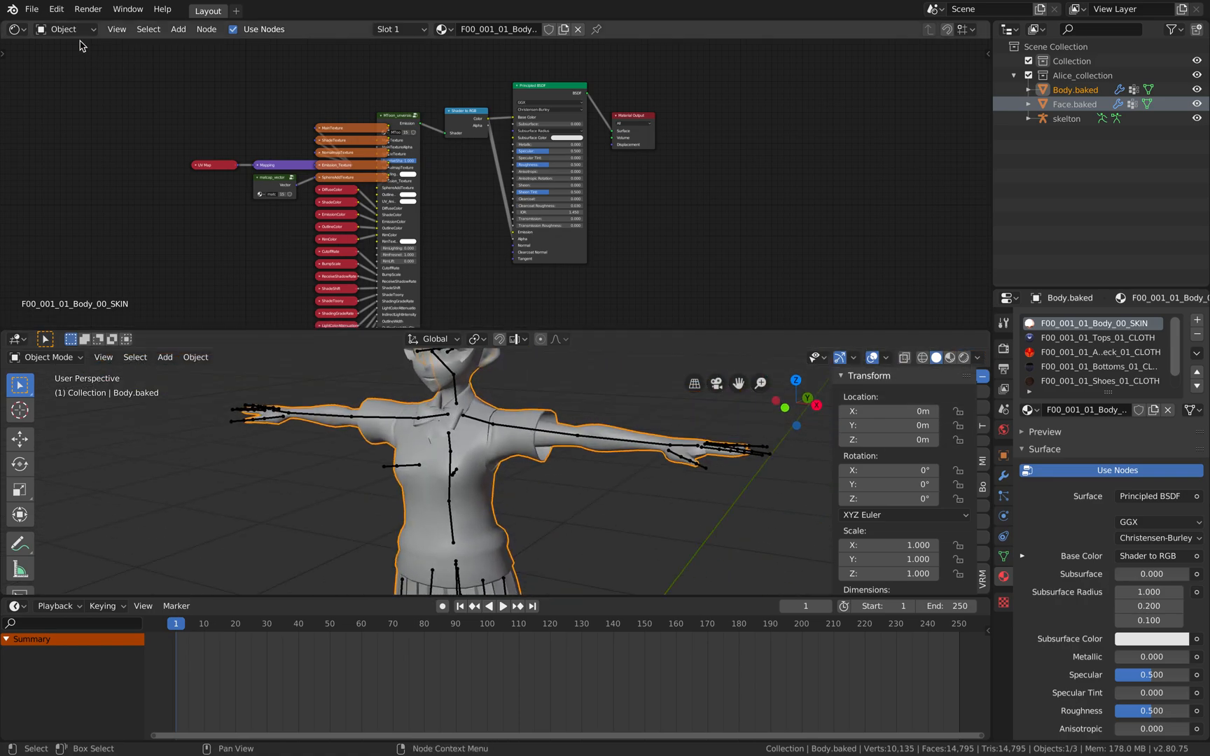
{"action": "left_click", "coordinate": [32, 9]}
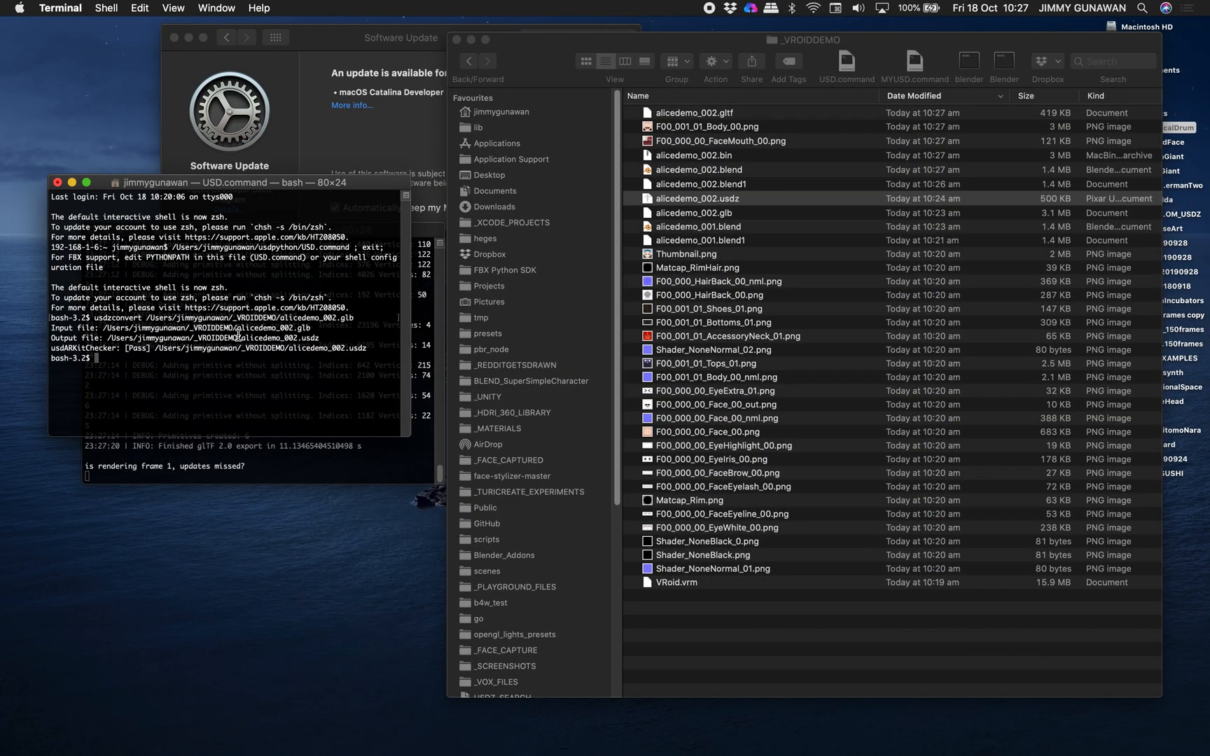
- Convert alicedemo_002.gltf to alicedemo_002.usdz with usdzconvert, renaming the old file alicedemo_002old.usdz
{"action": "type", "text": "usdzconvert /Users/jimmygunawan/_VROIDDEMO/alicedemo_002.gltf"}
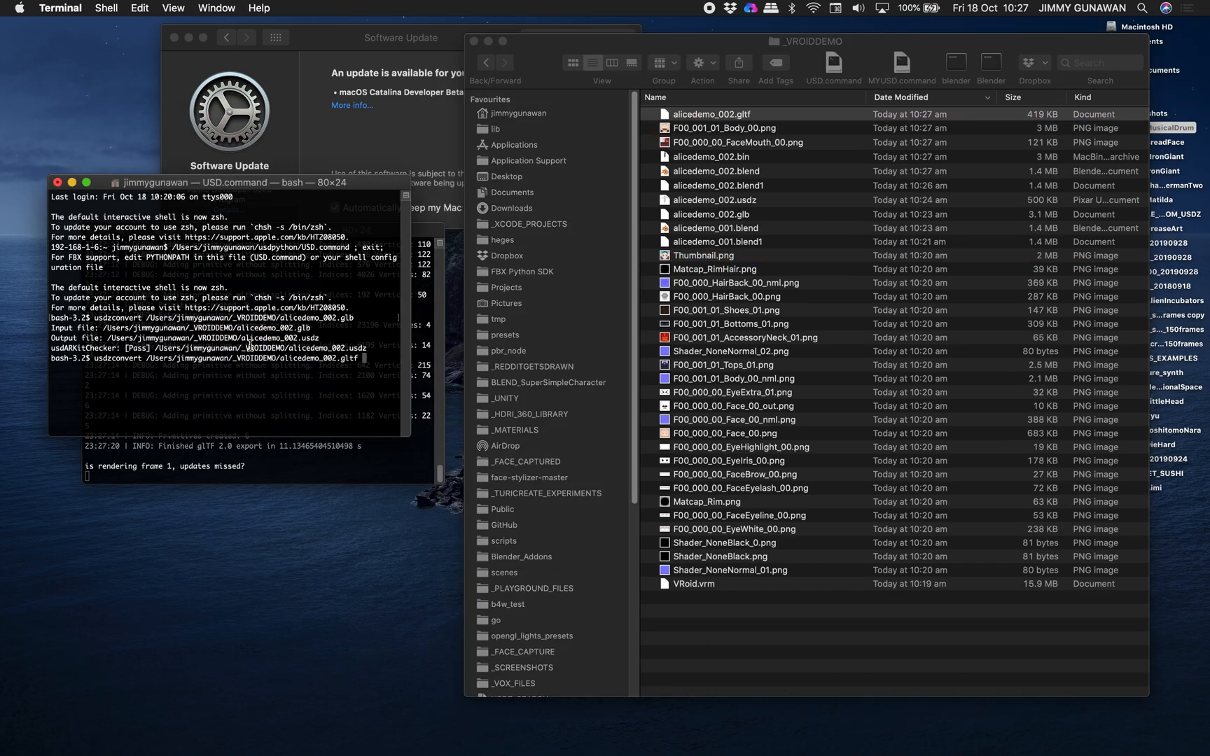
{"action": "left_click", "coordinate": [716, 200]}
{"action": "type", "text": "old"}
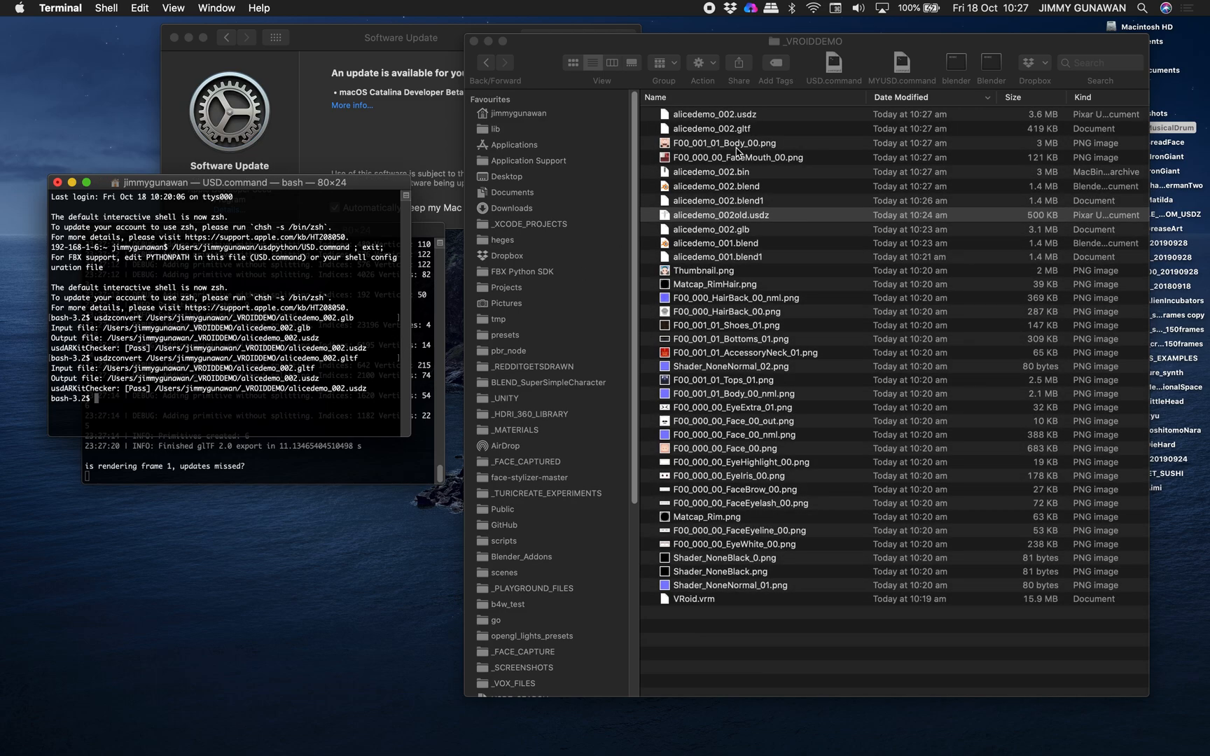
{"action": "left_click", "coordinate": [721, 214]}
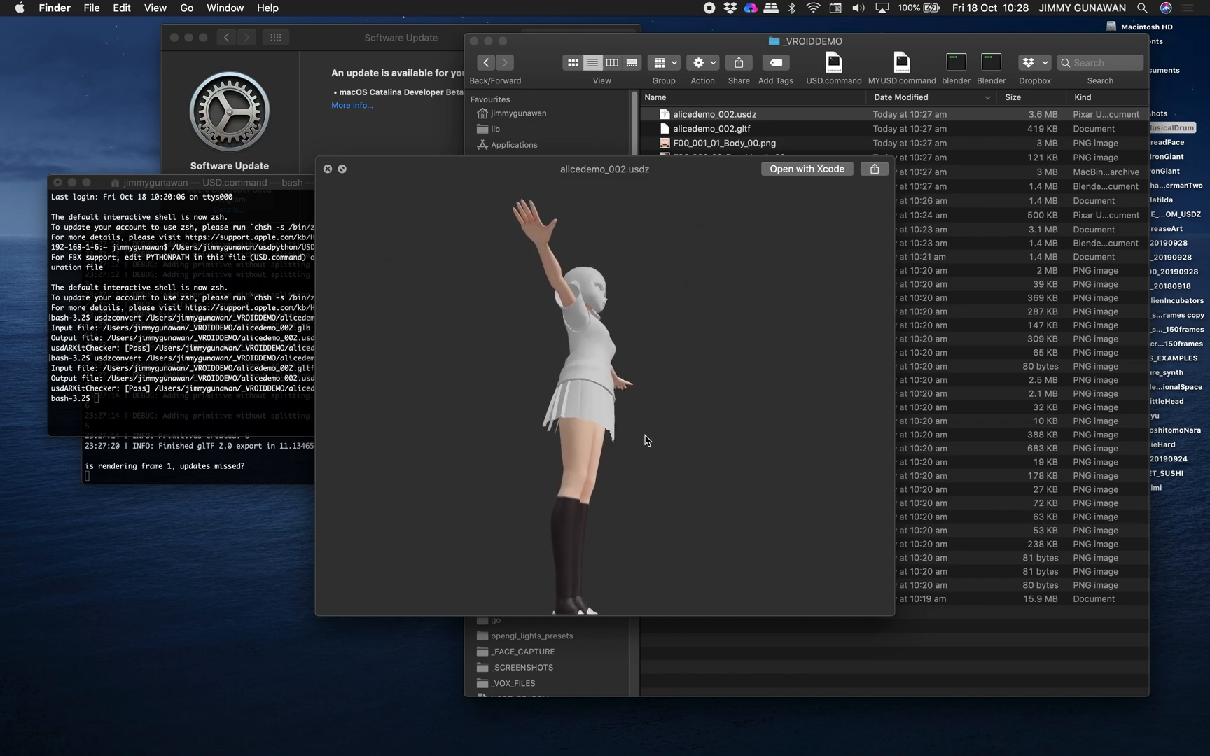
- Rotate the alicedemo_002.usdz avatar in Quick Look to view its back
{"action": "left_click_drag", "start_coordinate": [647, 440], "coordinate": [490, 449]}
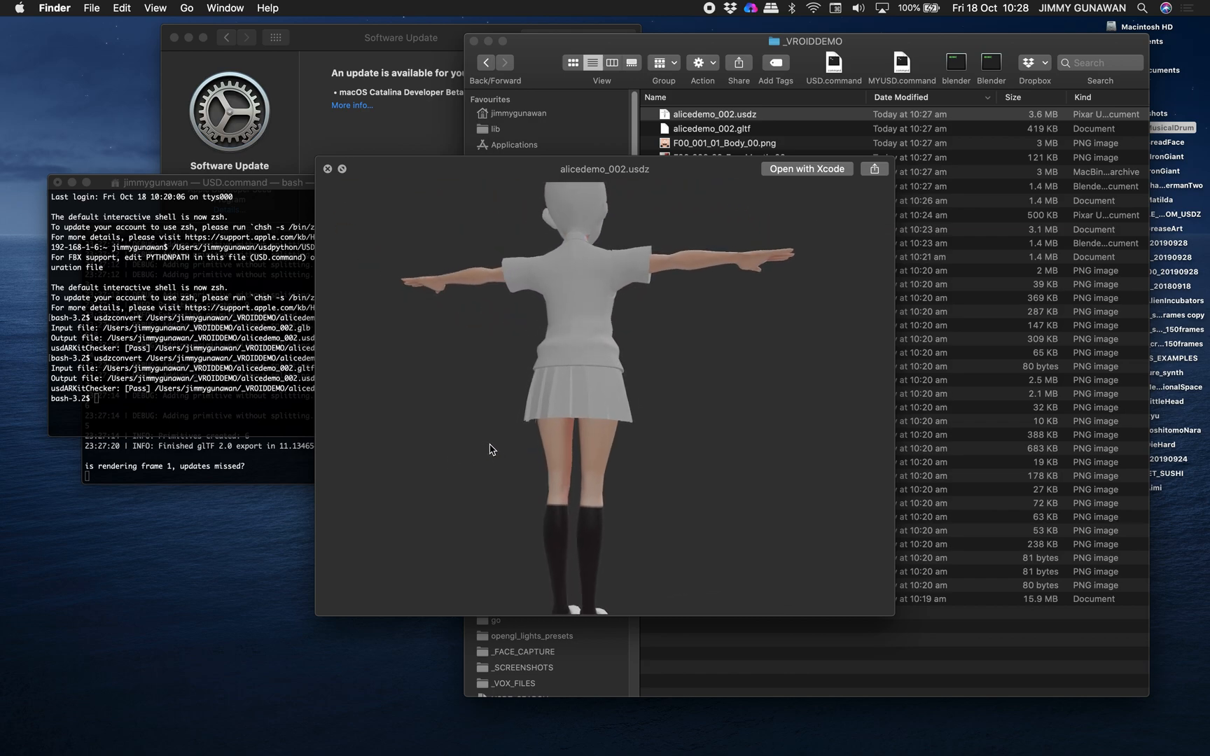
{"action": "left_click_drag", "start_coordinate": [491, 450], "coordinate": [714, 409]}
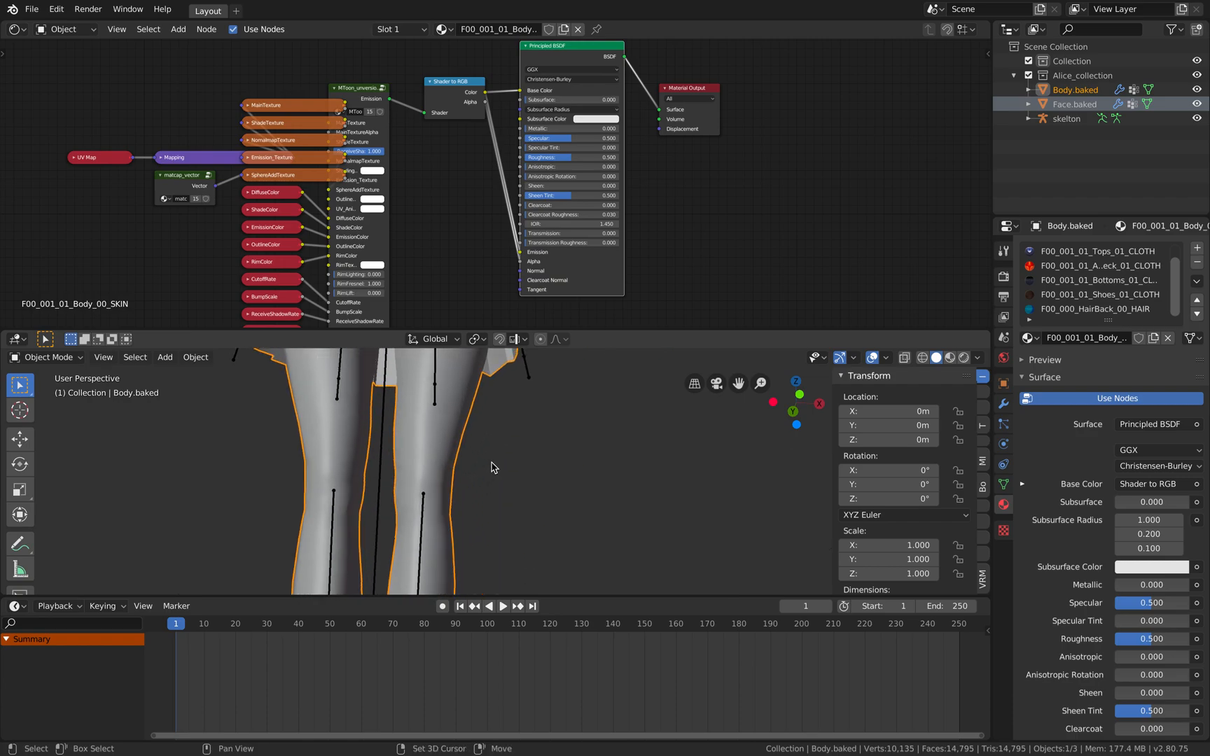
{"action": "left_click_drag", "start_coordinate": [494, 468], "coordinate": [660, 461]}
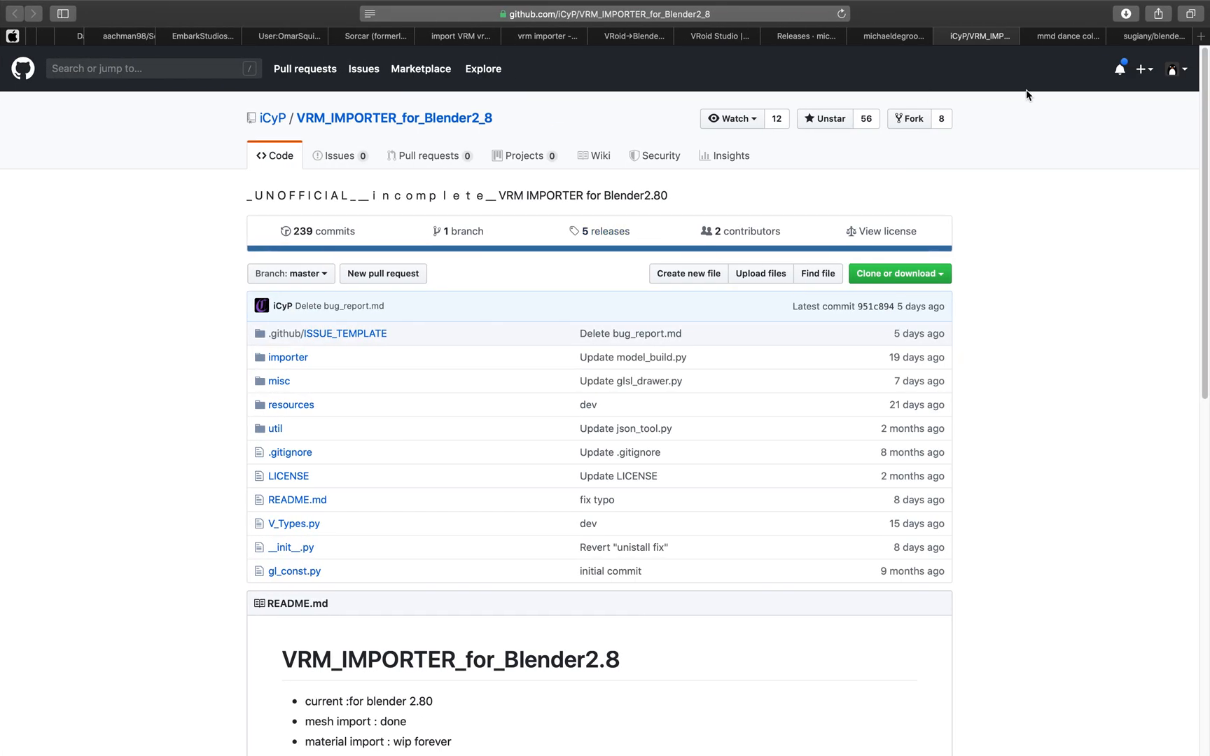
- Switch Safari to the 'mmd dance collection' search results tab
{"action": "left_click", "coordinate": [1064, 36]}
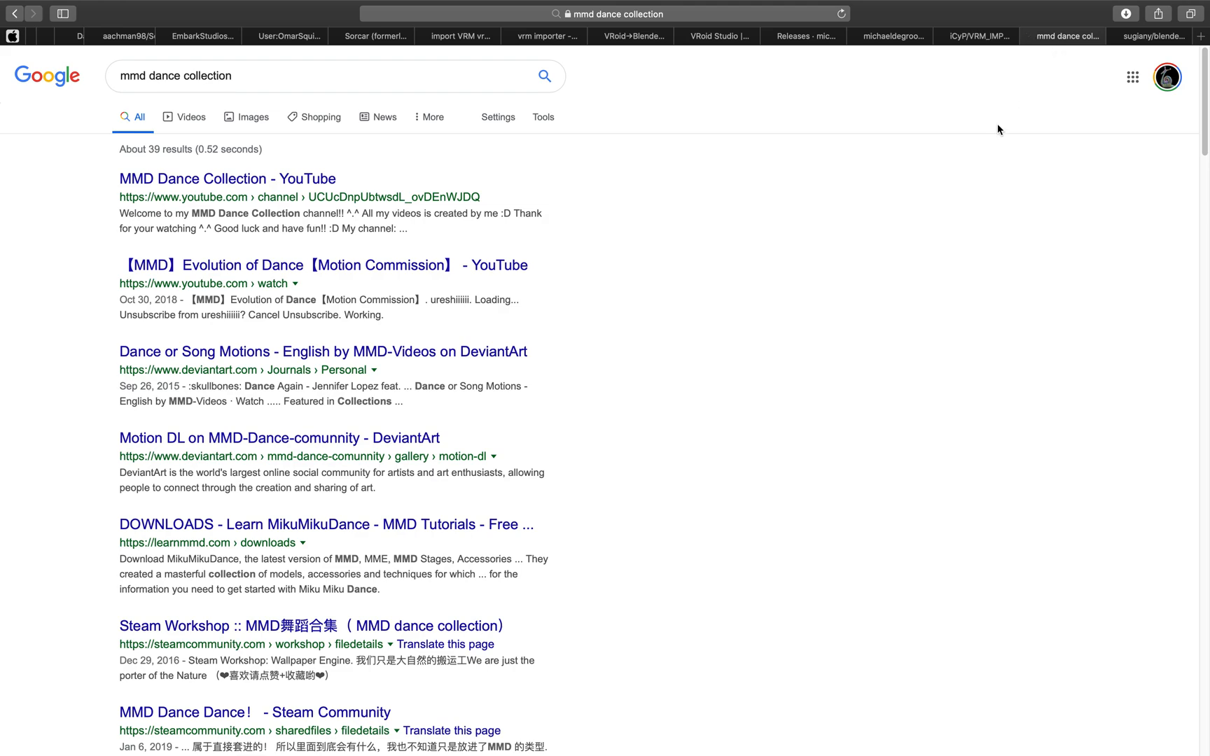
{"action": "mouse_move", "coordinate": [671, 224]}
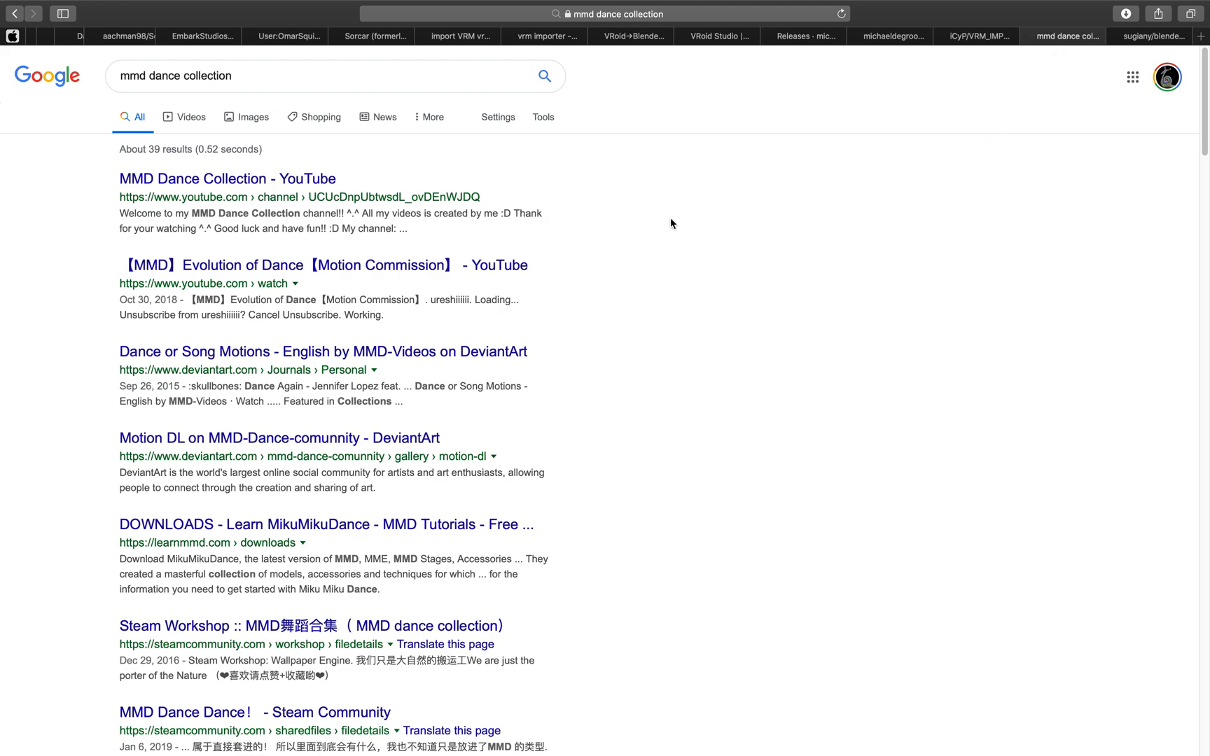
{"action": "mouse_move", "coordinate": [703, 248]}
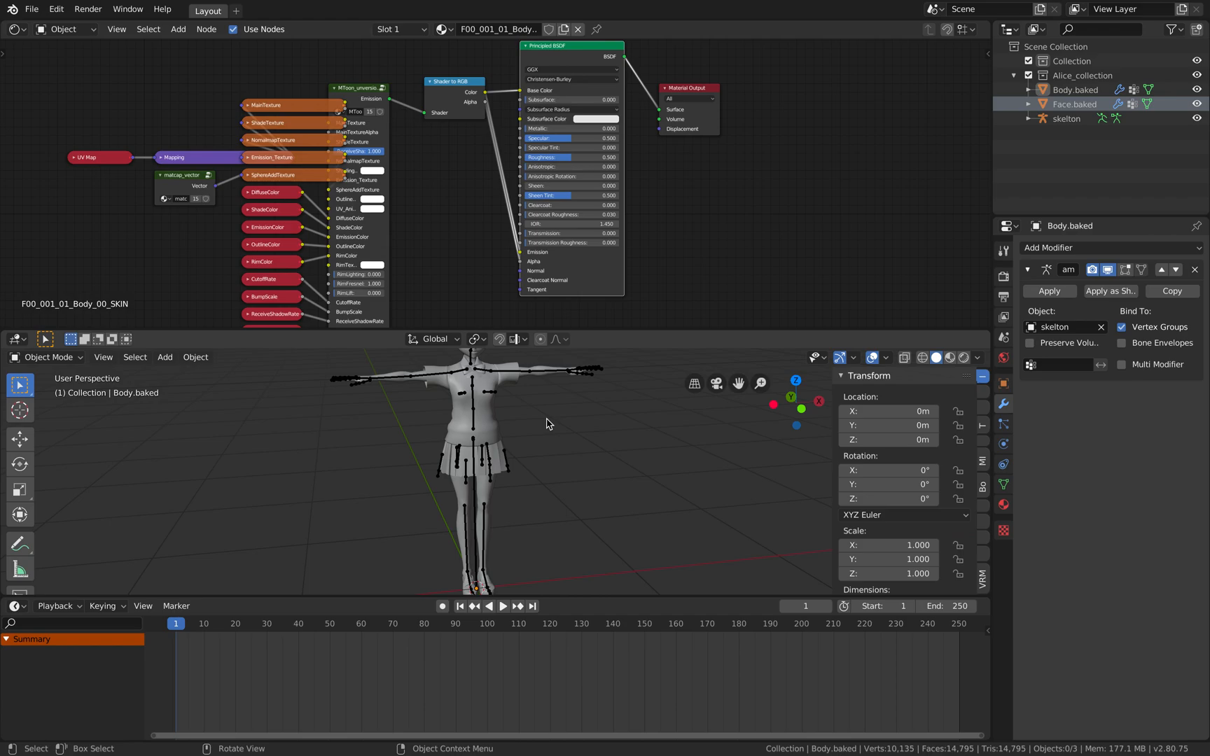
{"action": "mouse_move", "coordinate": [549, 419]}
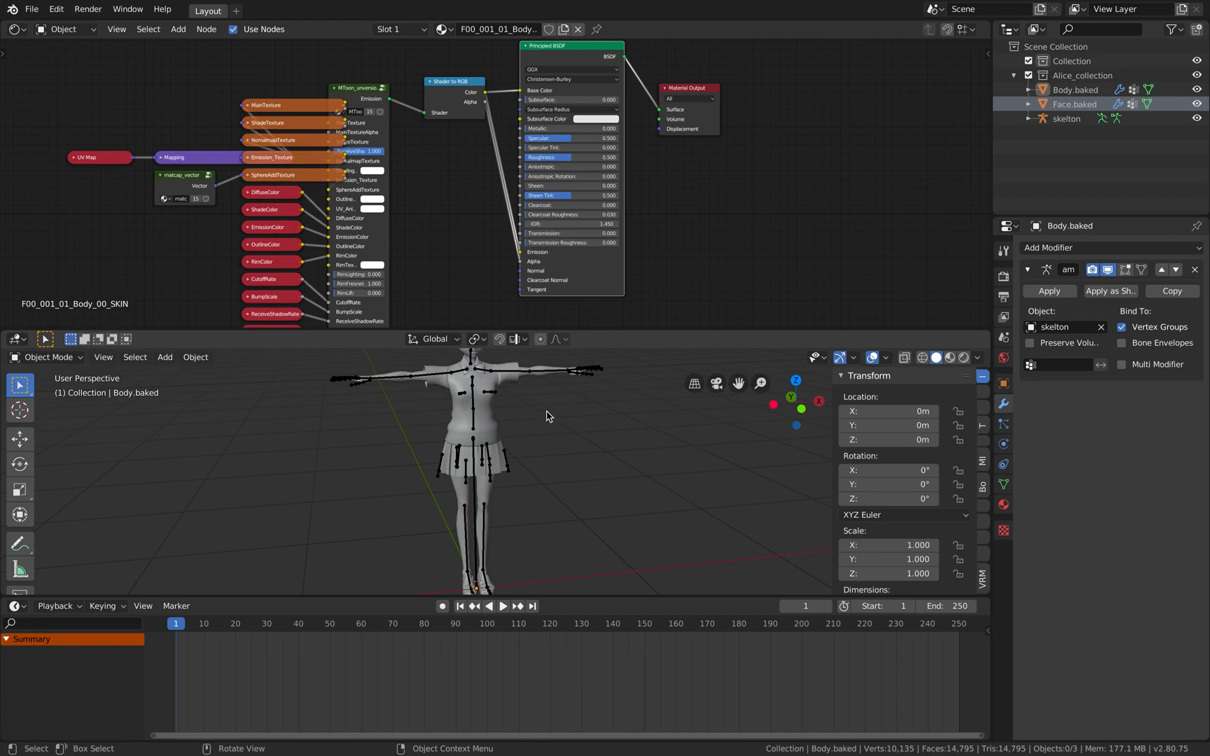
- Glance at the browser, then return to Body.baked's Armature modifier bound to skelton
{"action": "left_click", "coordinate": [1065, 36]}
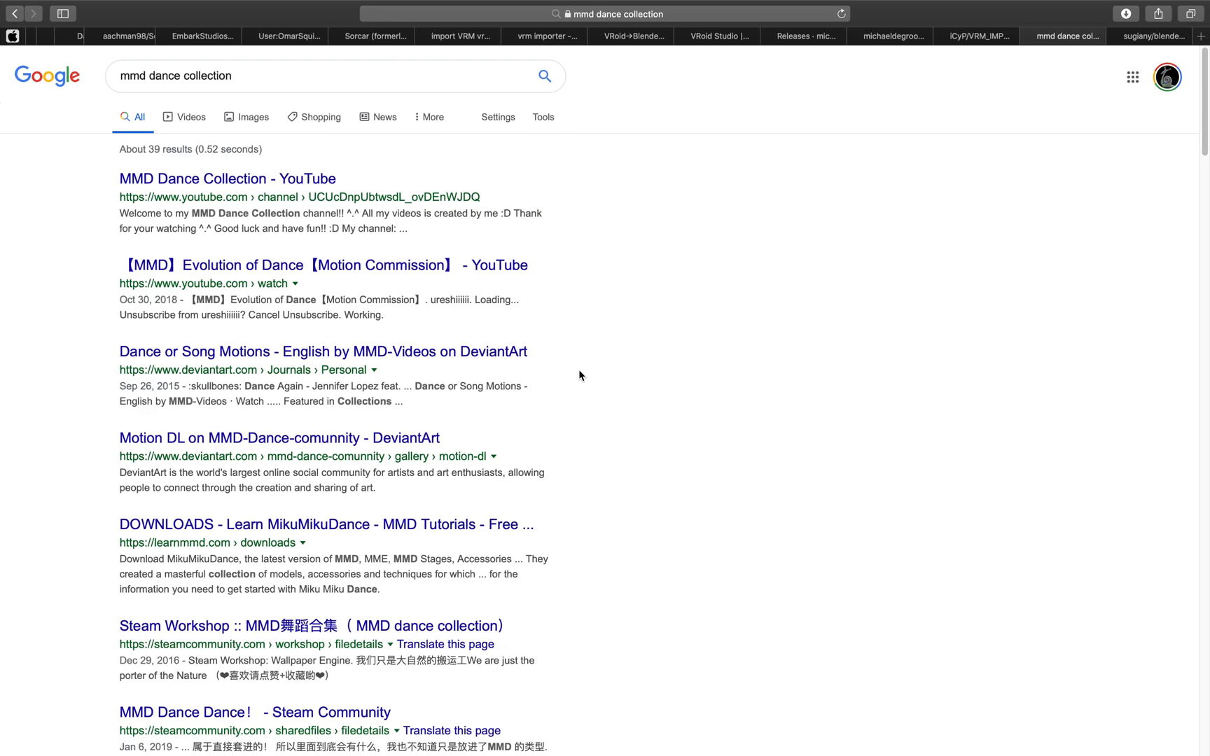
{"action": "left_click", "coordinate": [888, 36]}
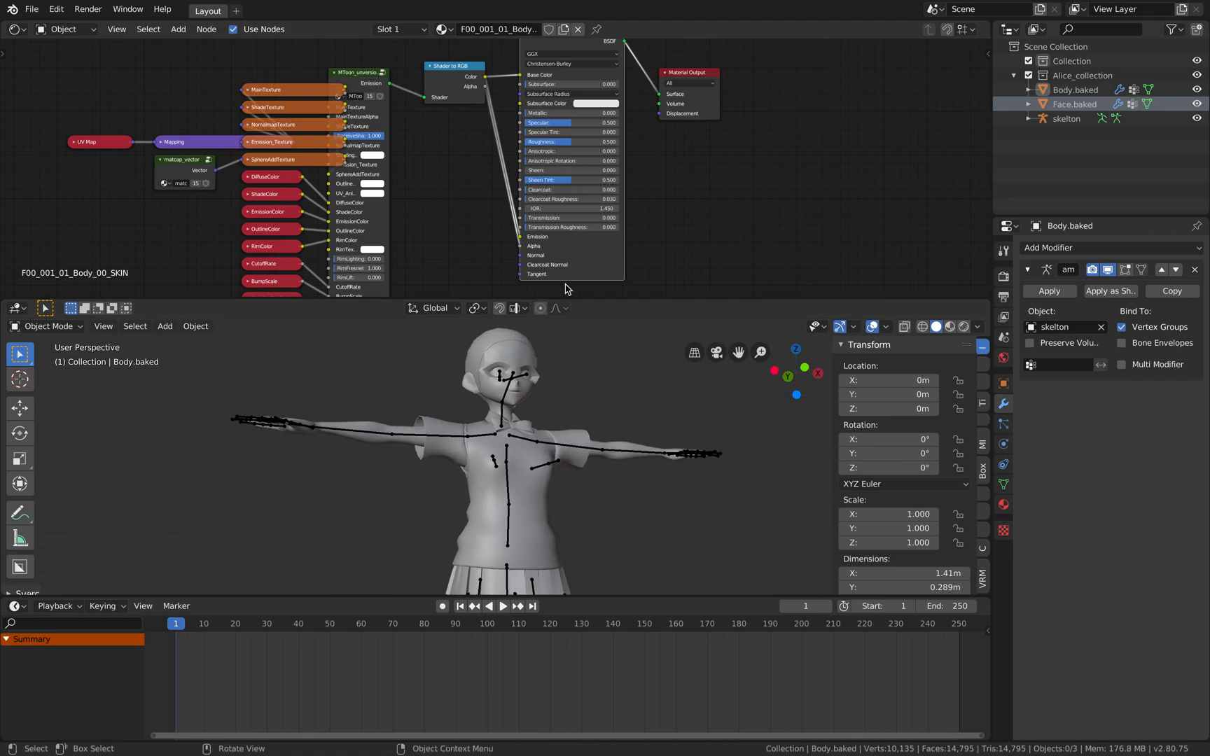
{"action": "mouse_move", "coordinate": [563, 399]}
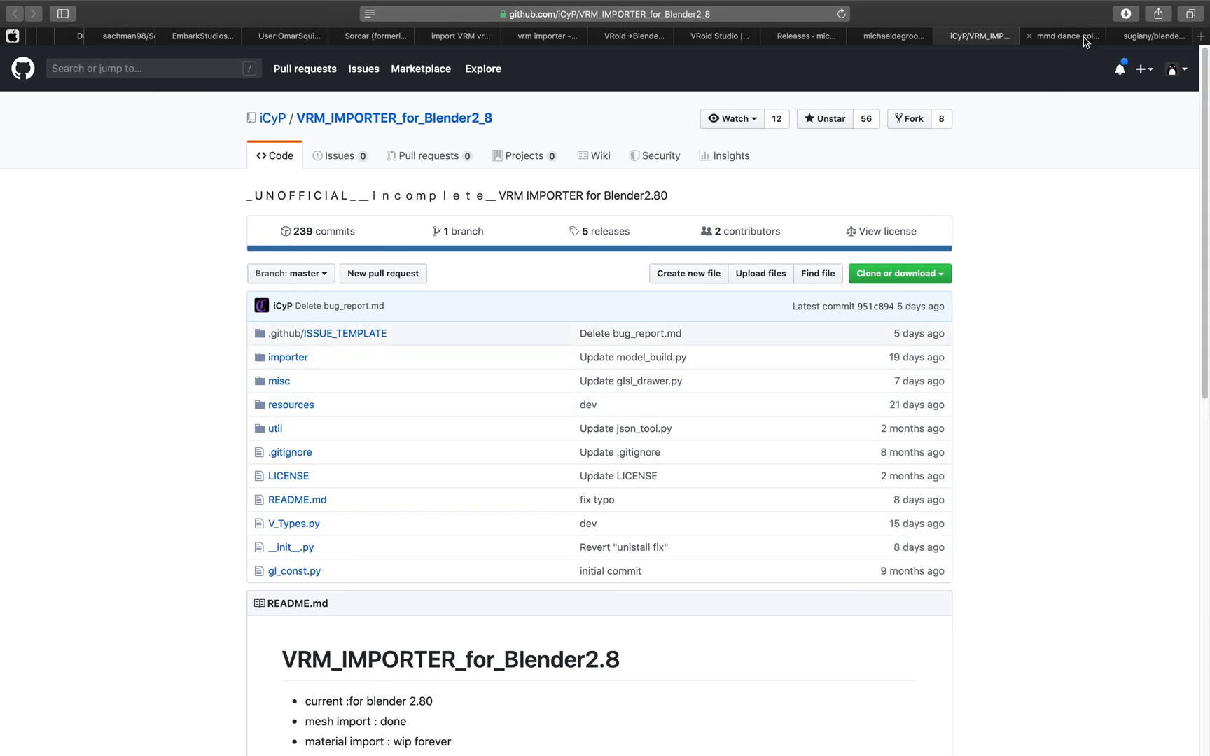
- Close Safari's 'mmd dance collection' tab, leaving the VRM importer repository page
{"action": "left_click", "coordinate": [1061, 36]}
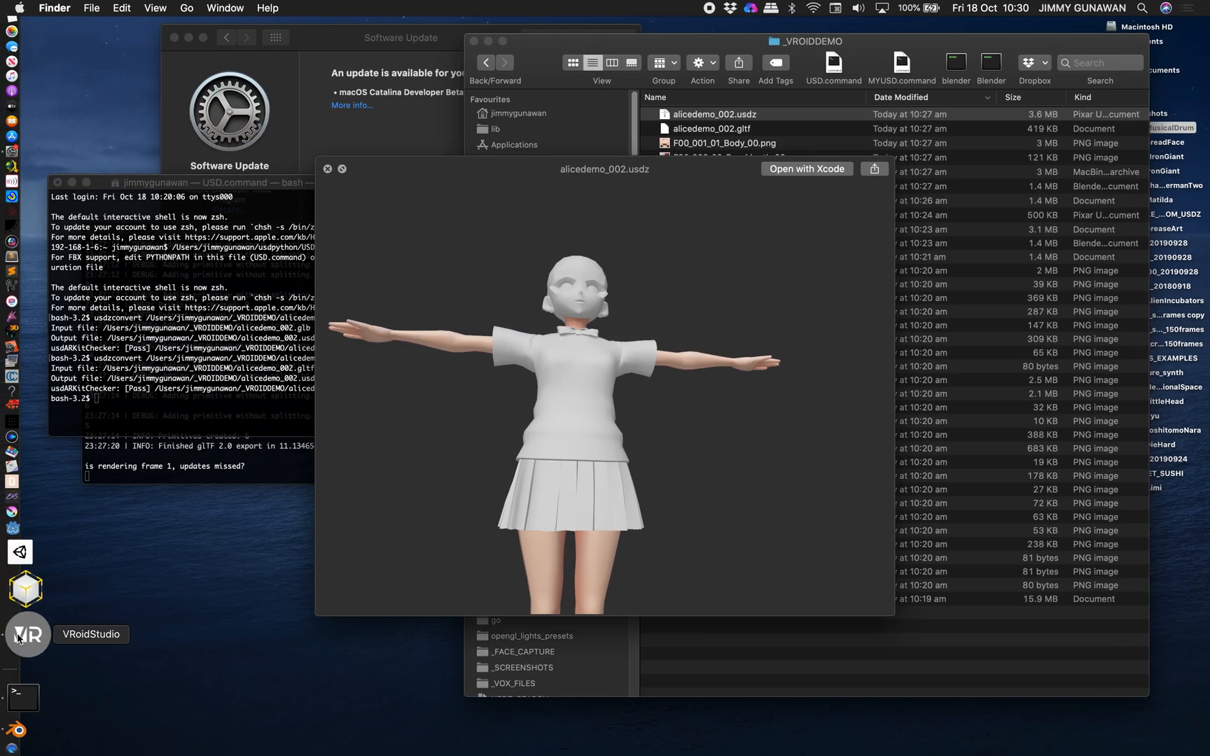
- Leave the usdz preview via the Dock, returning to the textured rigged avatar in Blender
{"action": "left_click", "coordinate": [26, 635]}
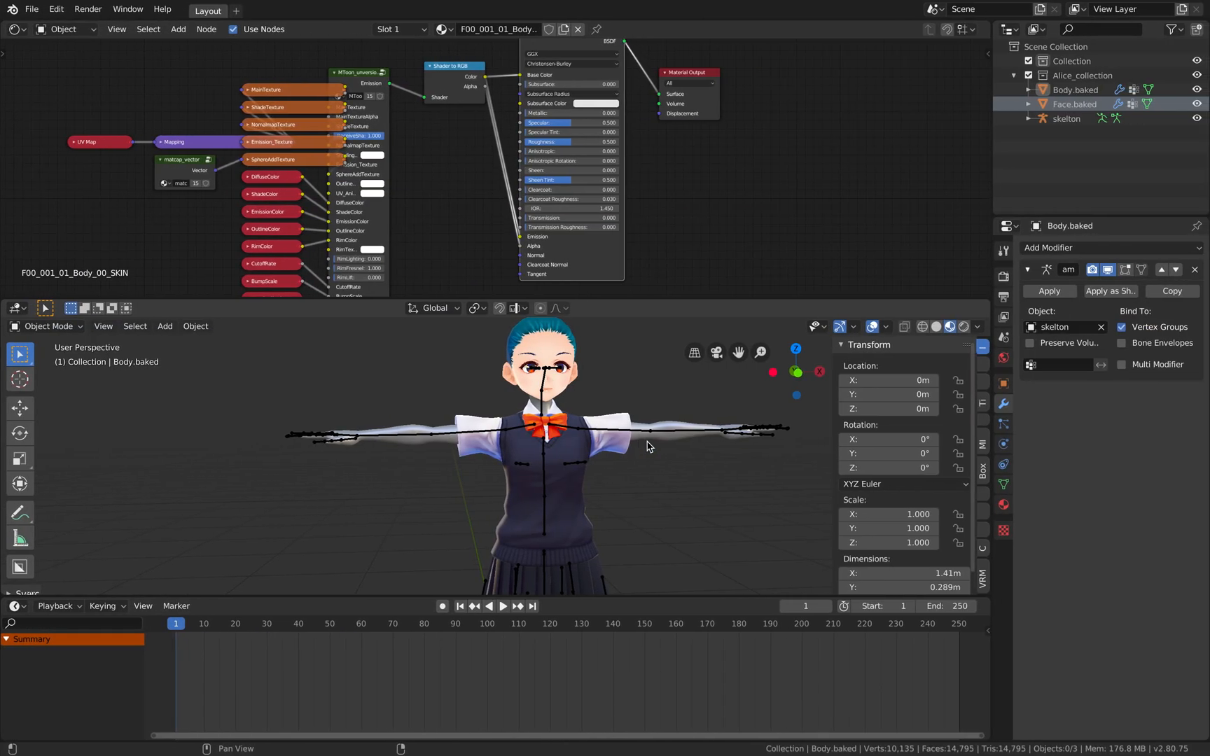
{"action": "mouse_move", "coordinate": [651, 446]}
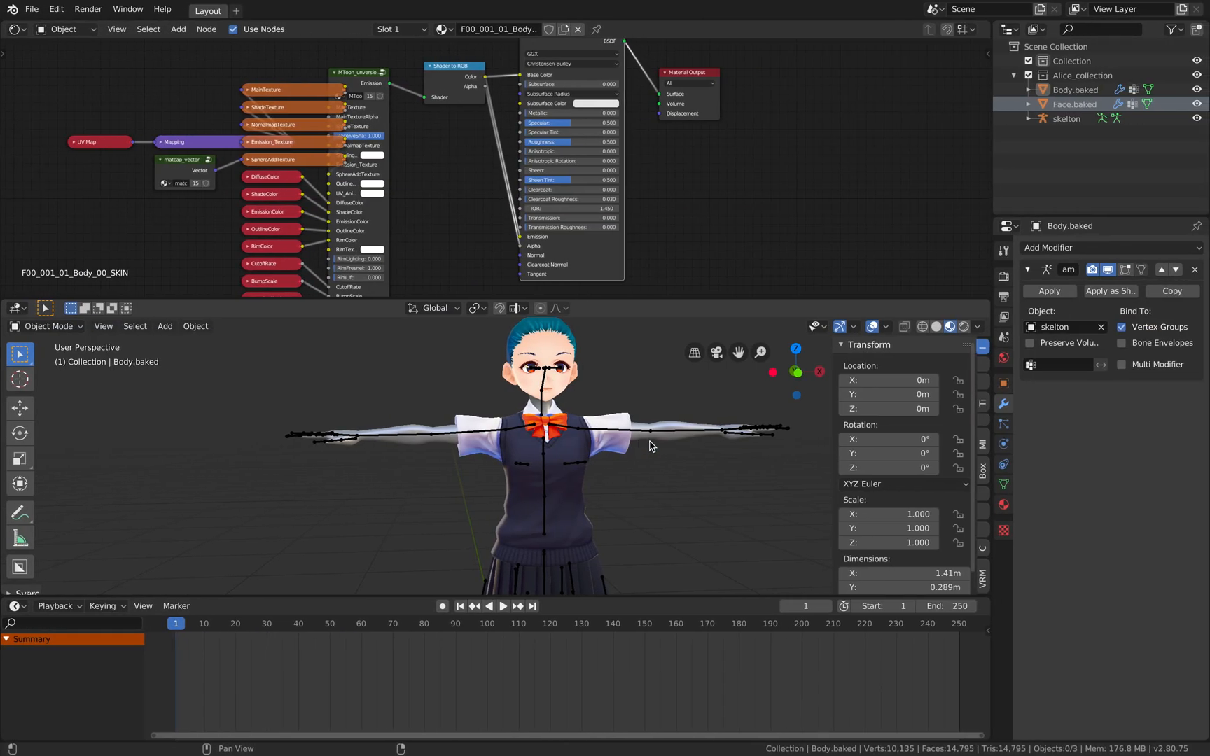